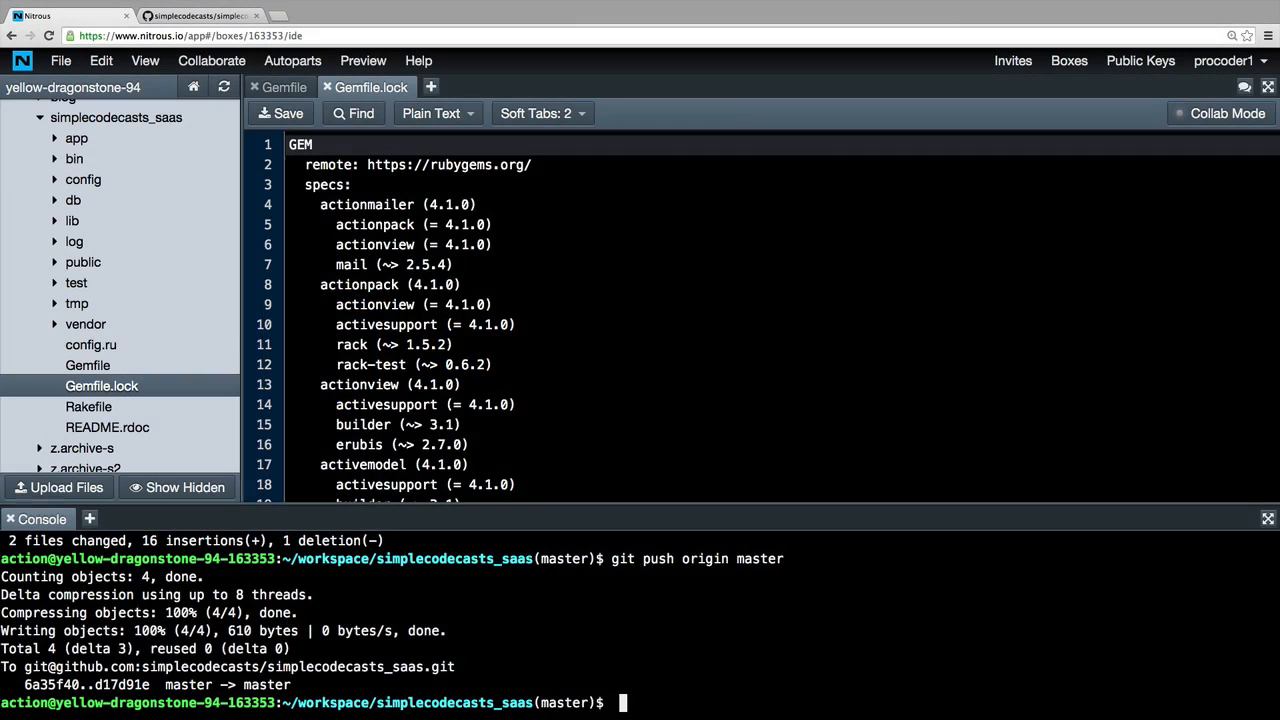
mouse_move(864, 314)
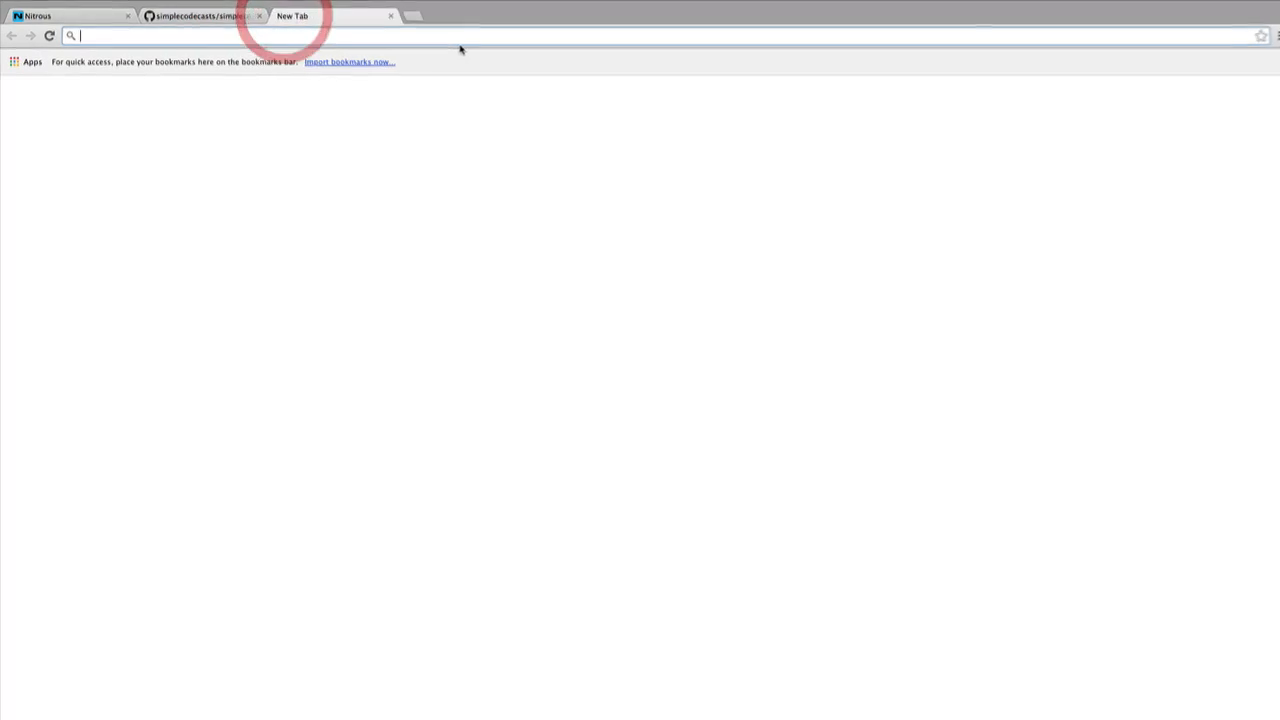
Load heroku.com and compare it with the Nitrous IDE and GitHub repository tabs
type("heroku.com")
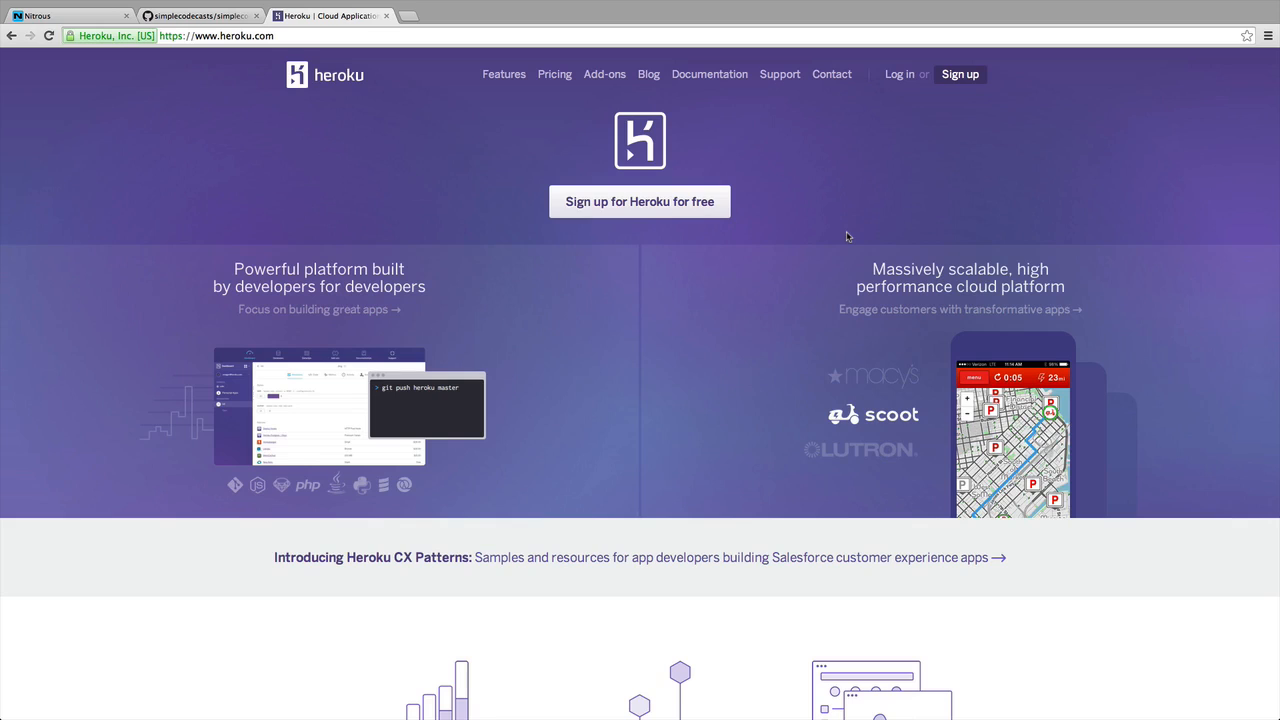
mouse_move(849, 236)
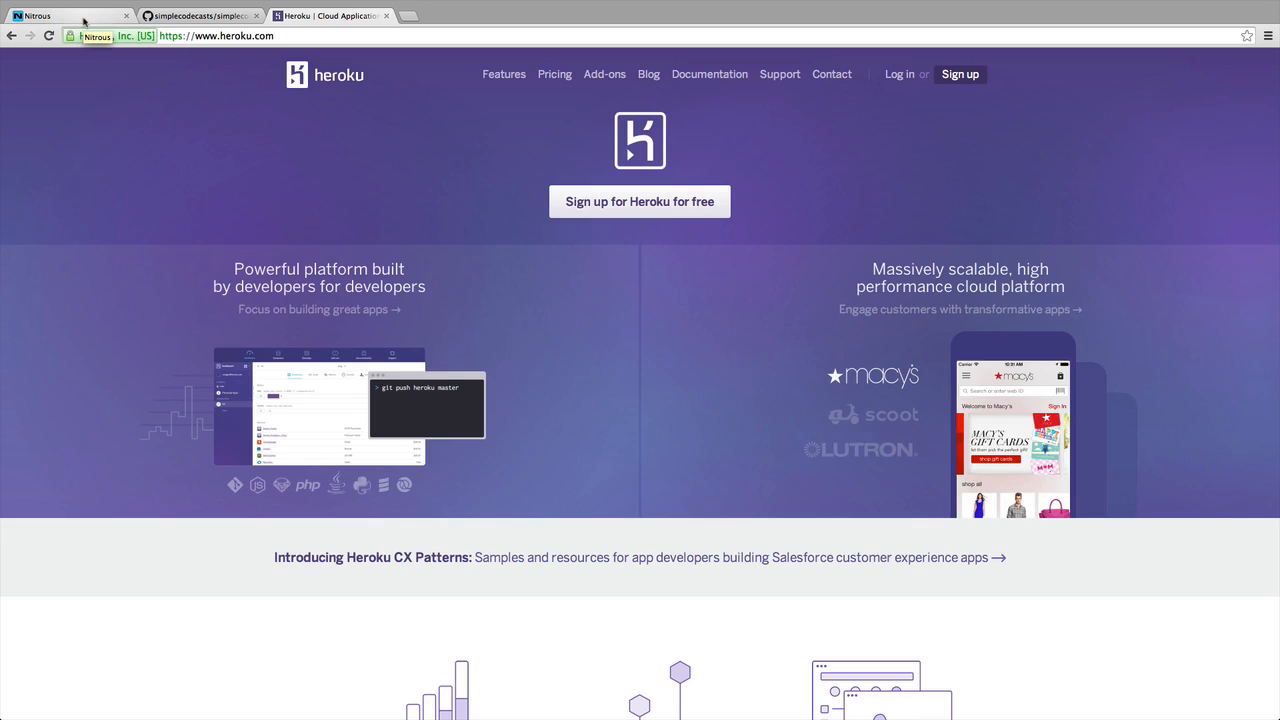
left_click(70, 15)
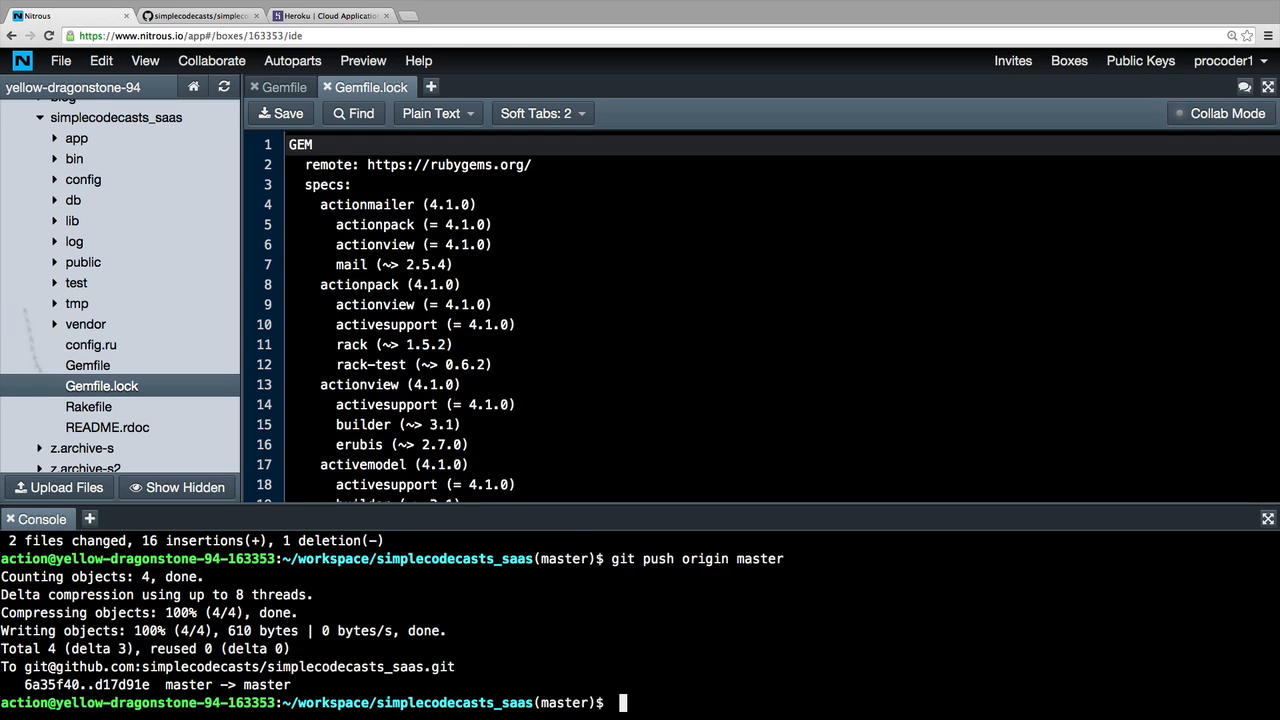
left_click(330, 15)
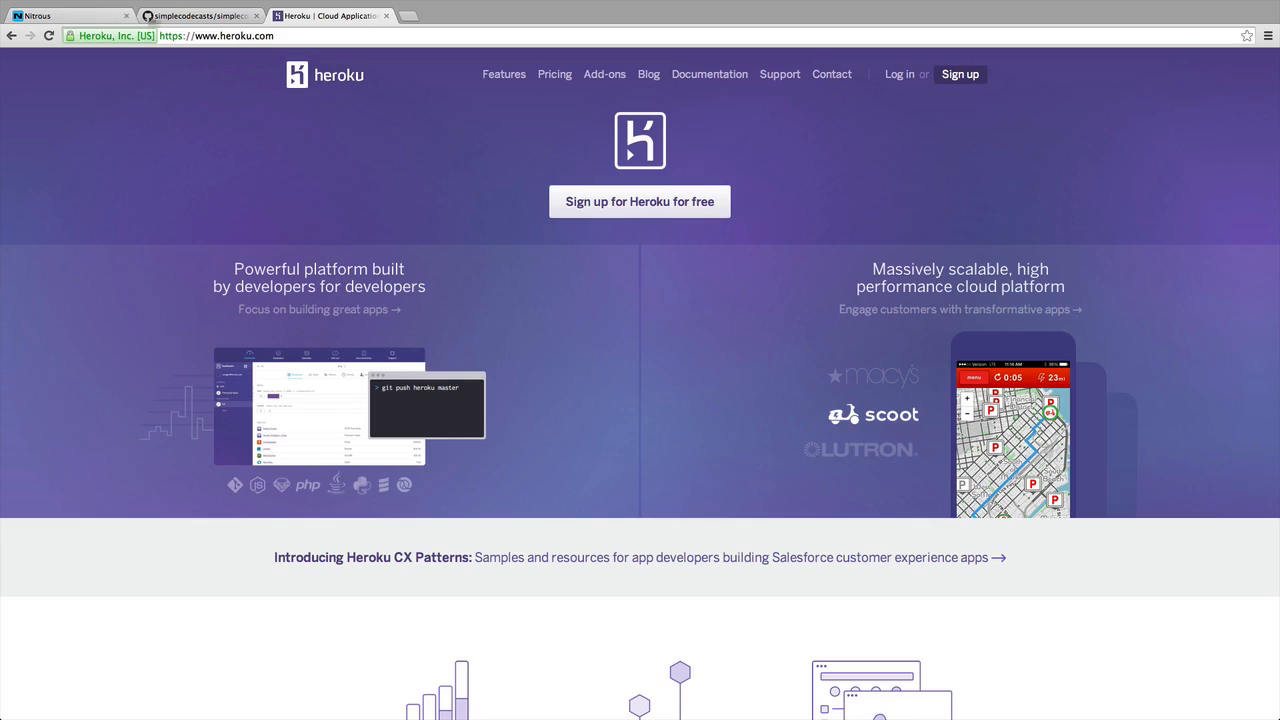
left_click(197, 15)
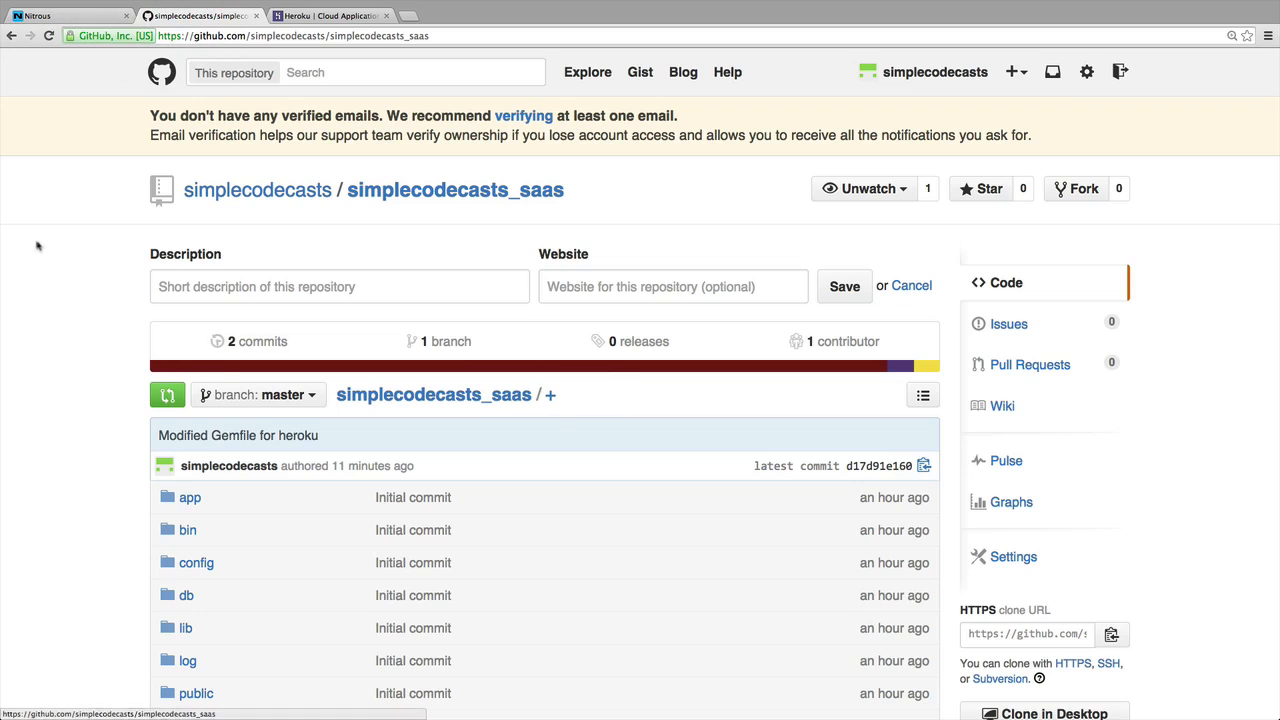
scroll("down", 3)
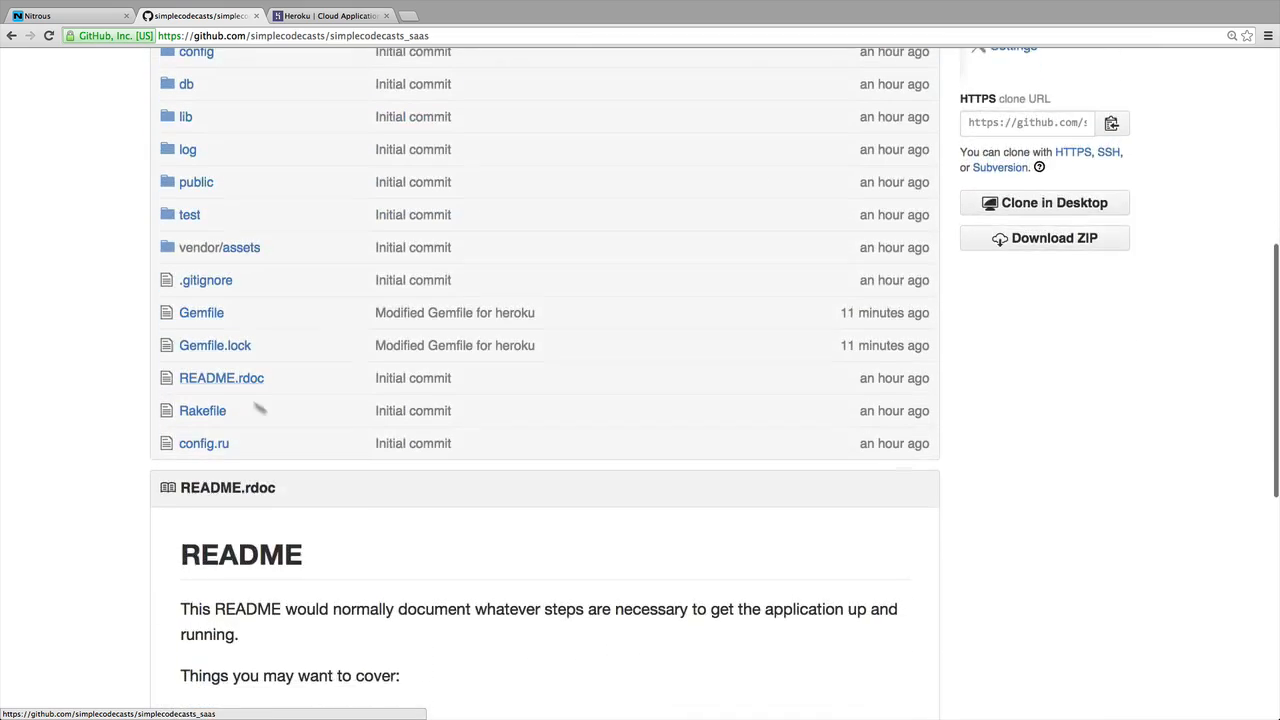
left_click(330, 15)
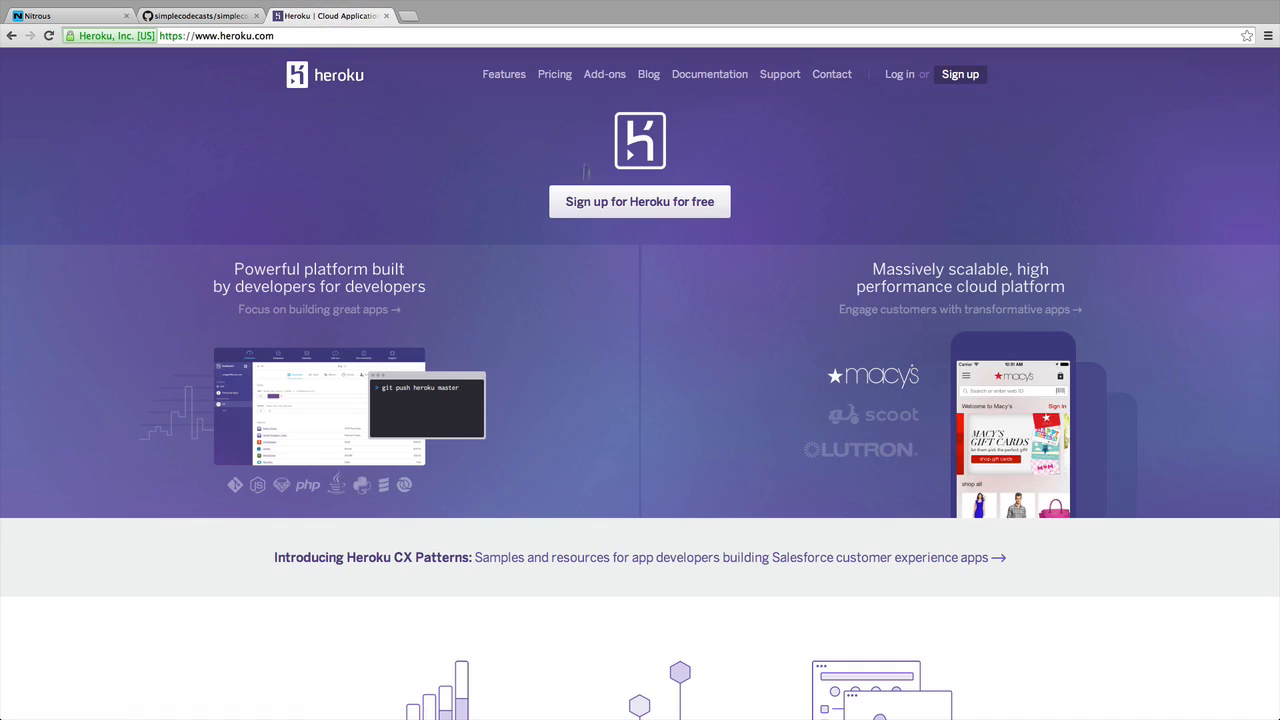
mouse_move(925, 134)
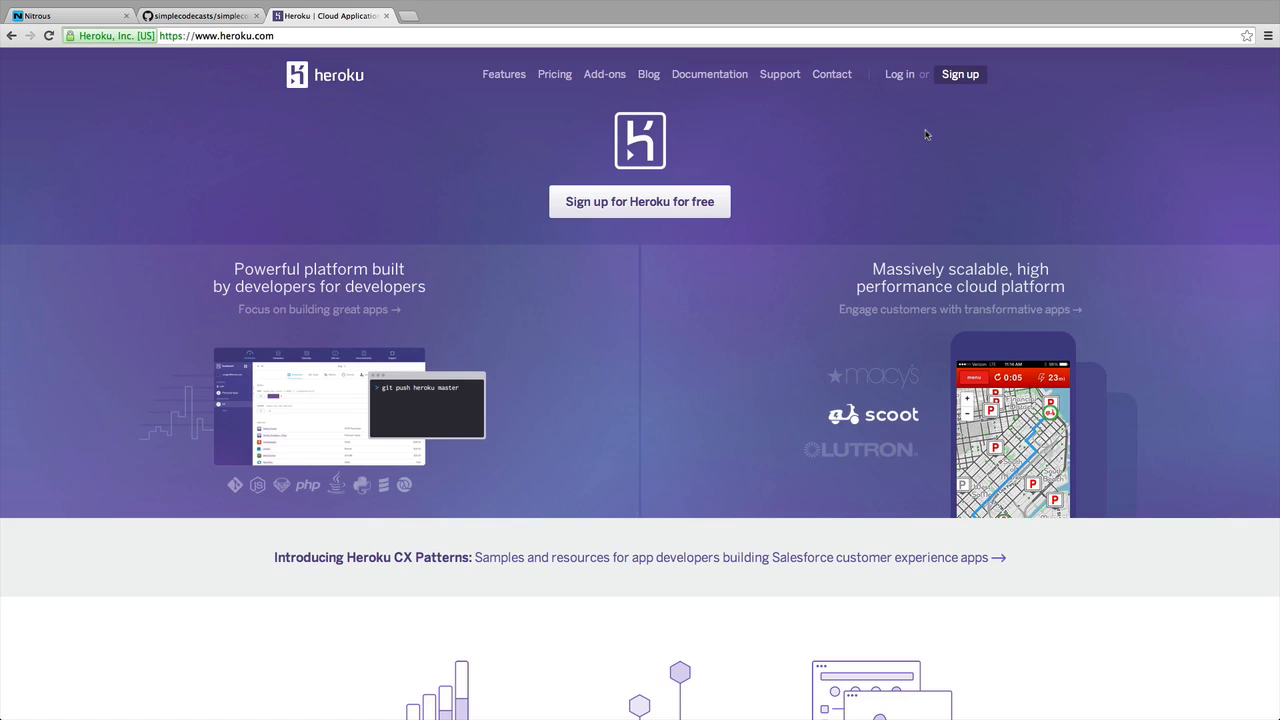
mouse_move(908, 158)
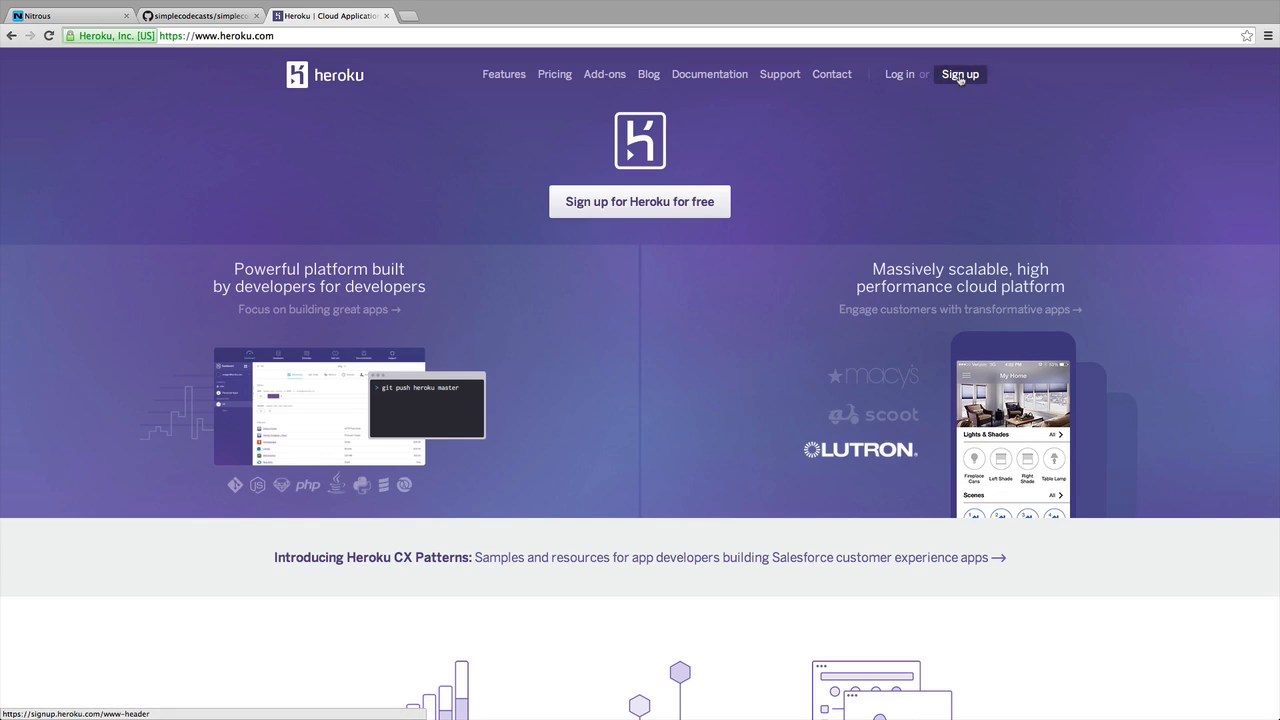
Start the Heroku free-account sign-up and begin entering the account email
left_click(959, 74)
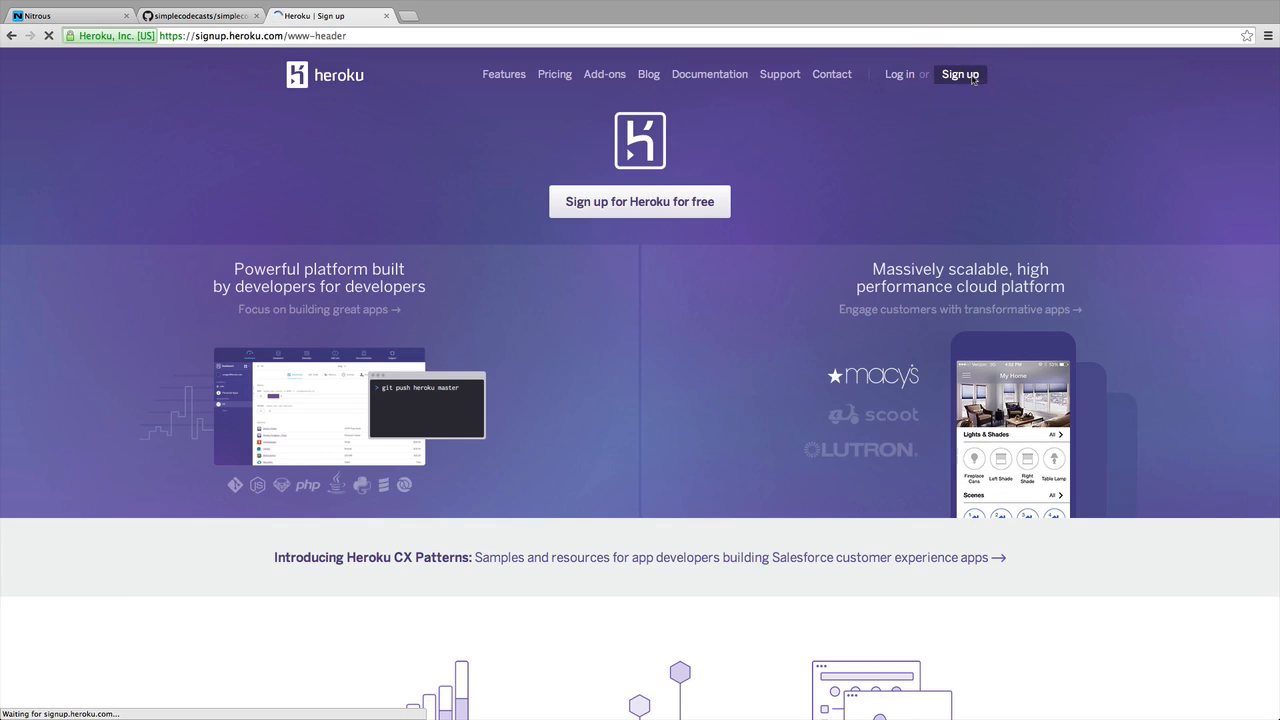
left_click(959, 74)
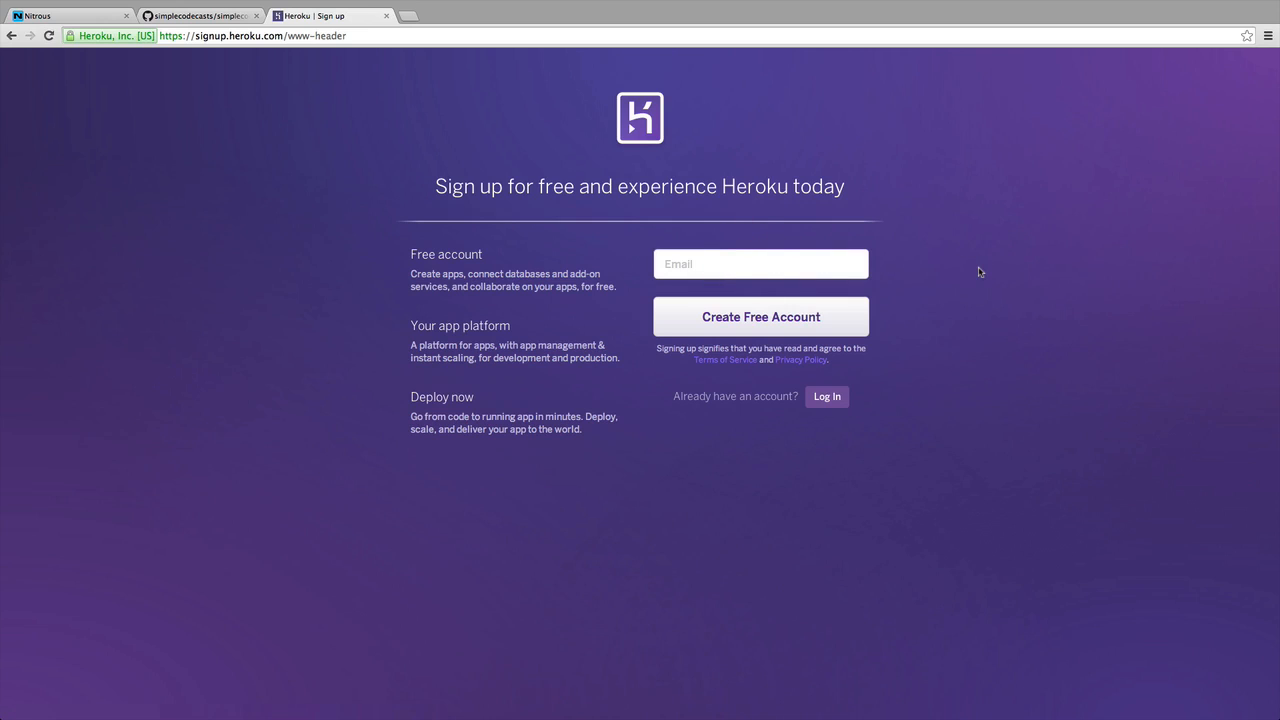
left_click(760, 316)
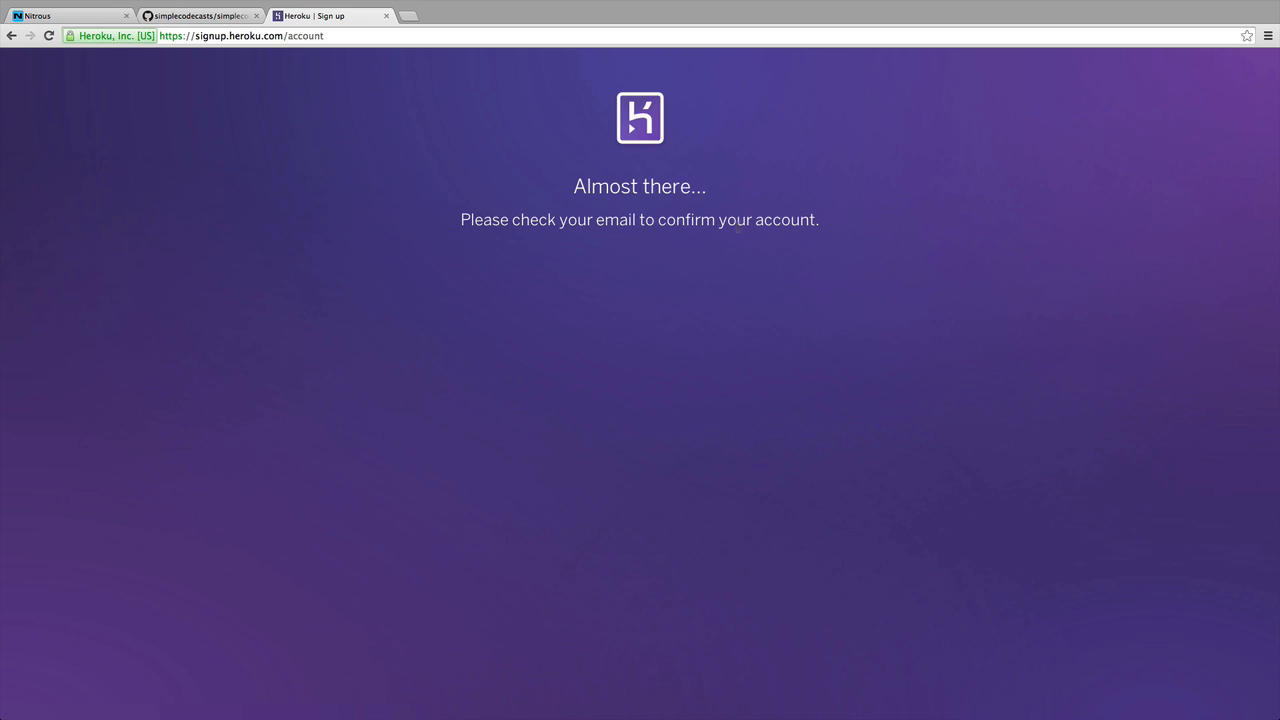
mouse_move(718, 248)
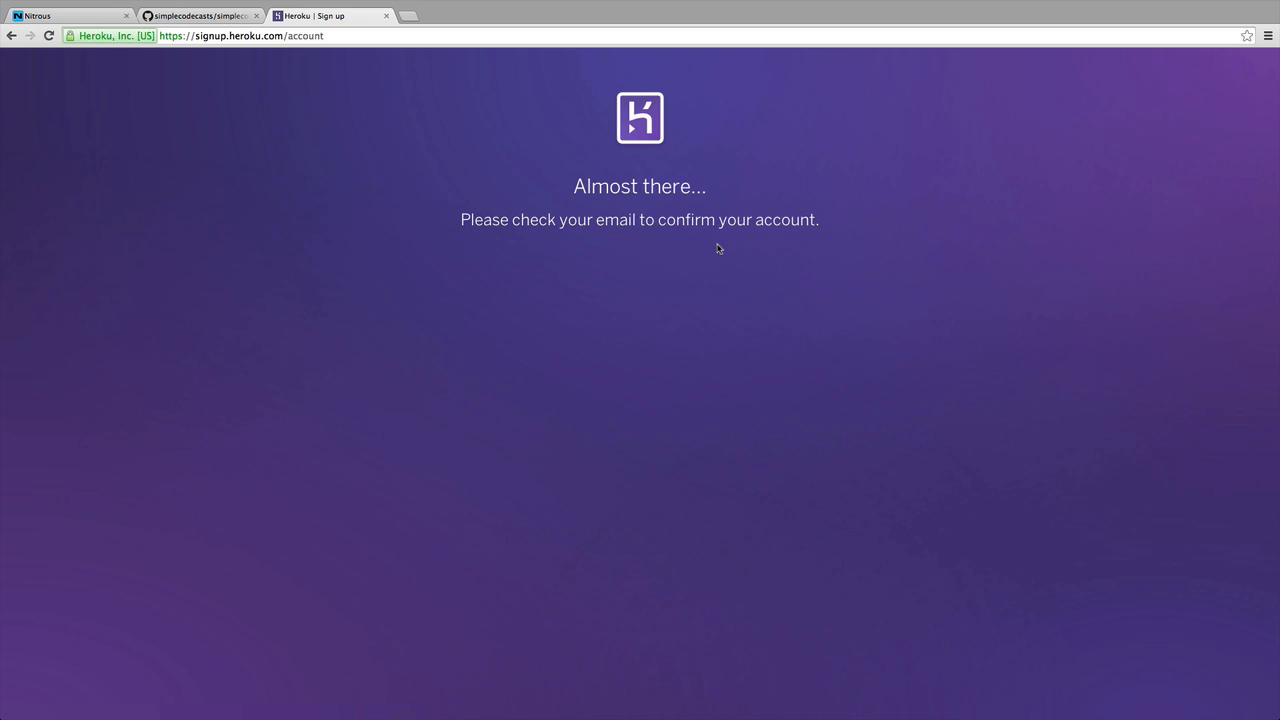
mouse_move(713, 260)
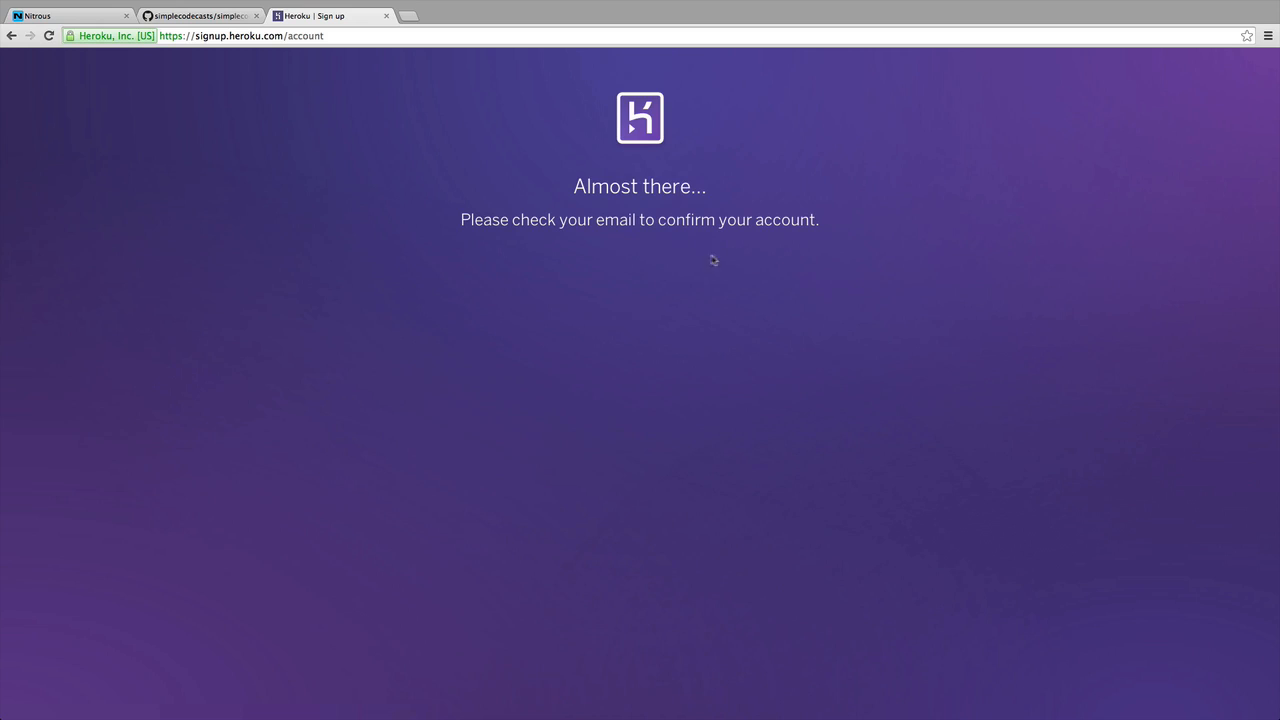
mouse_move(738, 242)
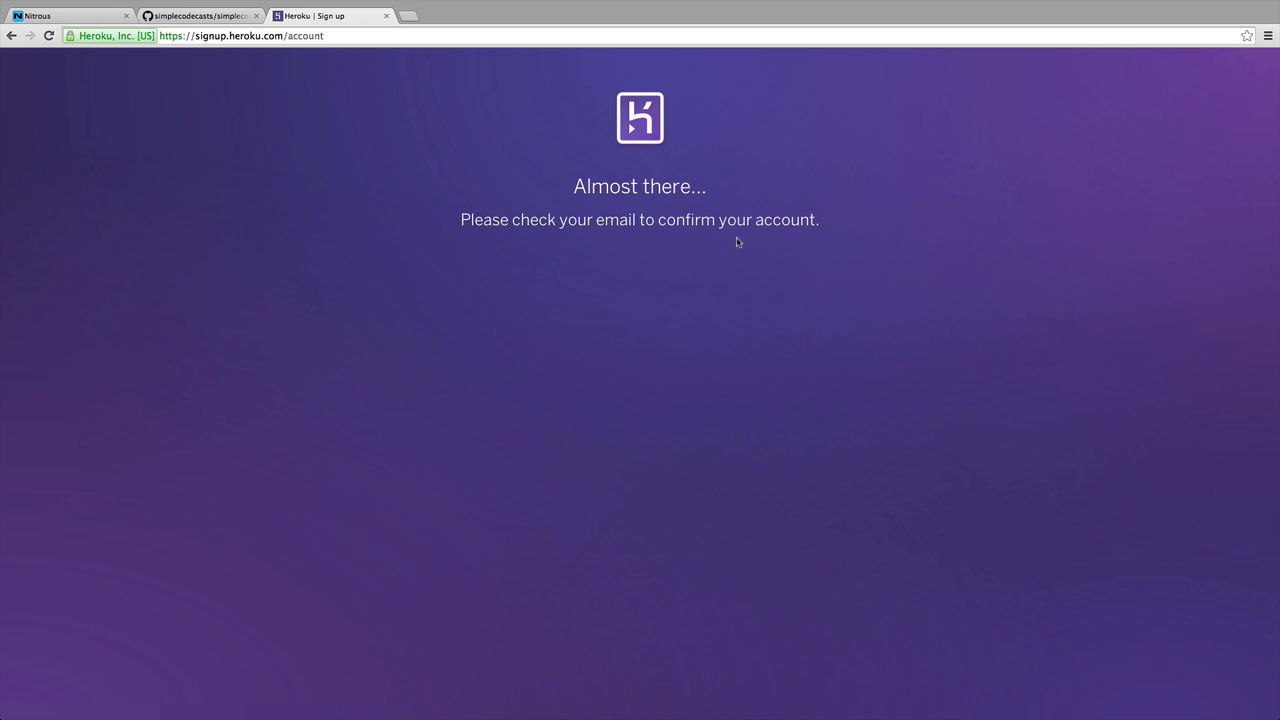
mouse_move(678, 288)
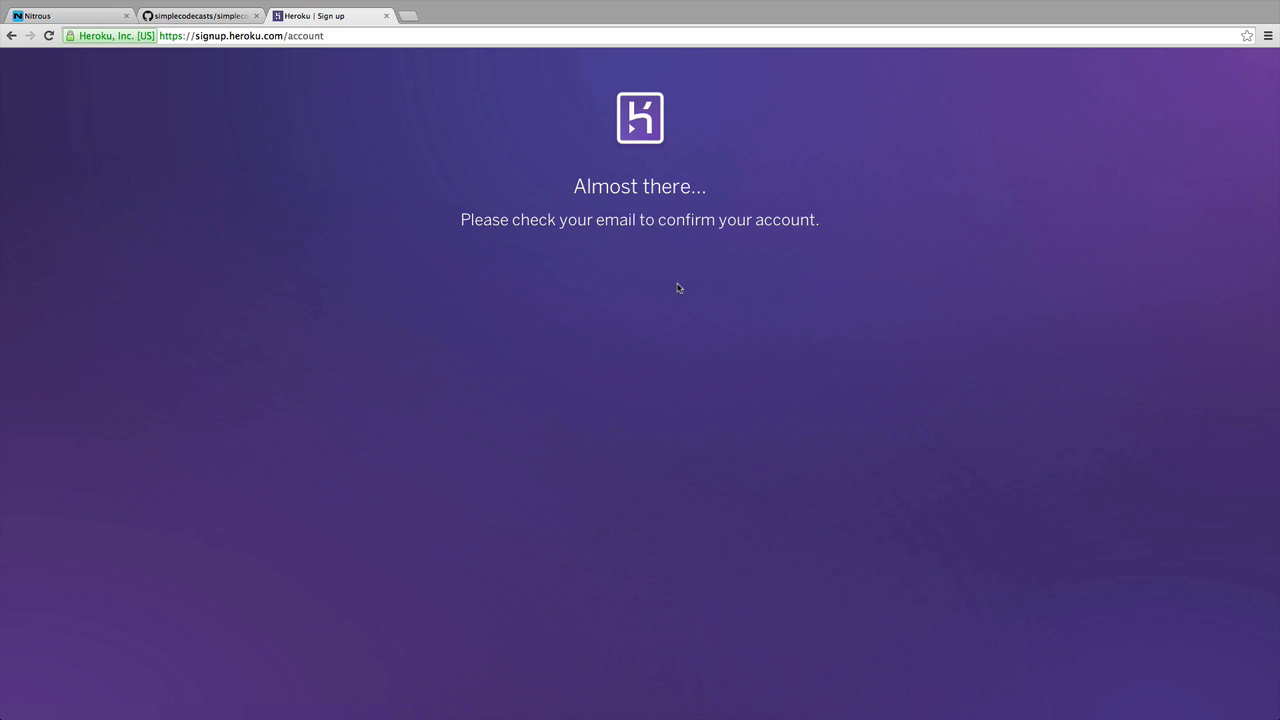
mouse_move(915, 273)
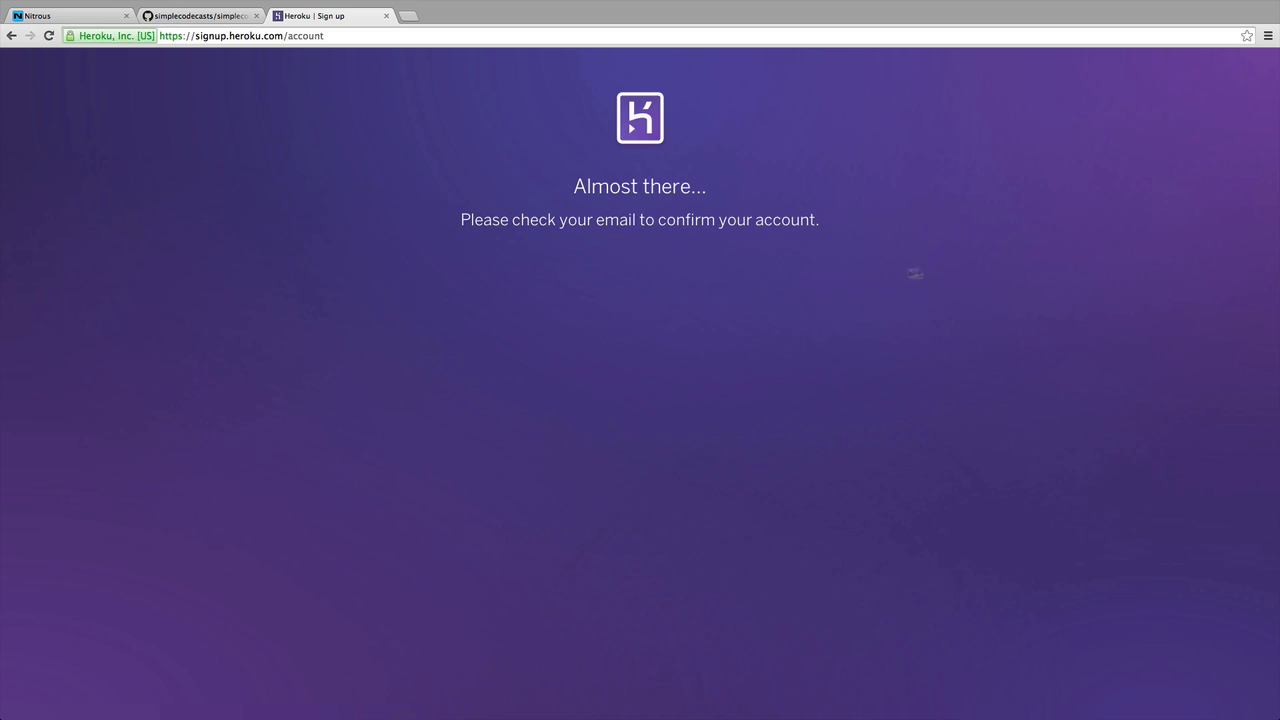
mouse_move(808, 280)
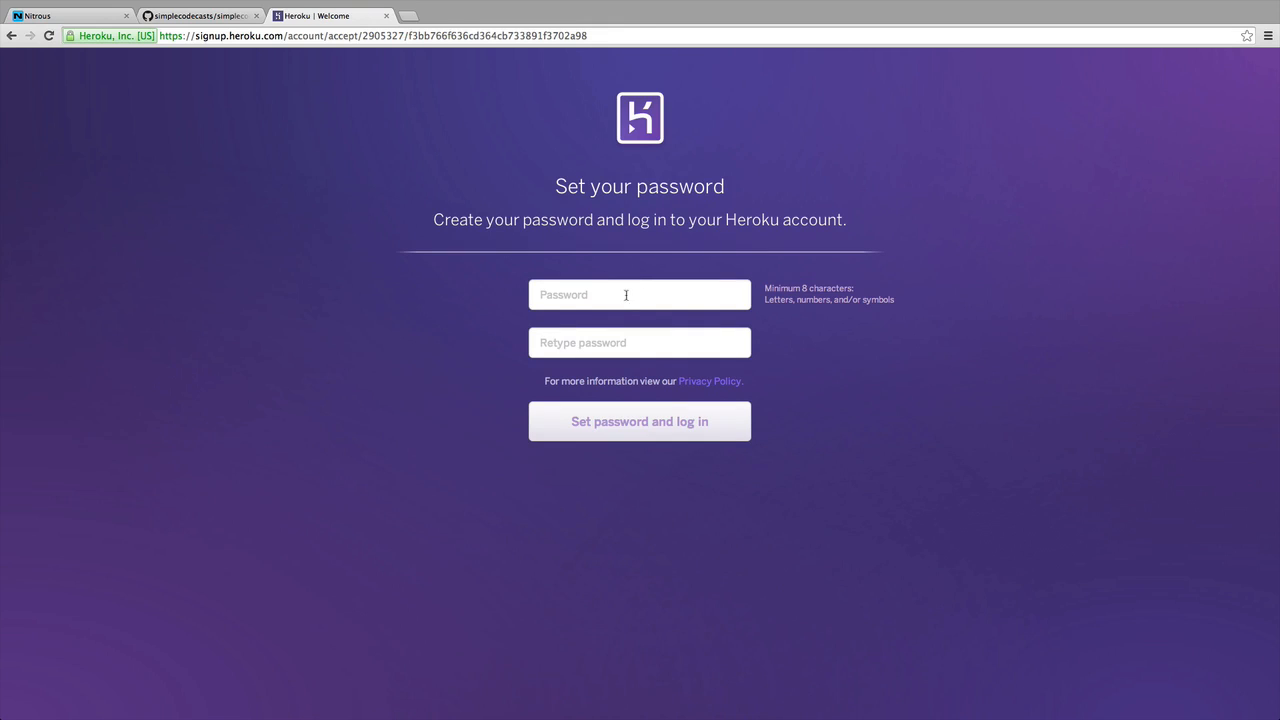
Enter and confirm a password, log in, and proceed to the empty Personal Apps dashboard
type("•")
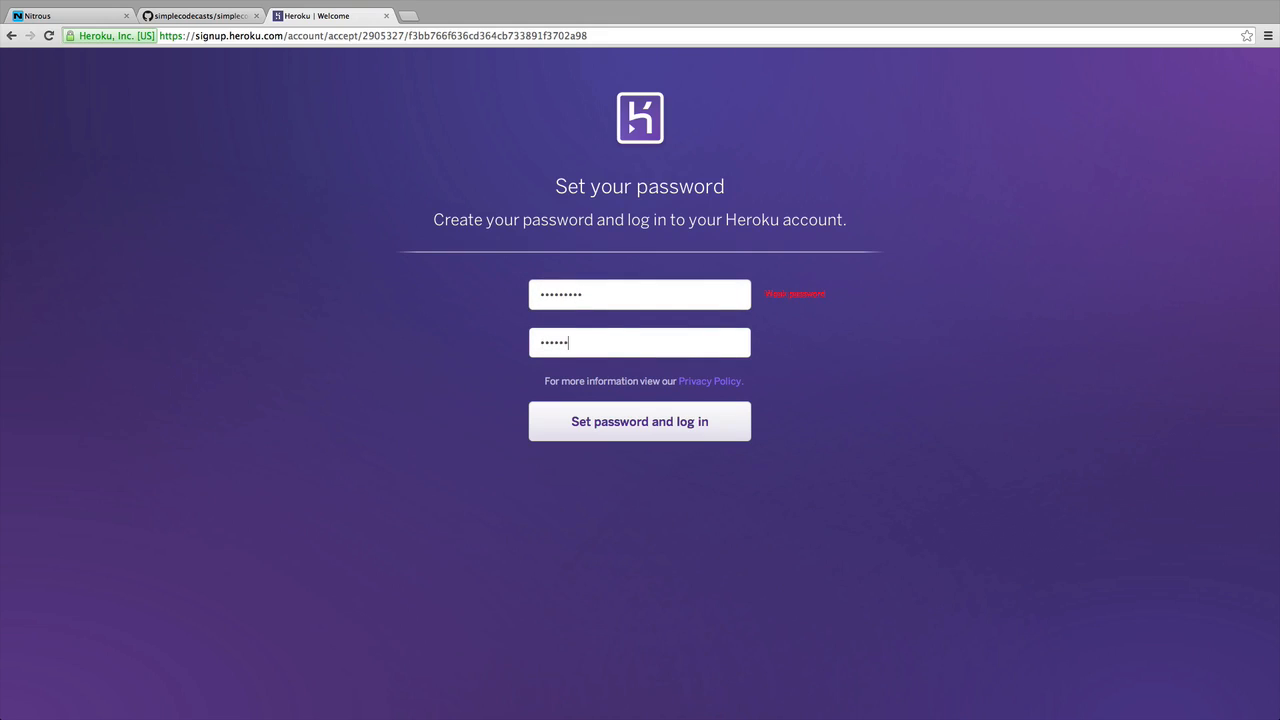
left_click(639, 421)
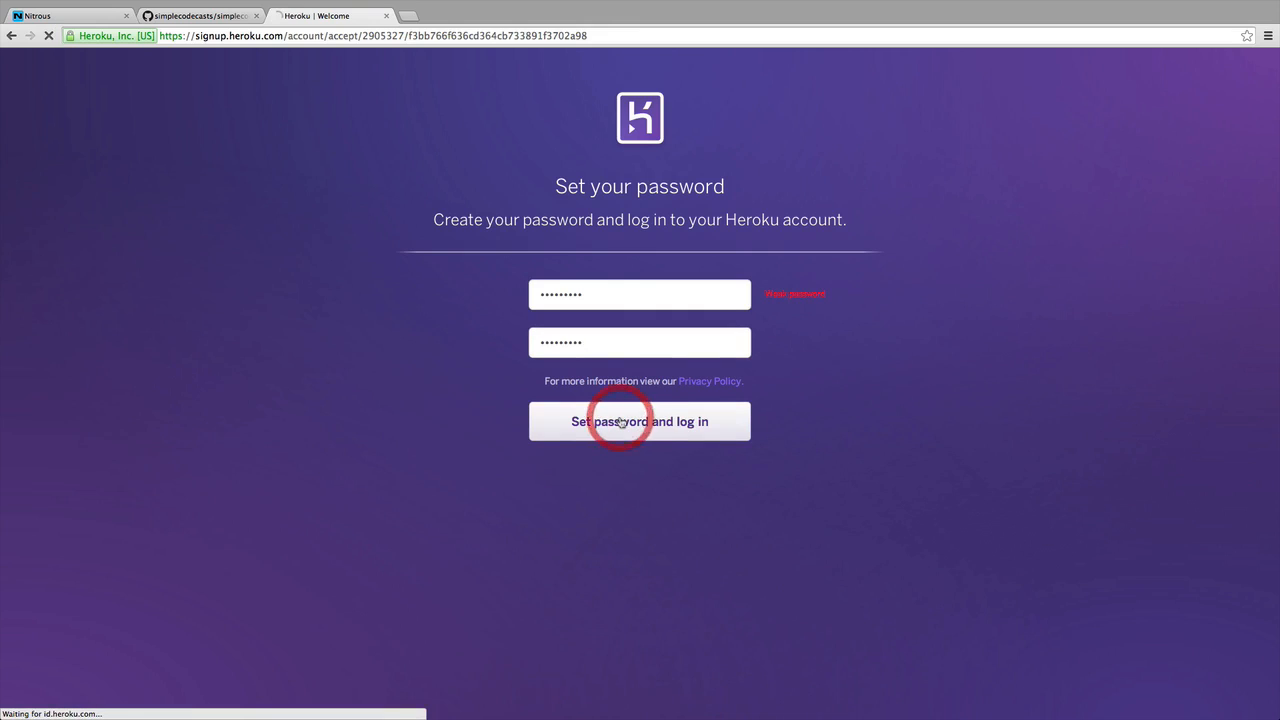
left_click(639, 421)
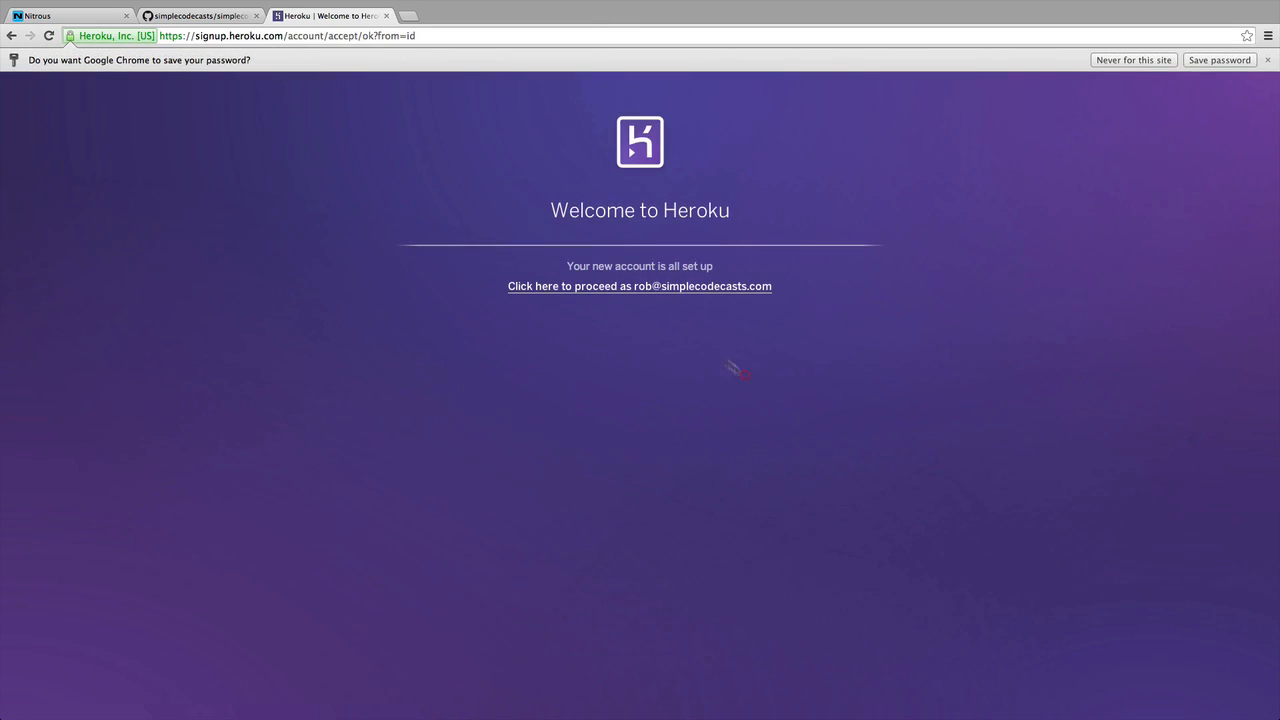
mouse_move(651, 292)
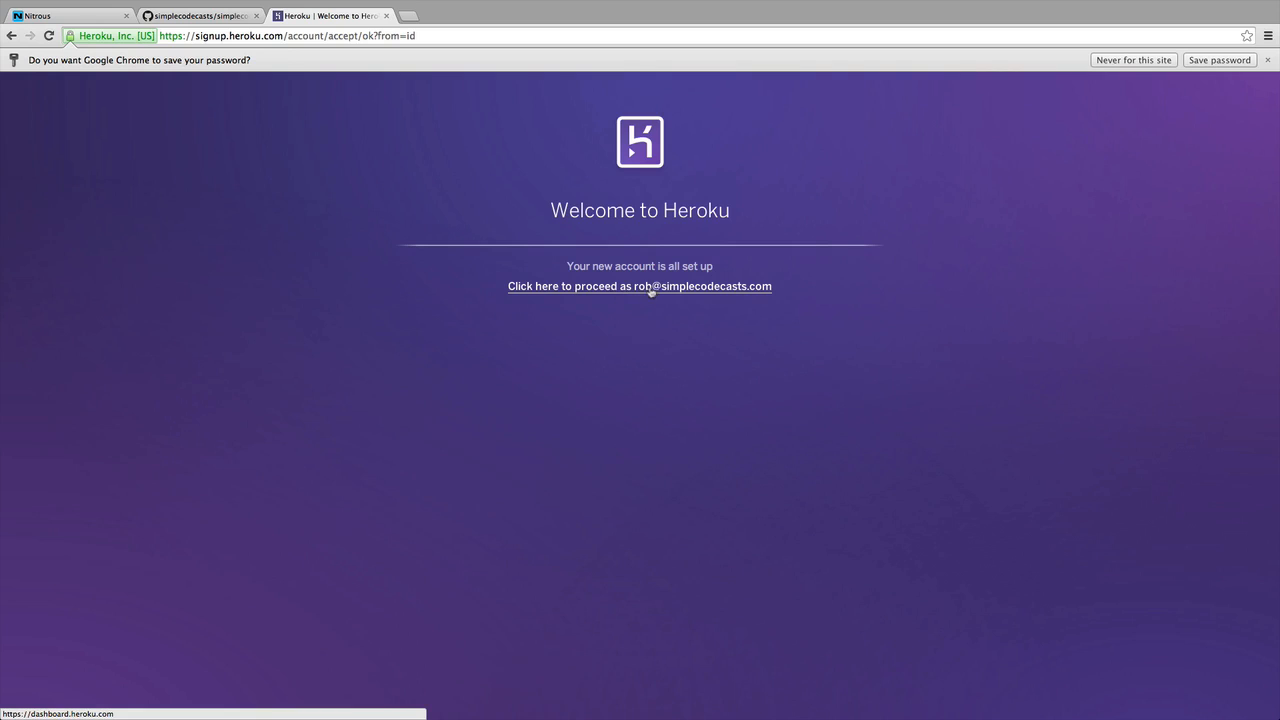
left_click(639, 286)
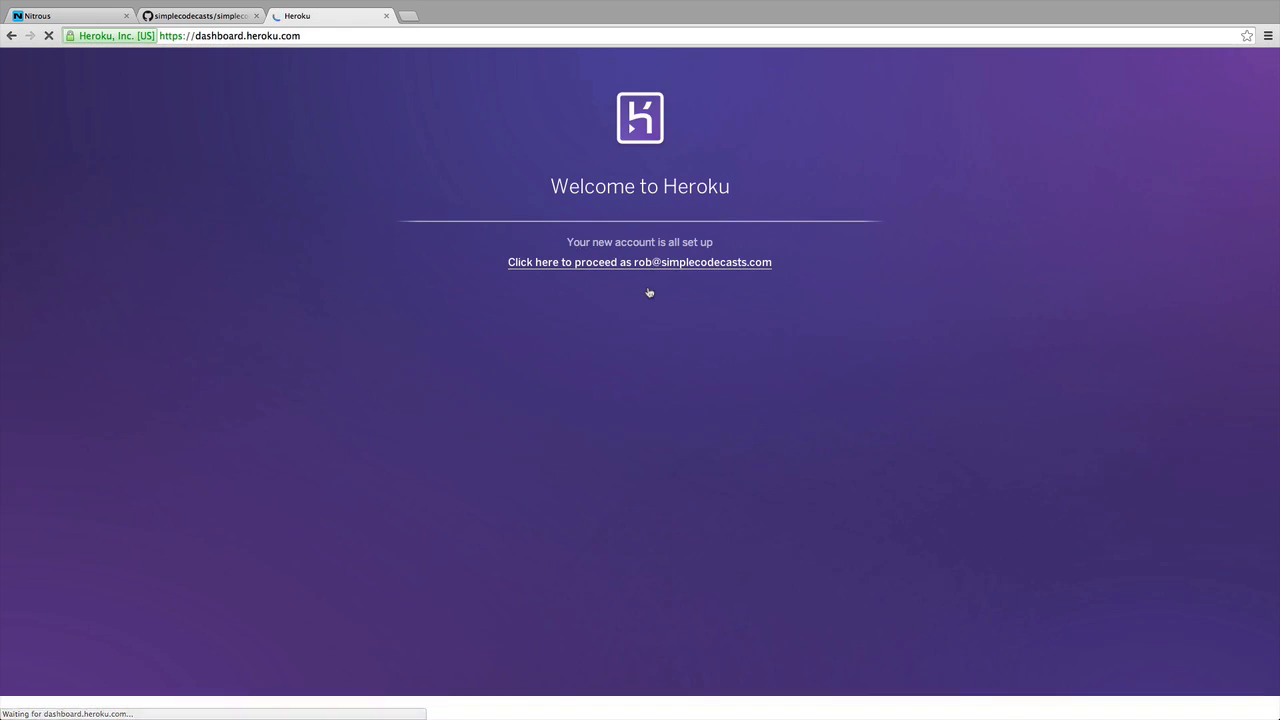
left_click(639, 262)
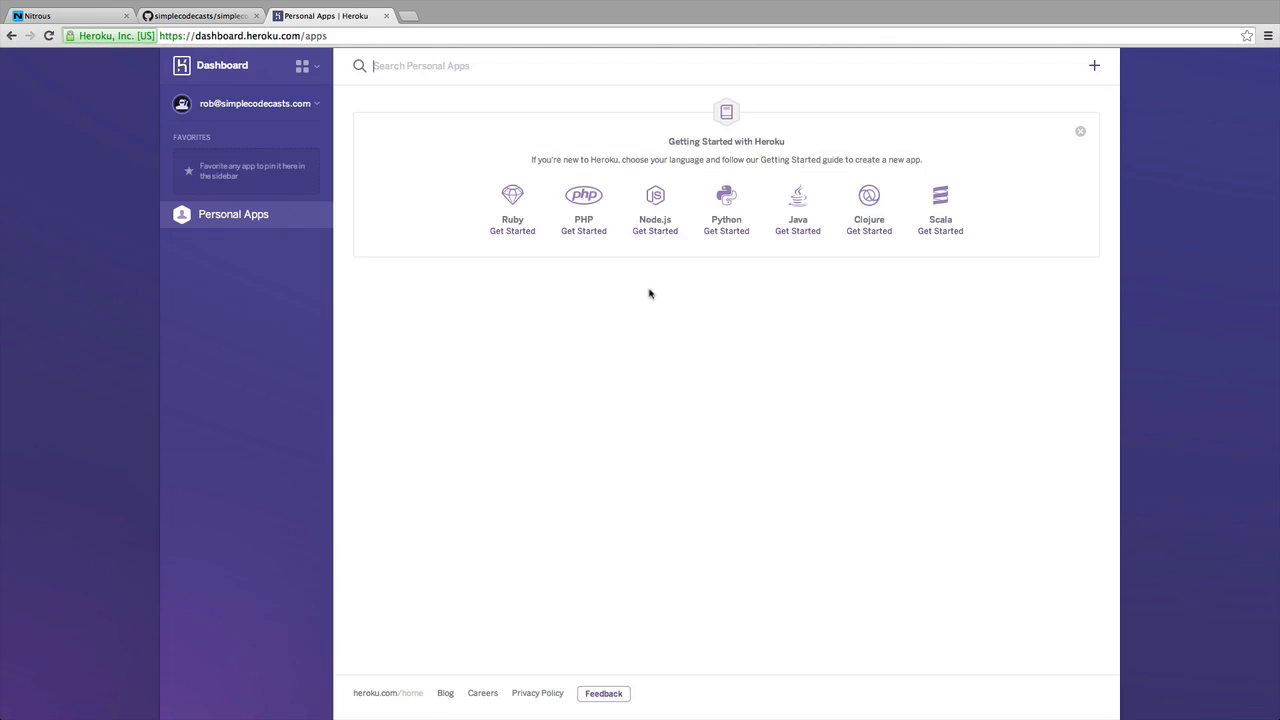
mouse_move(675, 294)
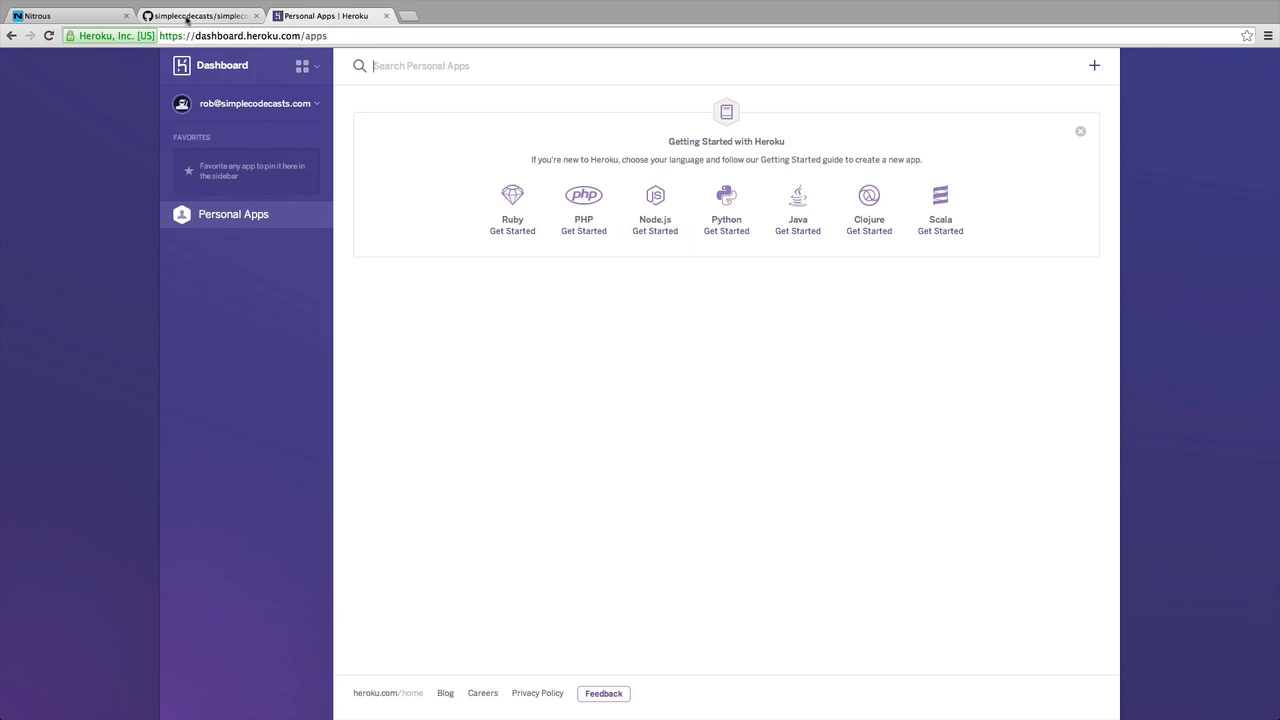
Send a GitHub verification email to the unverified primary address, then return to Heroku
left_click(200, 15)
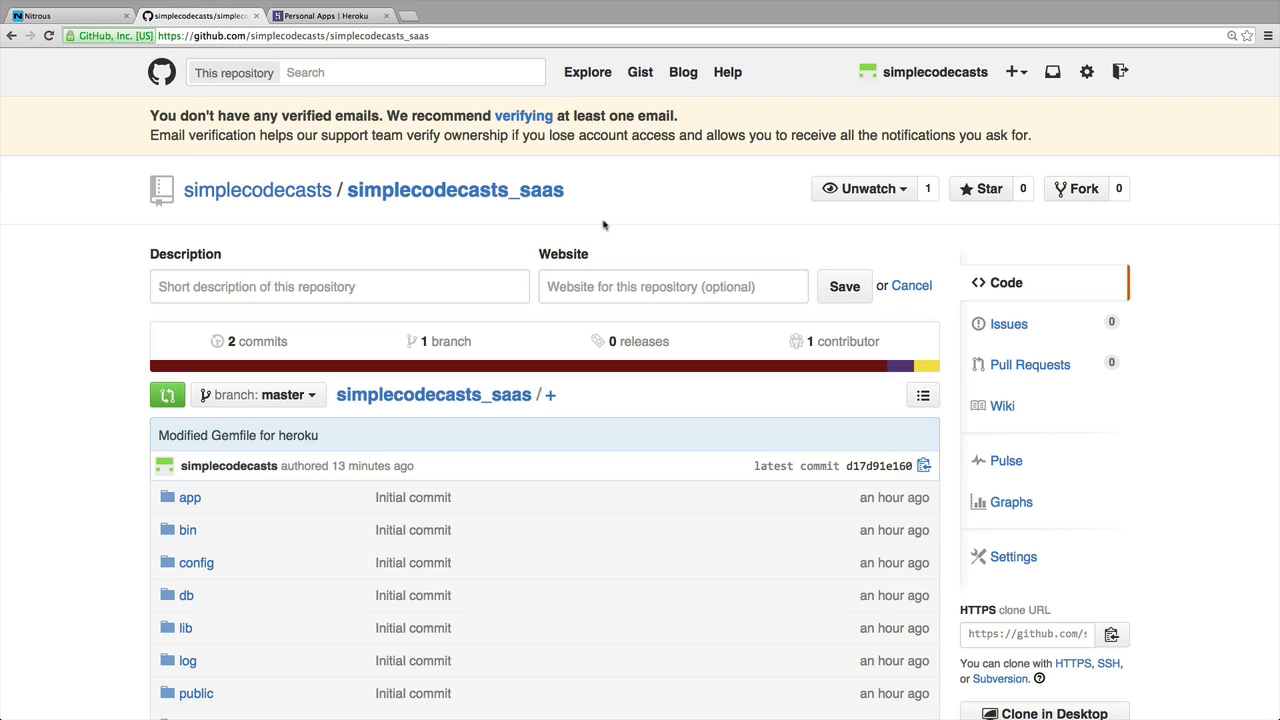
mouse_move(595, 228)
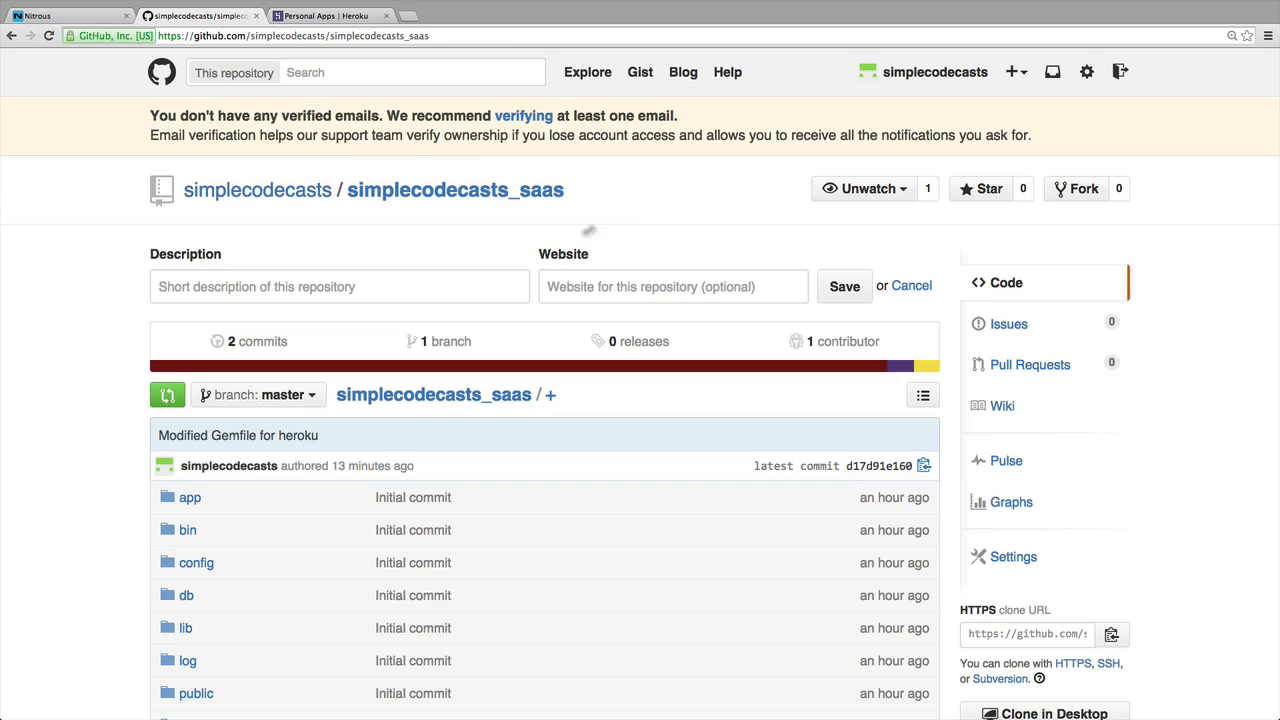
mouse_move(150, 118)
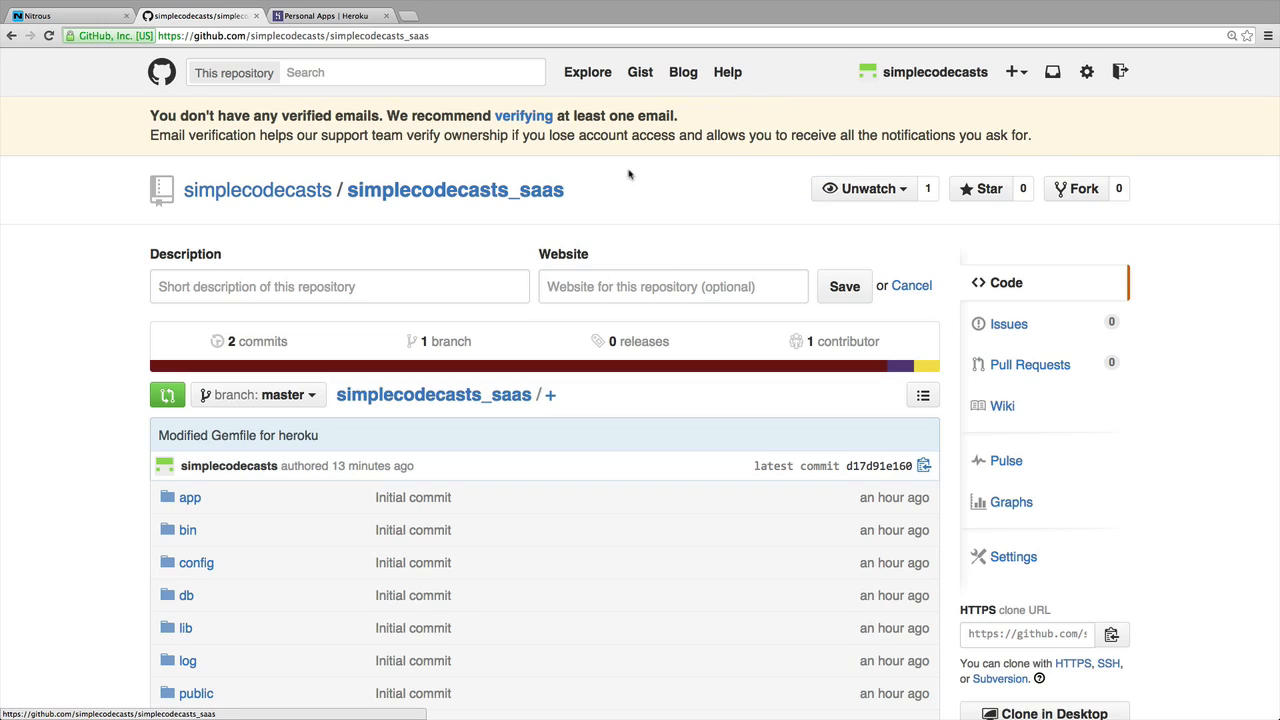
mouse_move(551, 128)
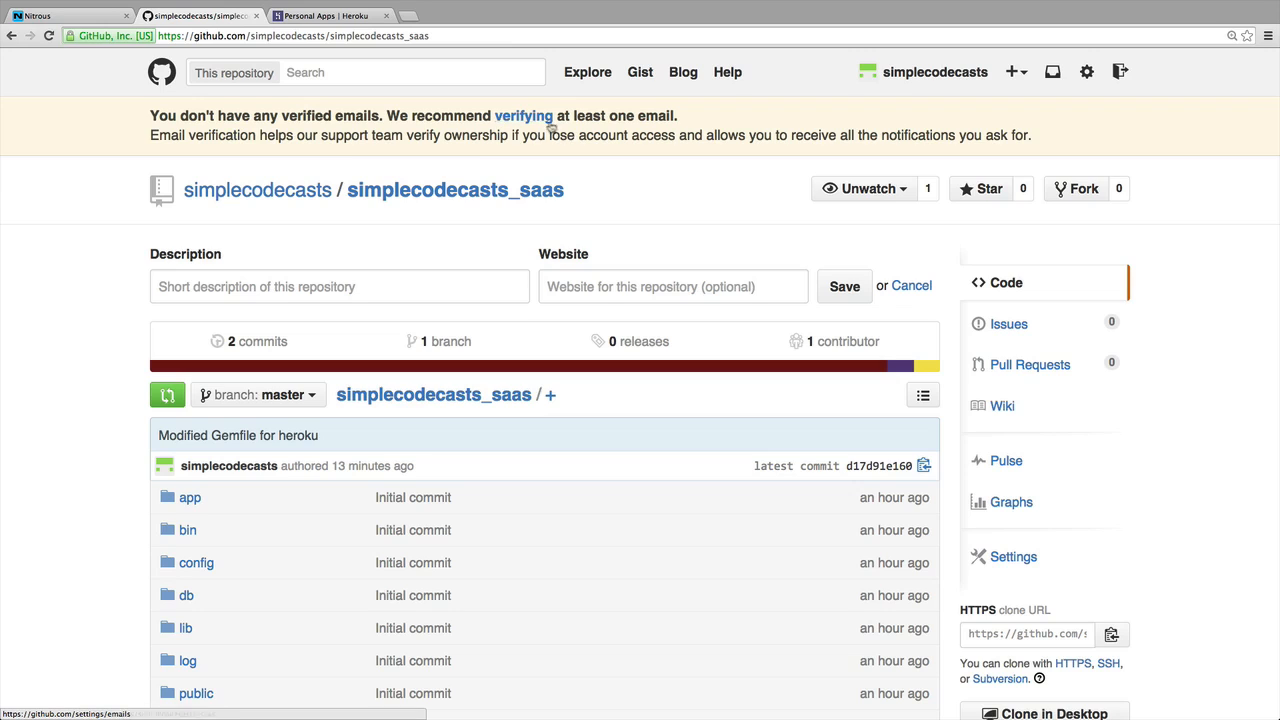
mouse_move(524, 116)
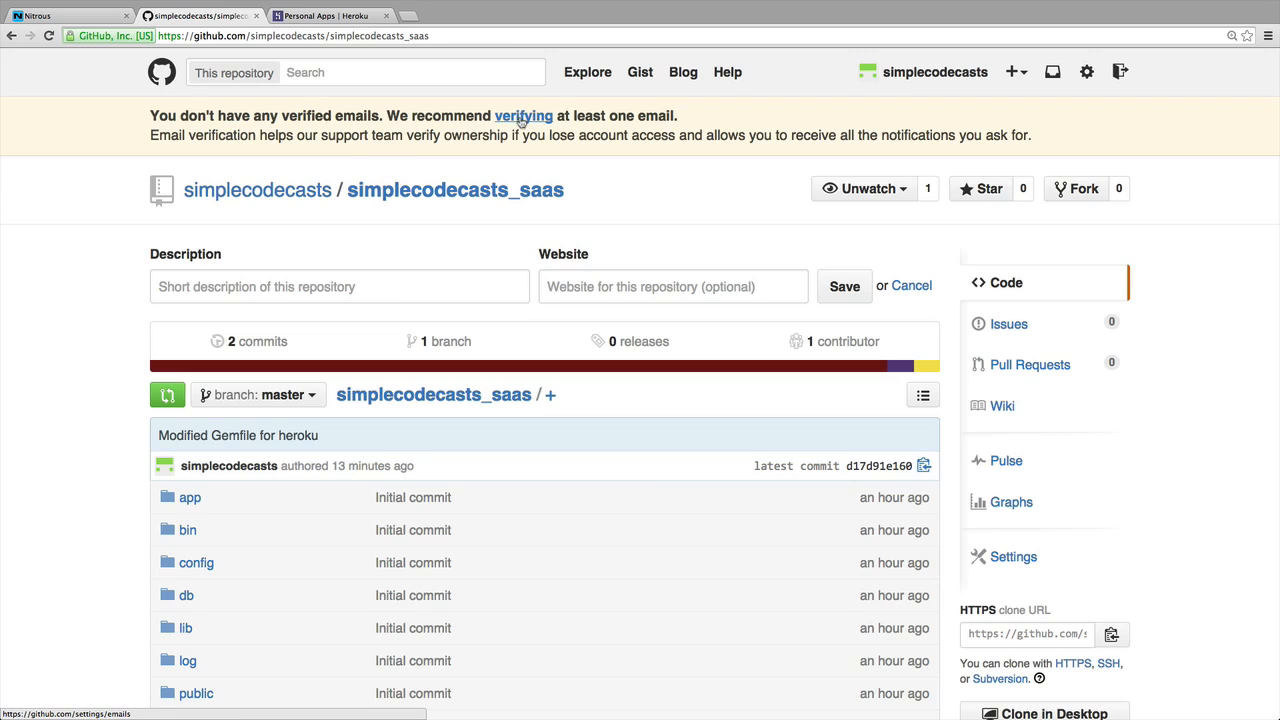
left_click(523, 116)
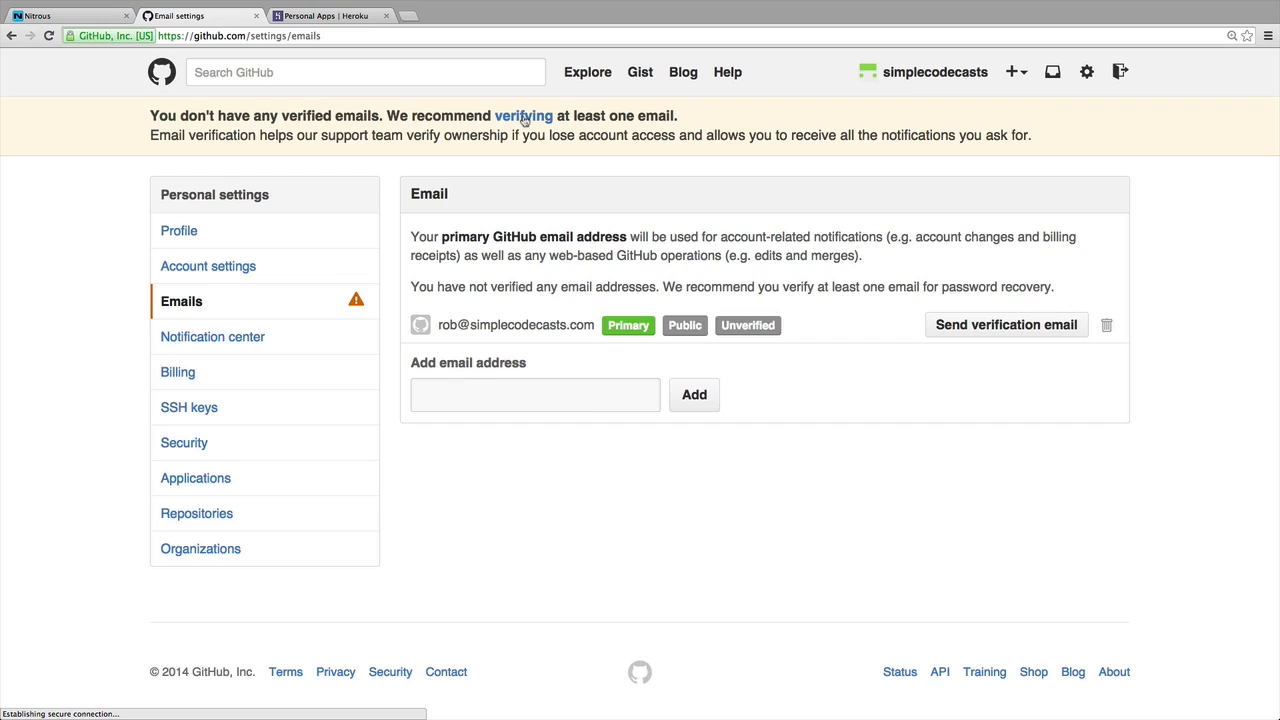
mouse_move(685, 325)
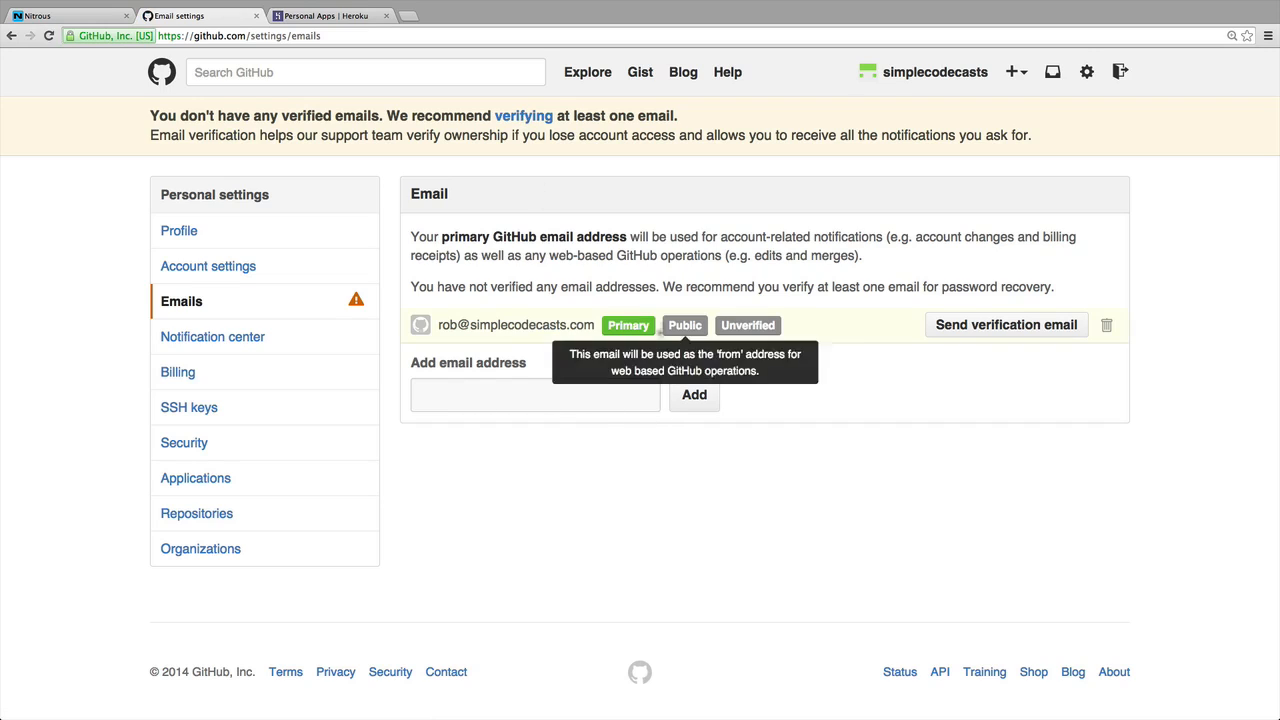
mouse_move(1006, 324)
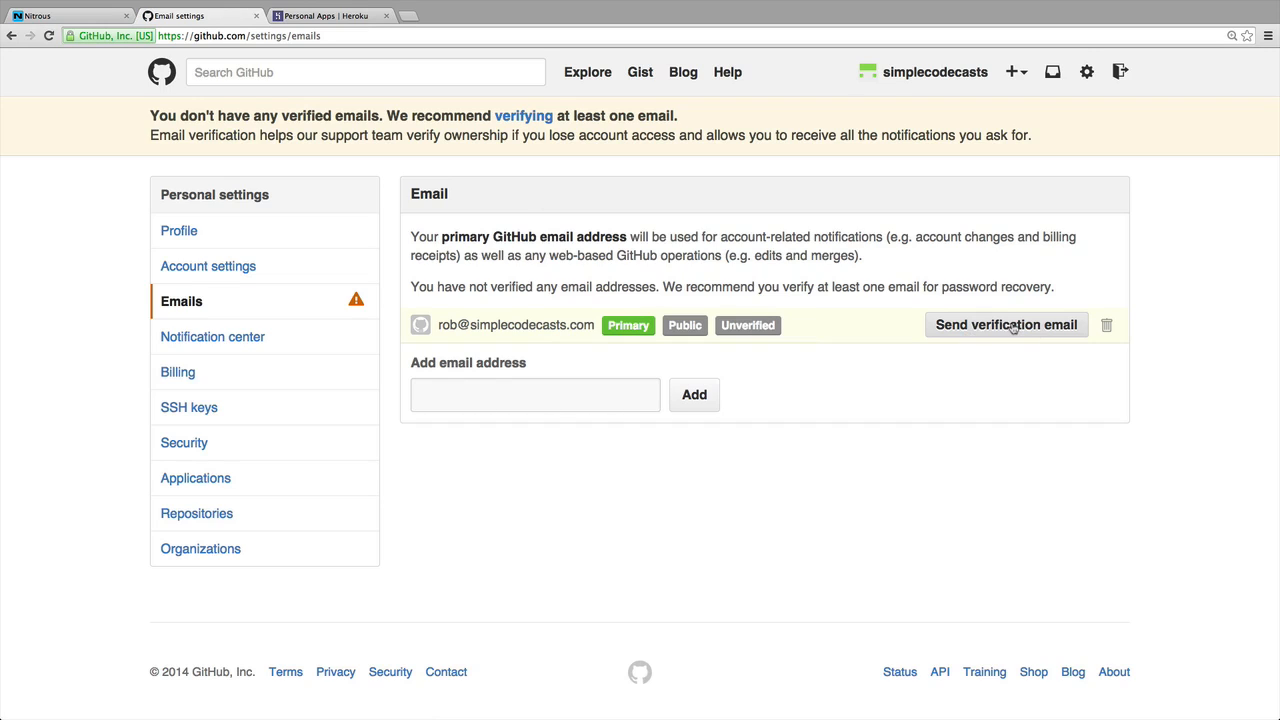
left_click(1005, 324)
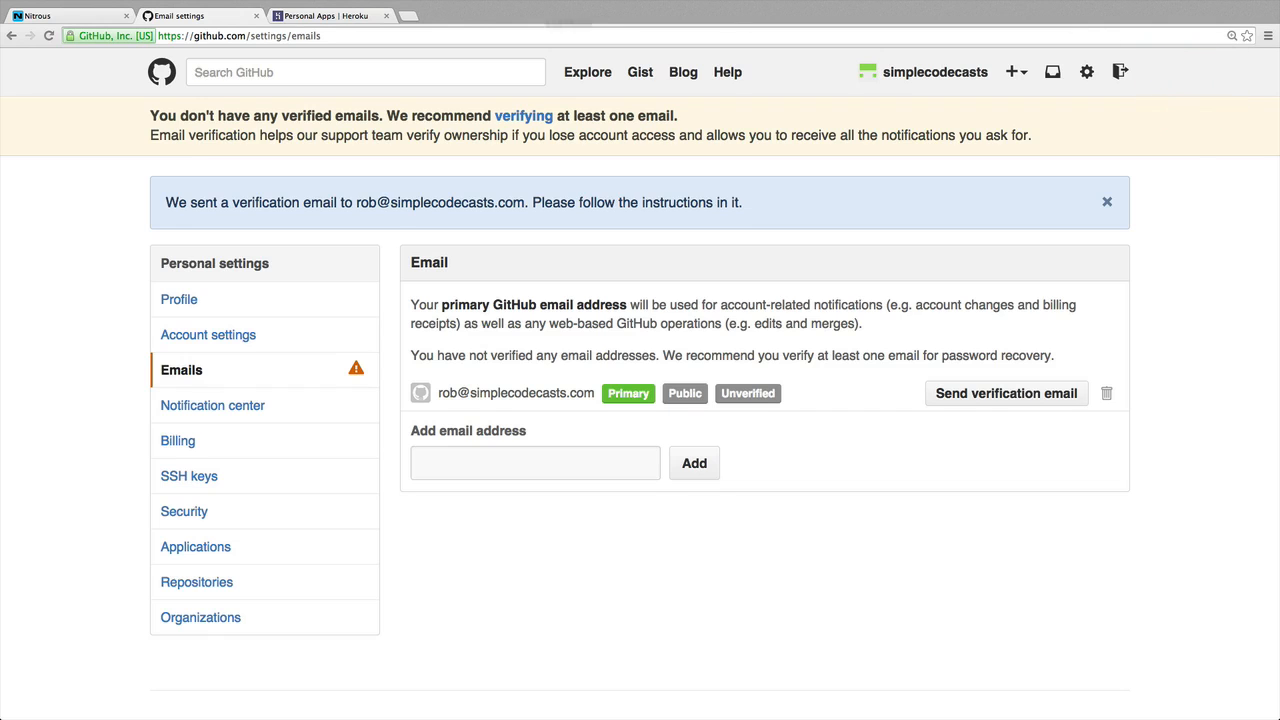
left_click(330, 16)
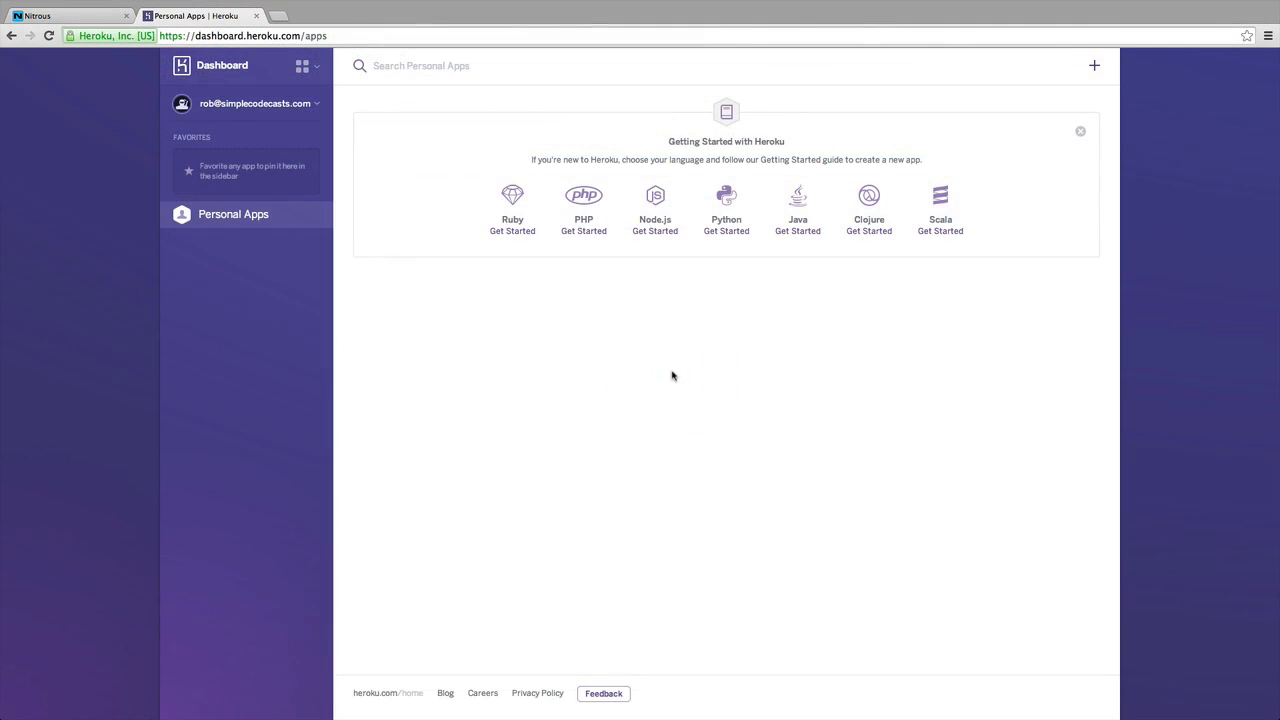
mouse_move(623, 336)
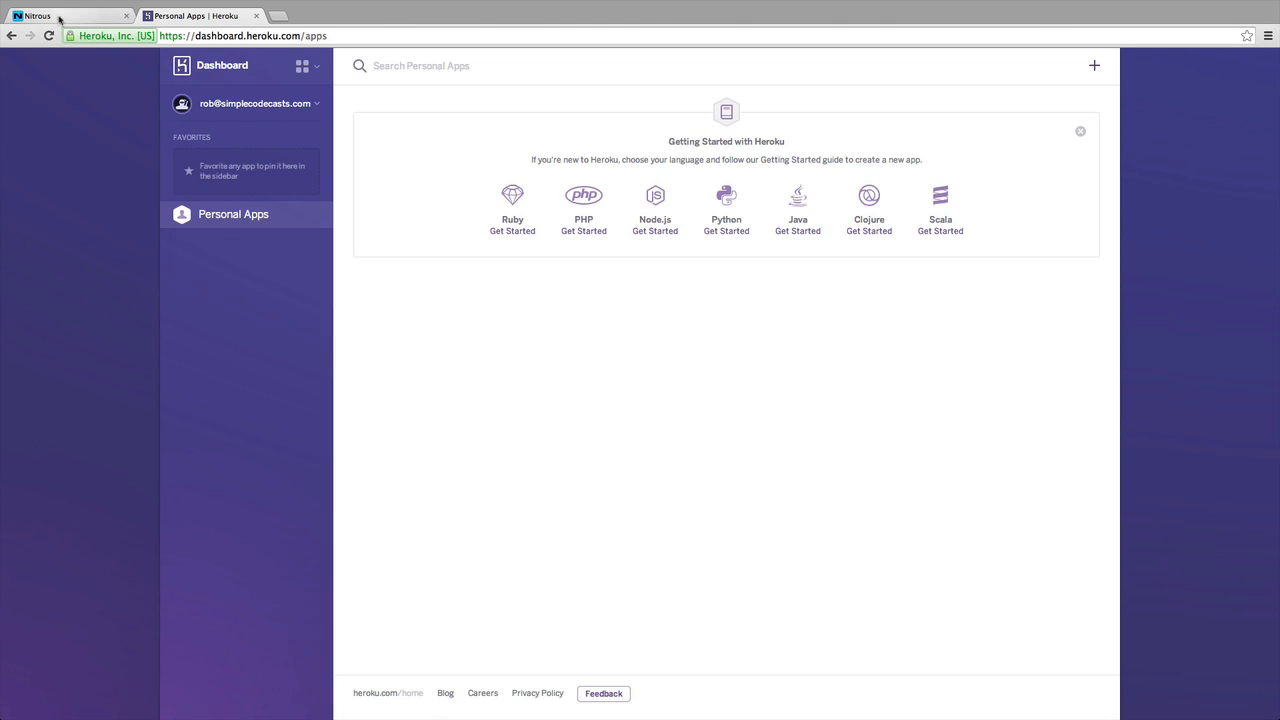
Leave the empty Heroku dashboard and return to the Nitrous.io workspace
left_click(65, 15)
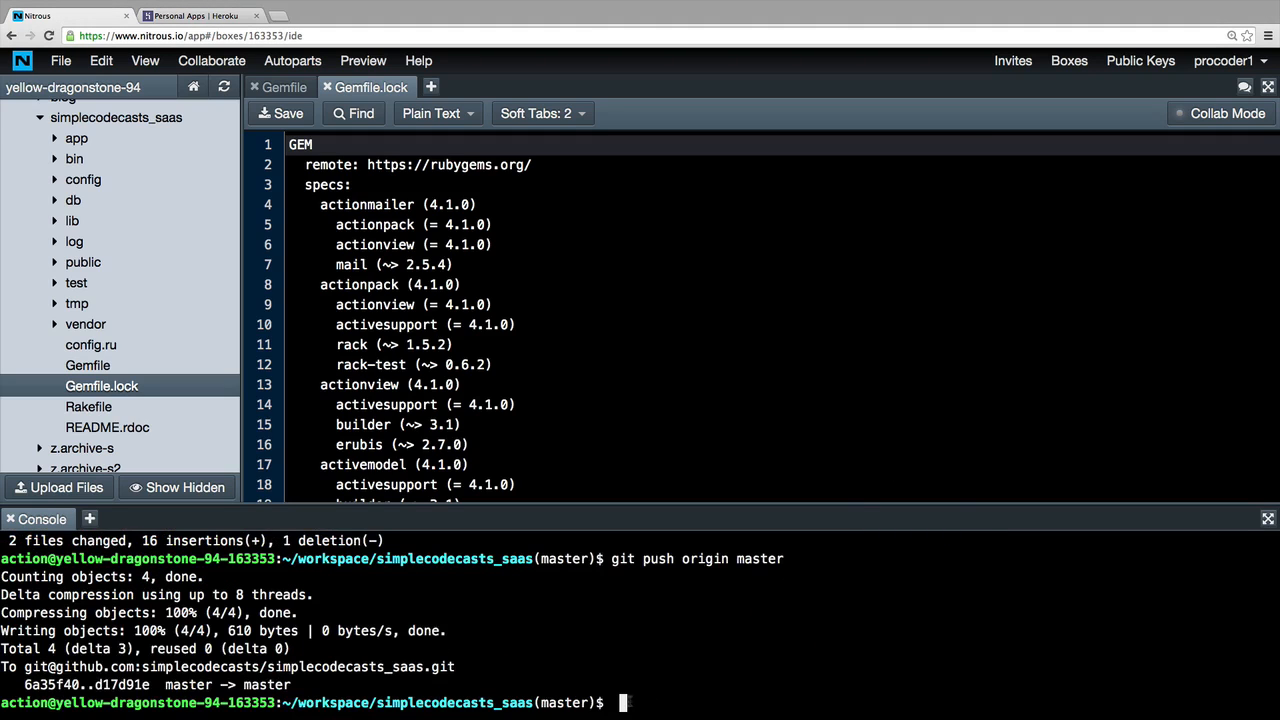
Run 'heroku login' in the console and start entering the email beginning 'rob@'
type("her")
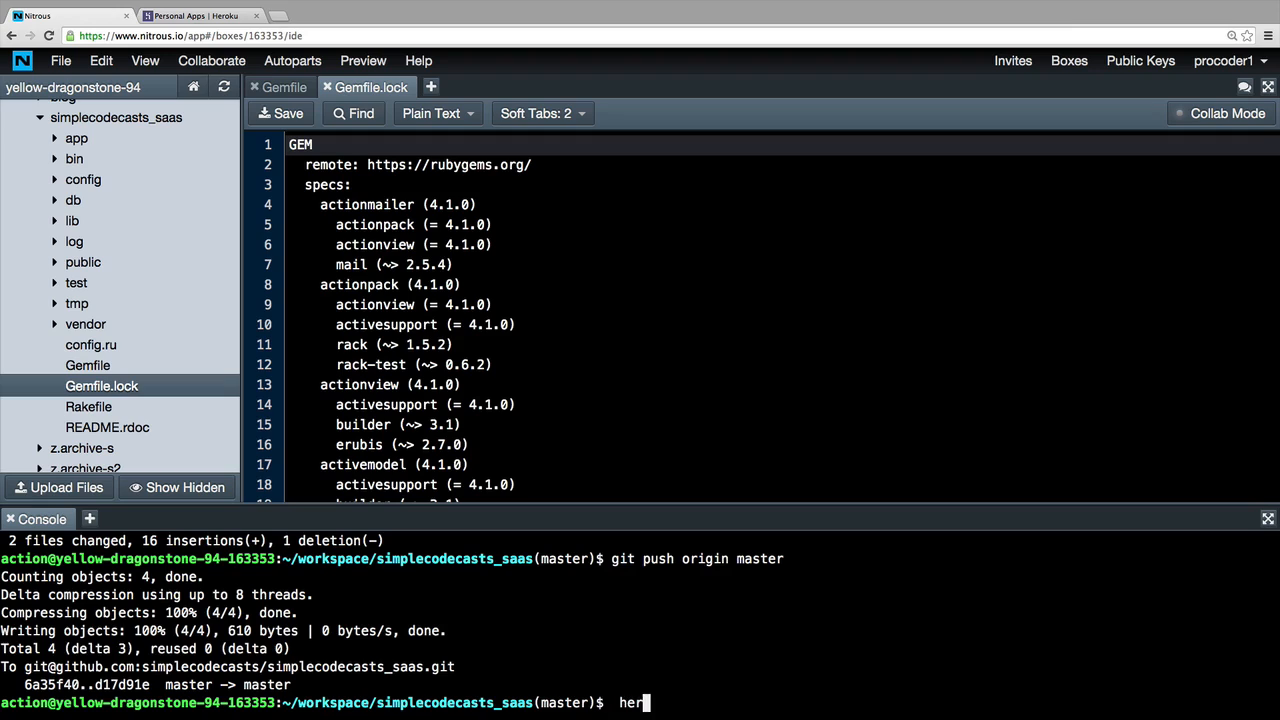
type("oku log")
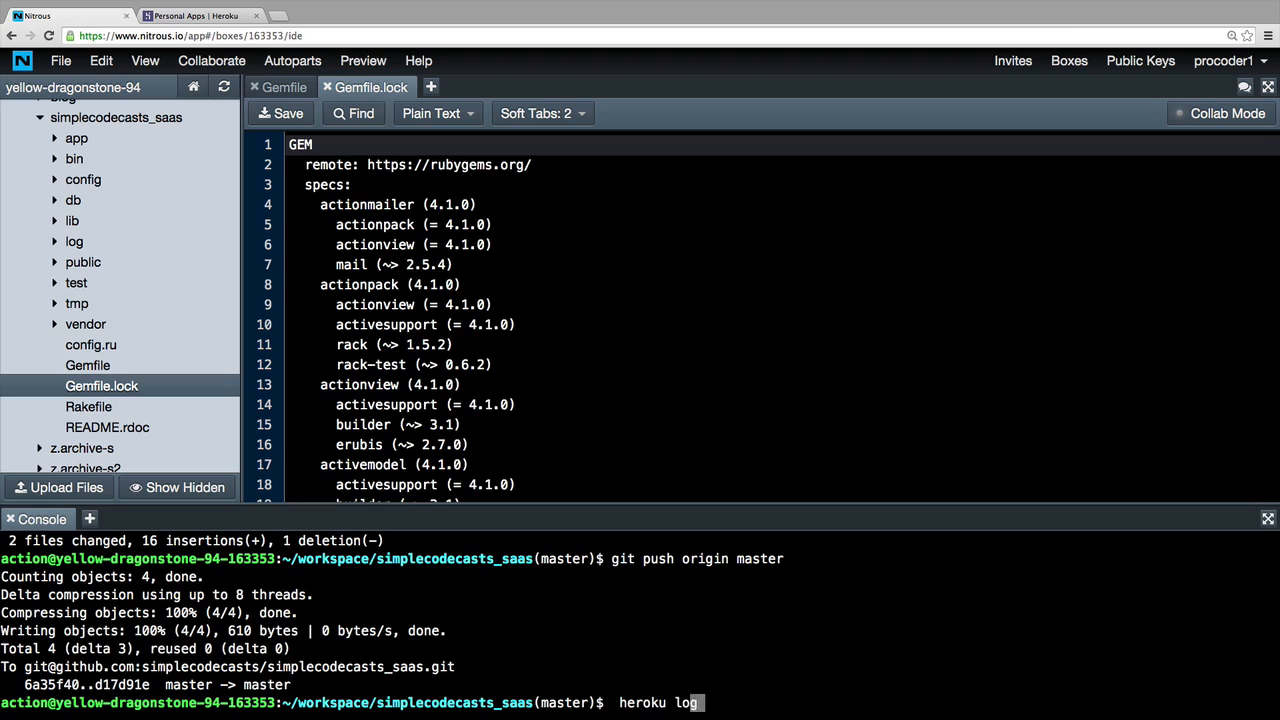
type("in")
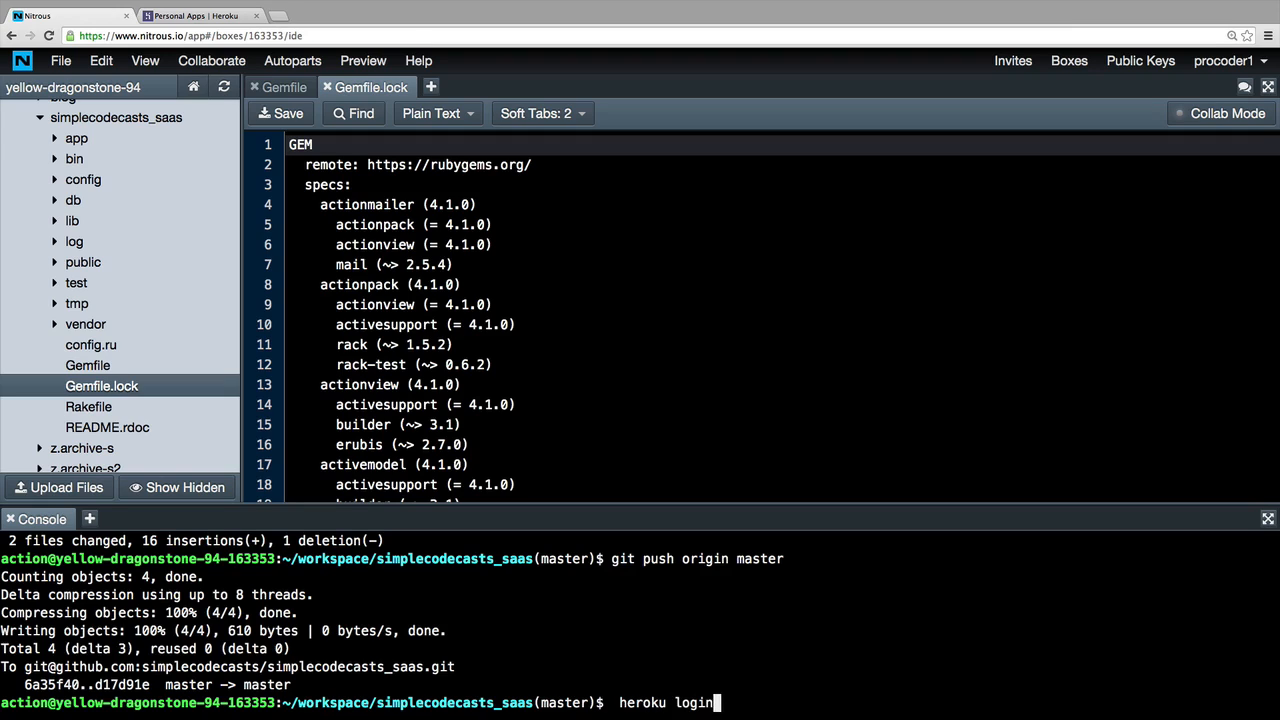
key("Return")
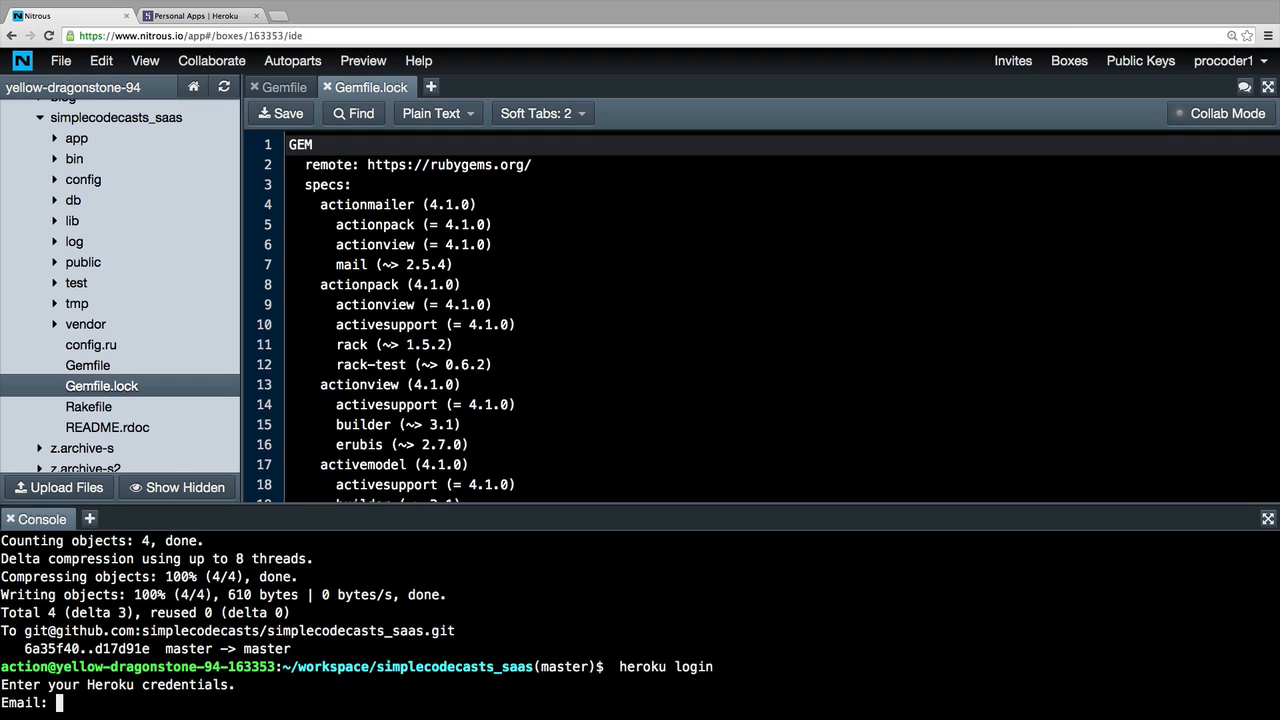
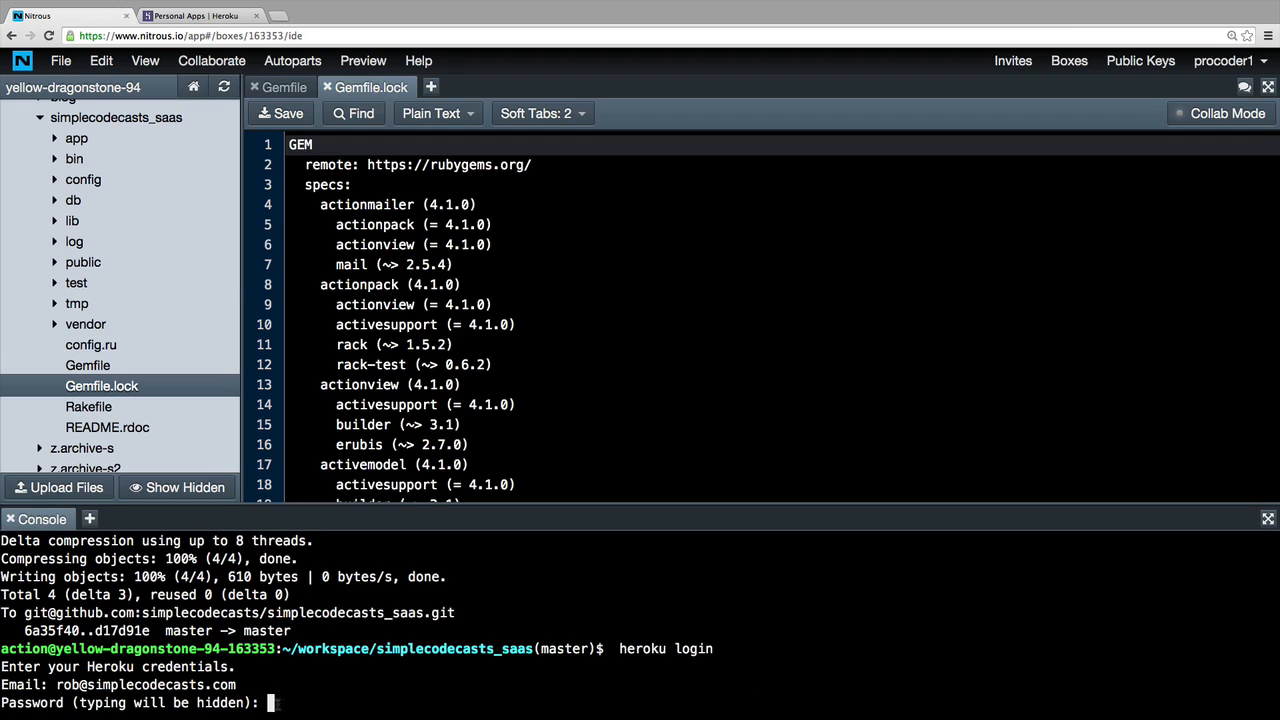
mouse_move(315, 698)
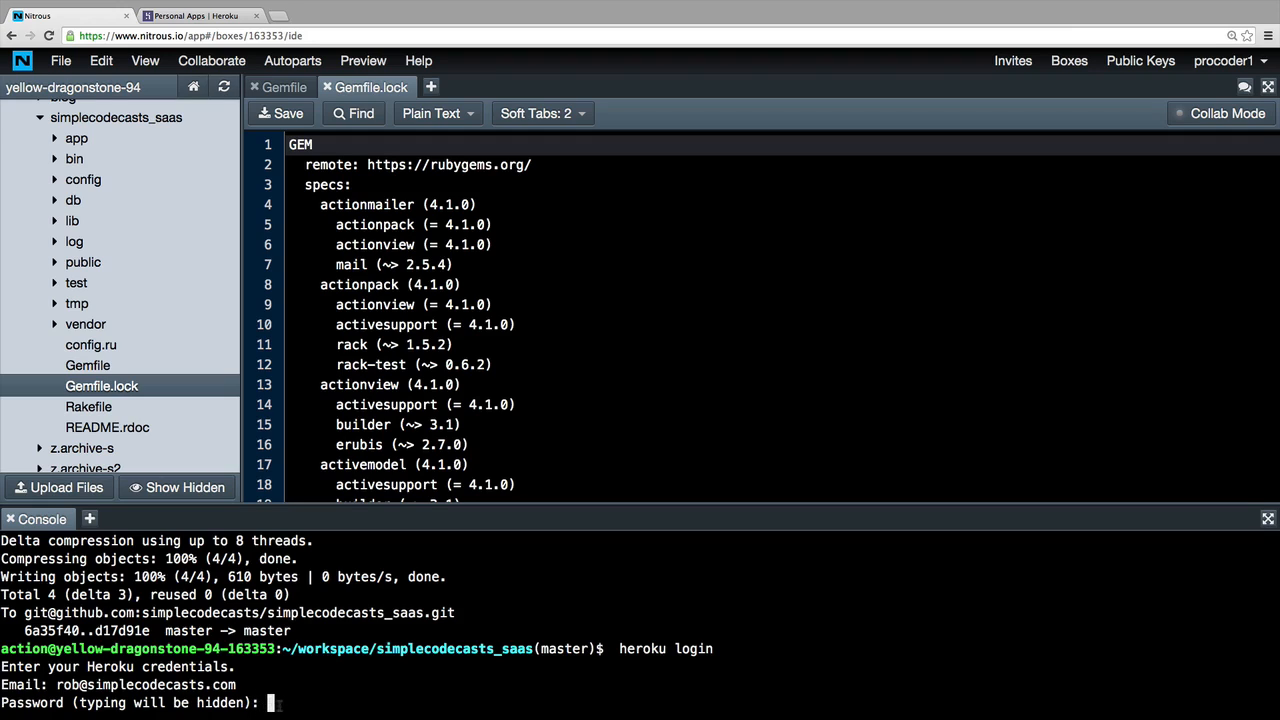
mouse_move(395, 697)
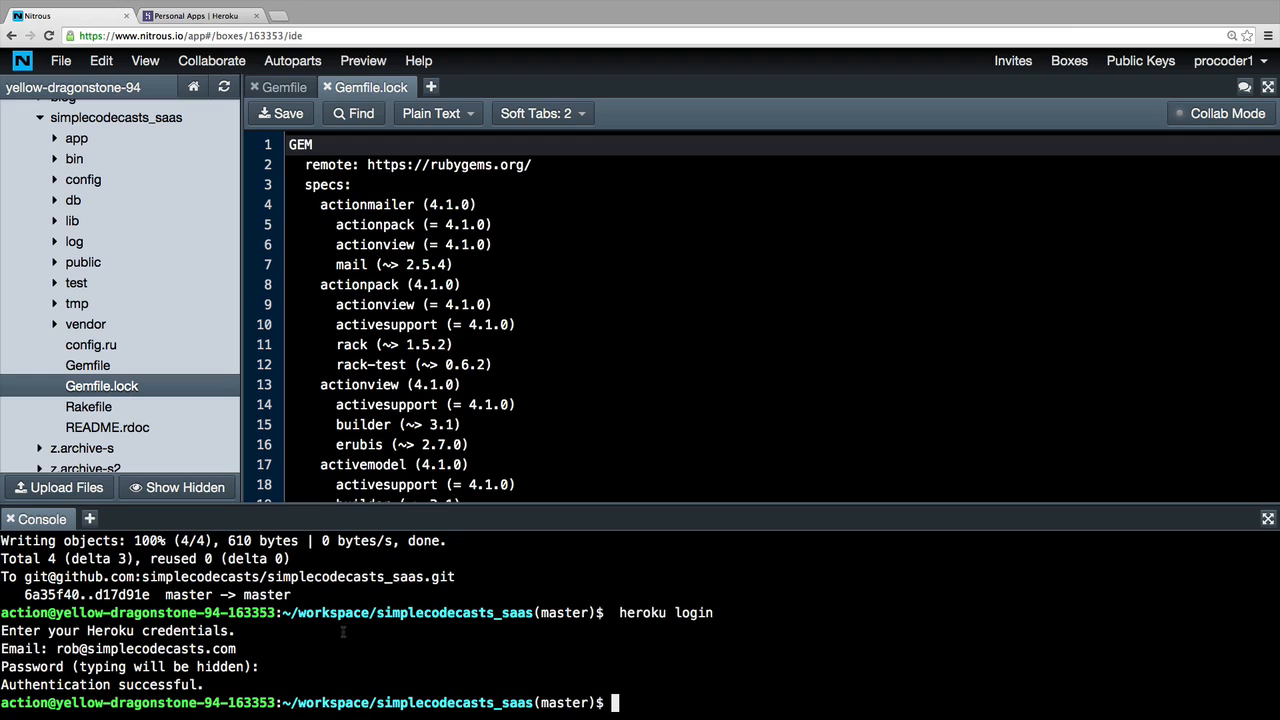
Supply the Heroku password at the console prompt to authenticate successfully
double_click(100, 684)
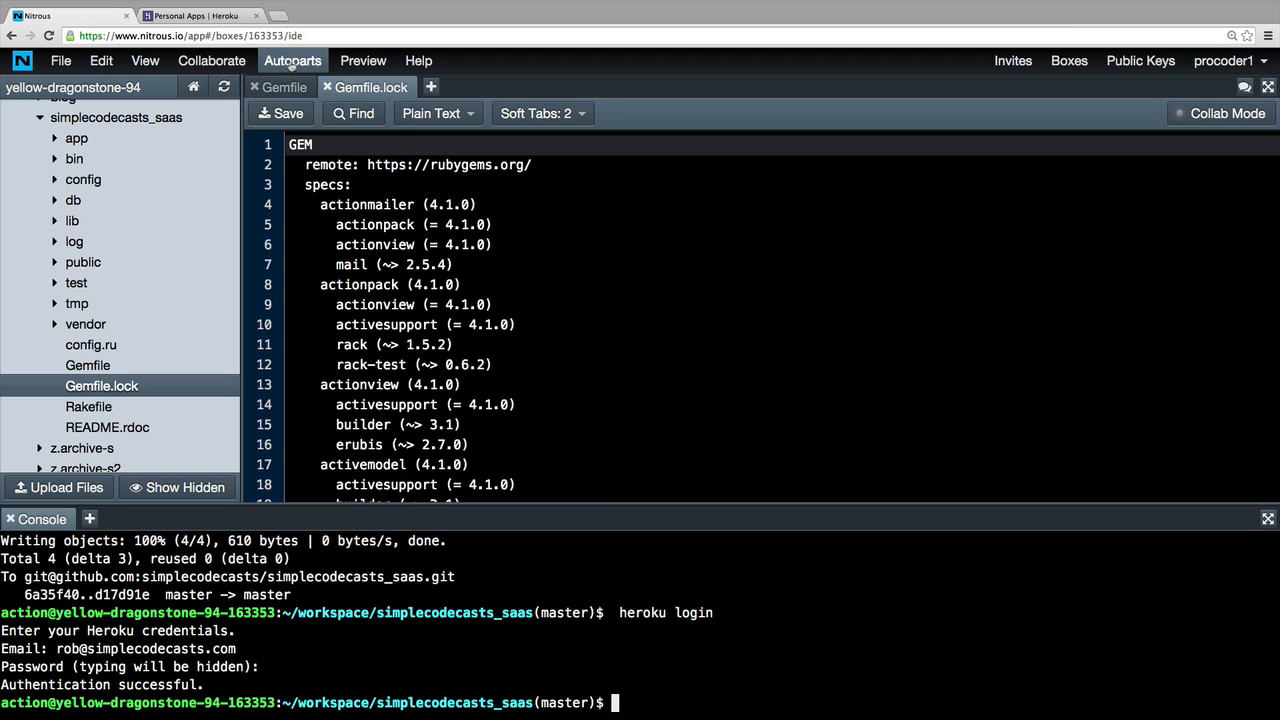
Filter Autoparts packages for 'heroku', confirm Heroku toolbelt 3.9.0 is installed, and close
left_click(292, 60)
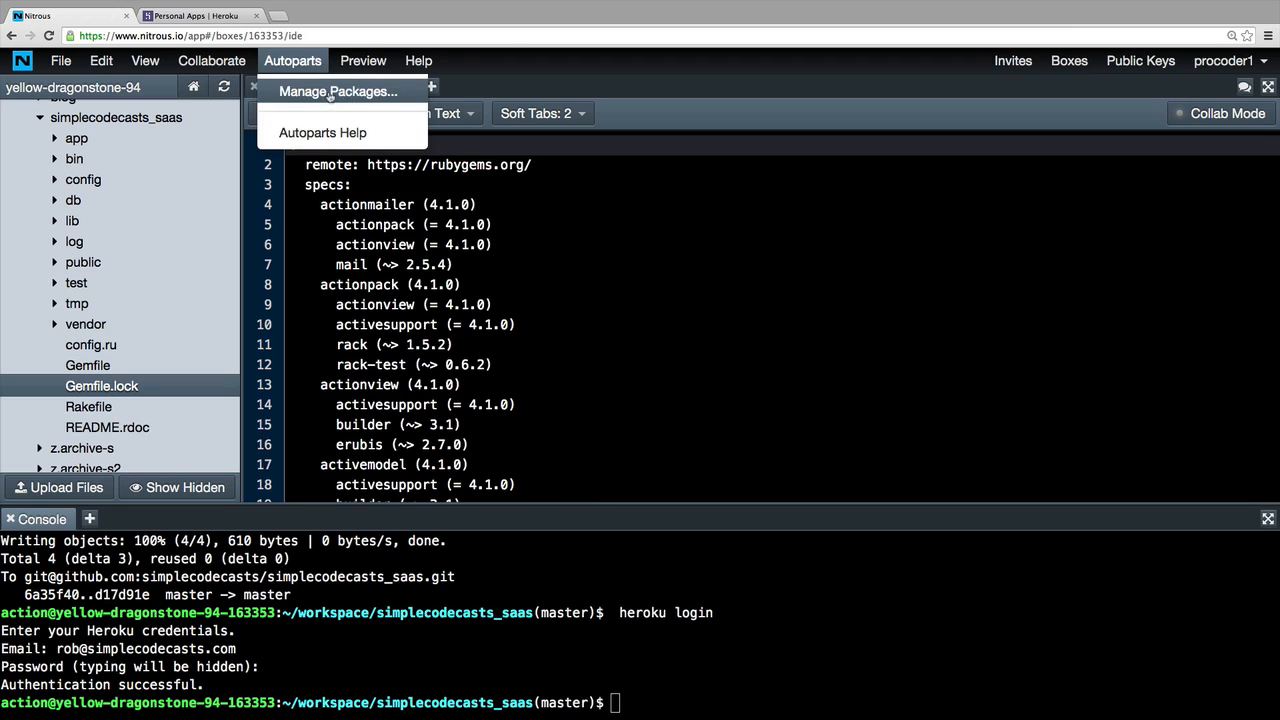
left_click(337, 91)
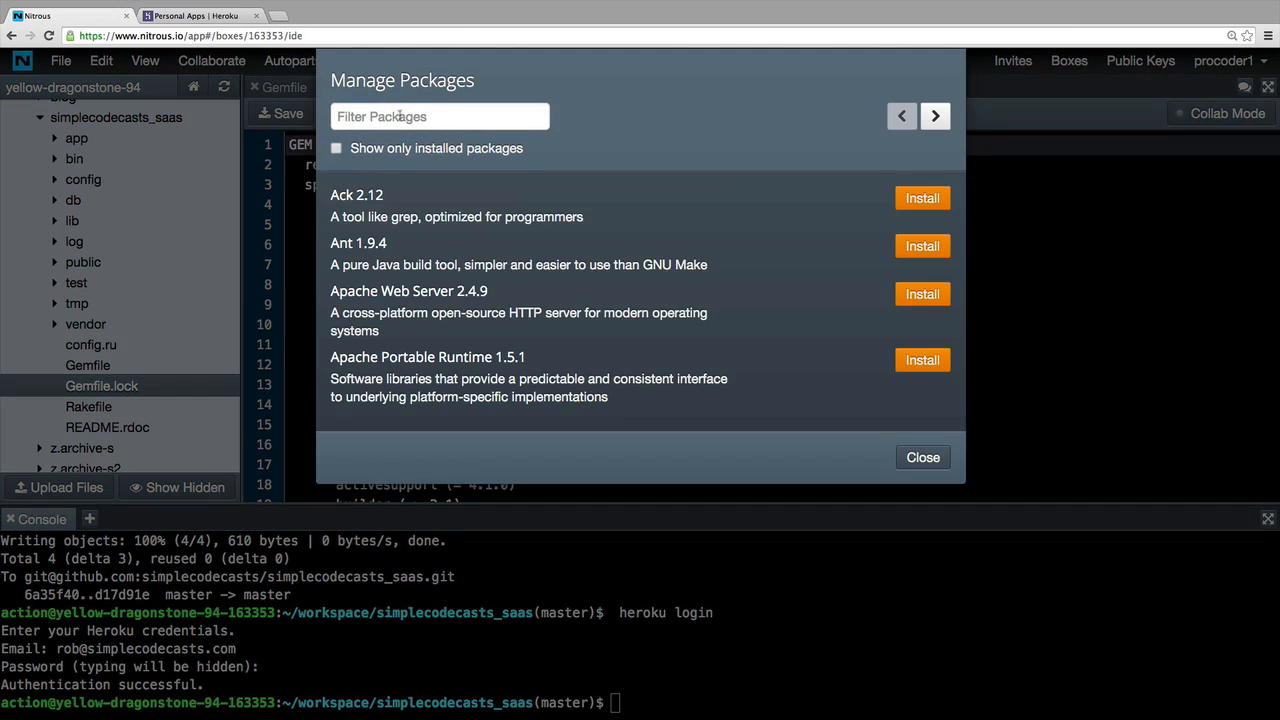
type("h")
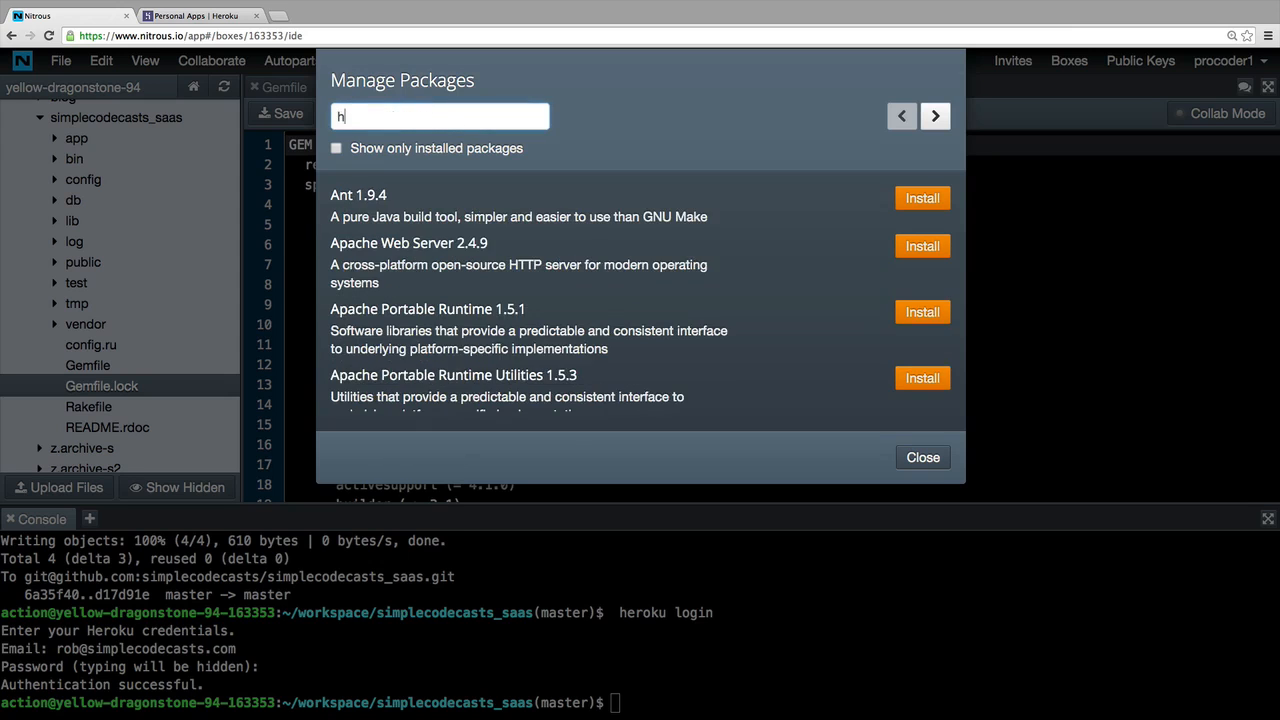
type("eroku")
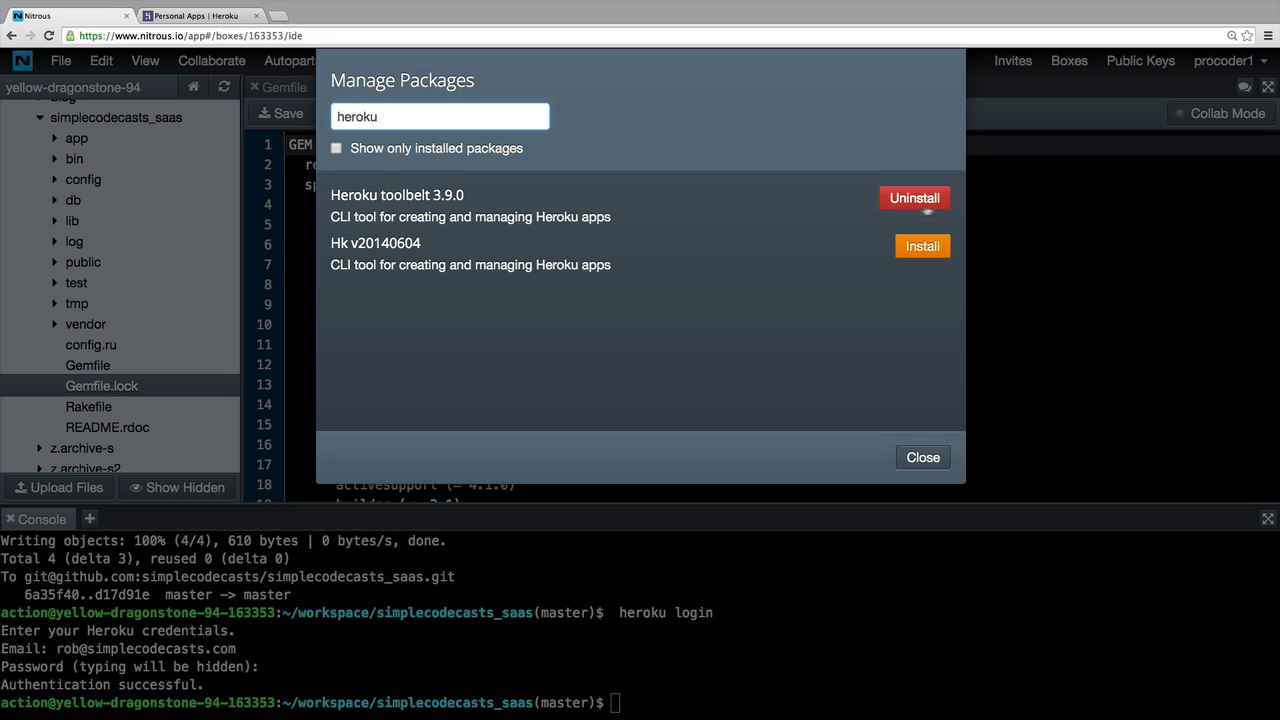
mouse_move(910, 451)
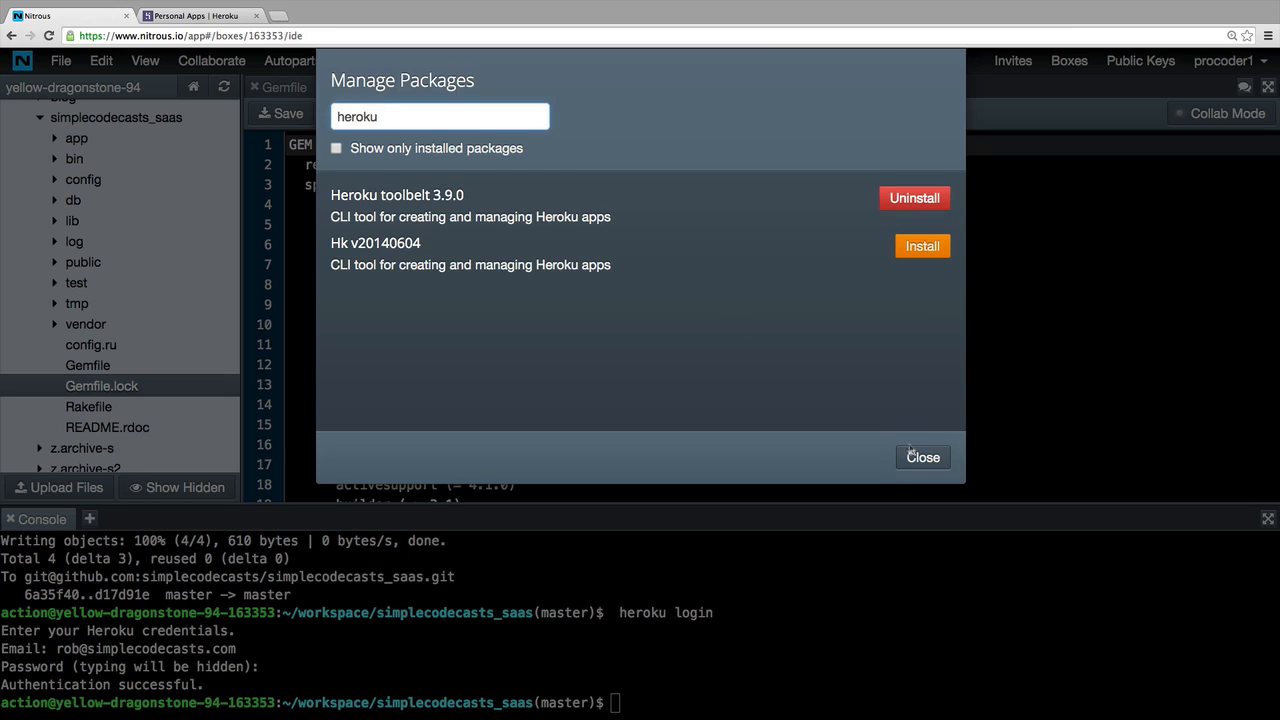
mouse_move(922, 457)
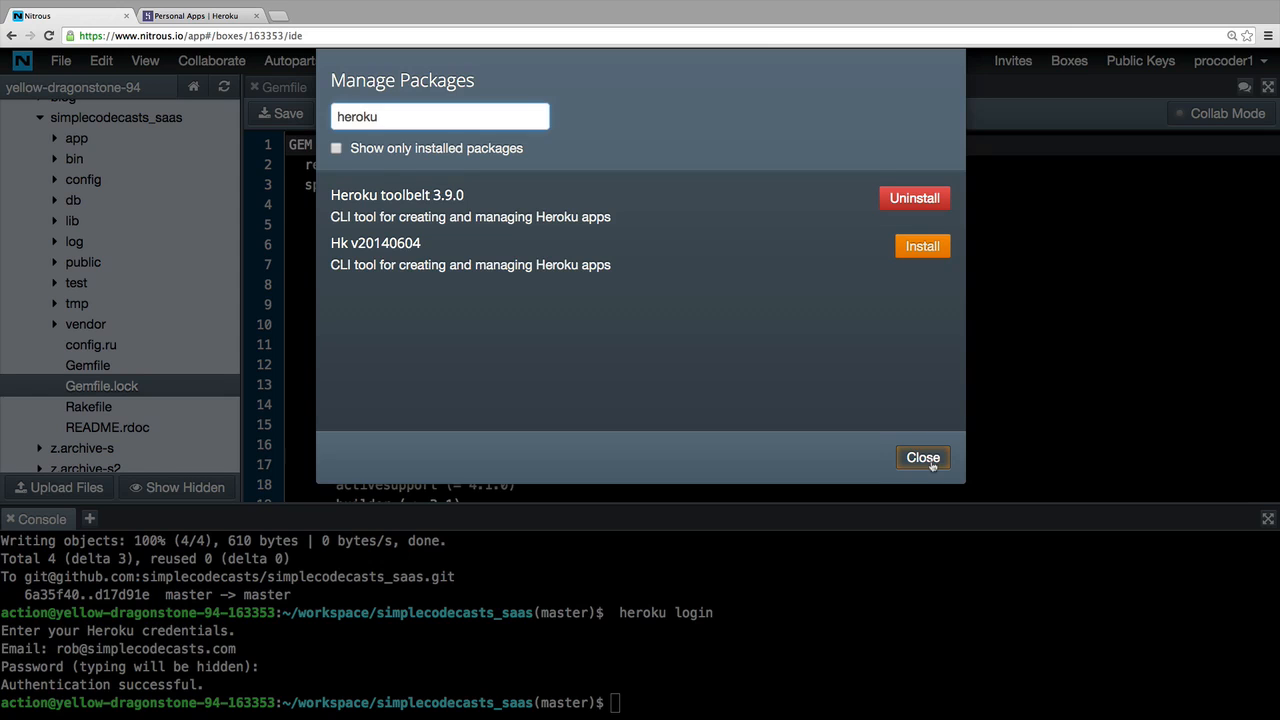
left_click(922, 457)
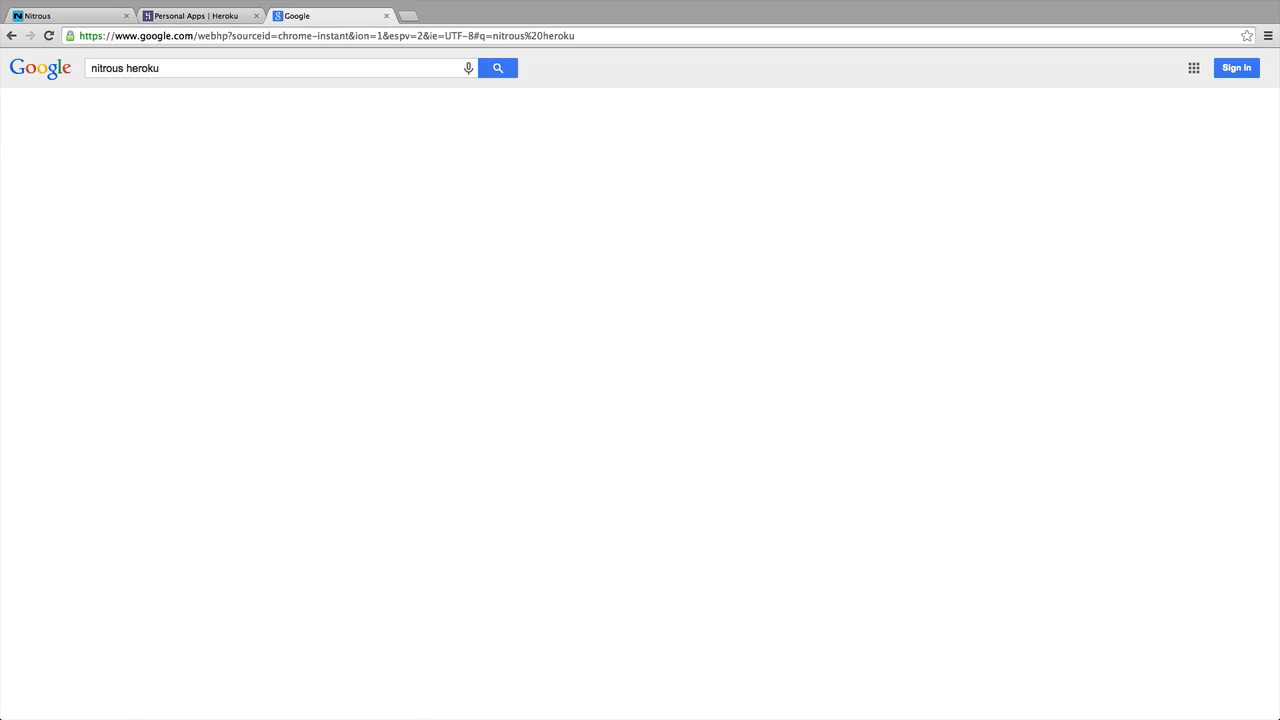
Search 'nitrous heroku', skim the 'Deploying to Heroku' guide, then close it
left_click(498, 68)
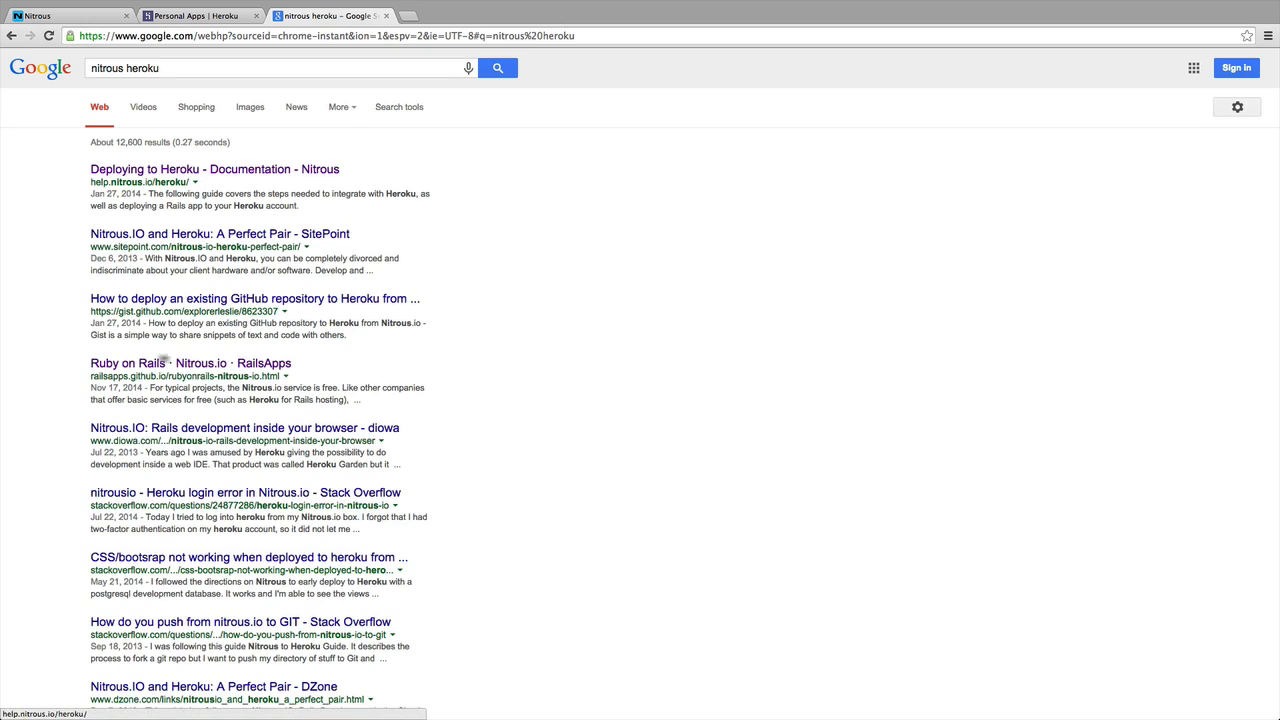
left_click(214, 169)
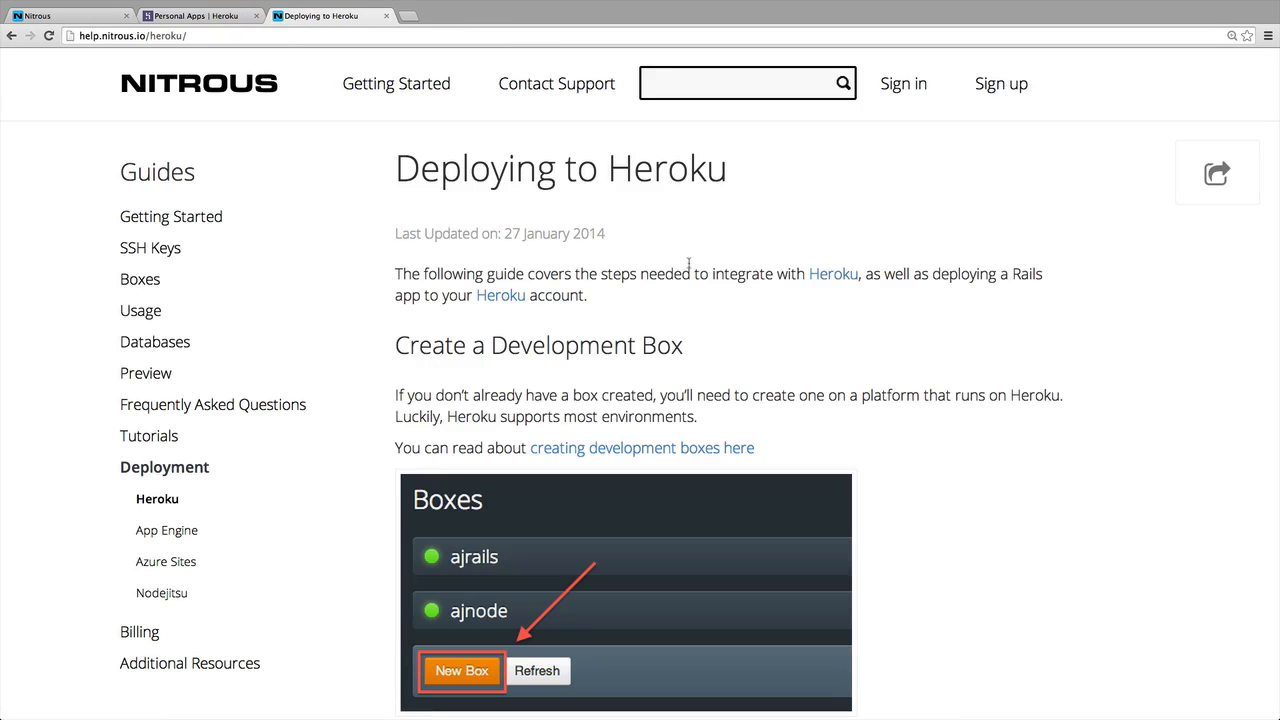
mouse_move(556, 83)
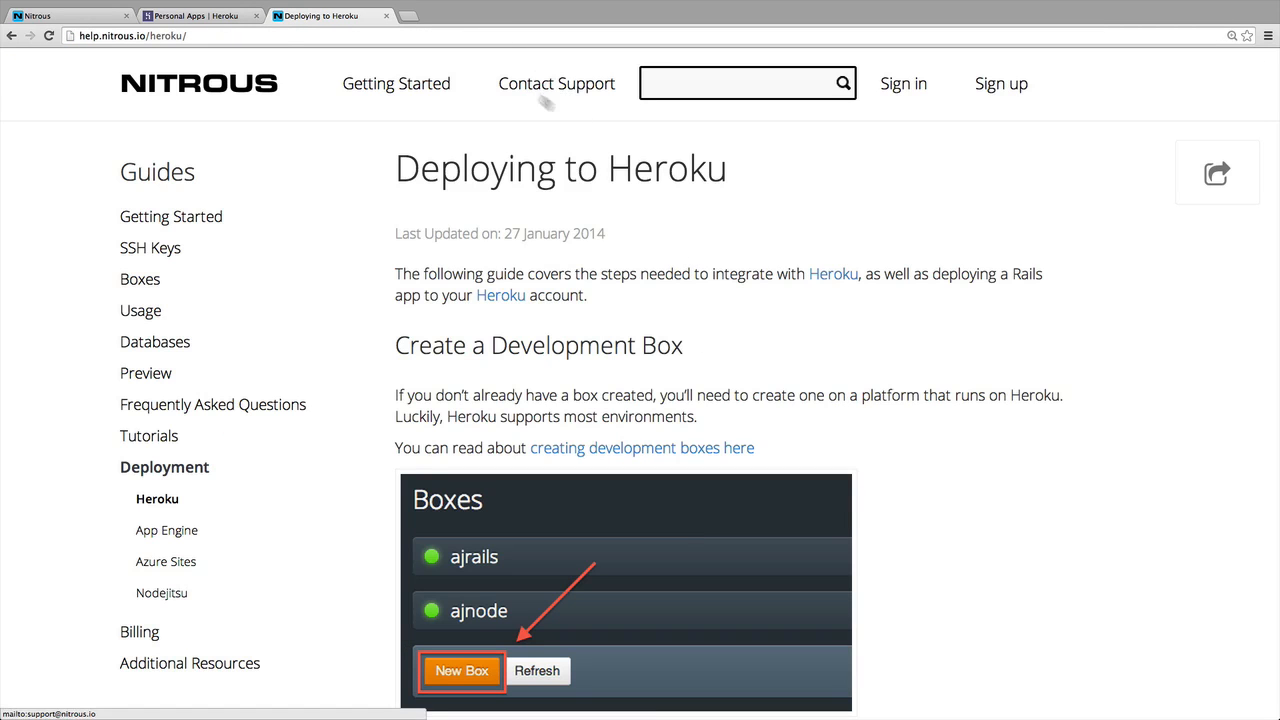
mouse_move(641, 197)
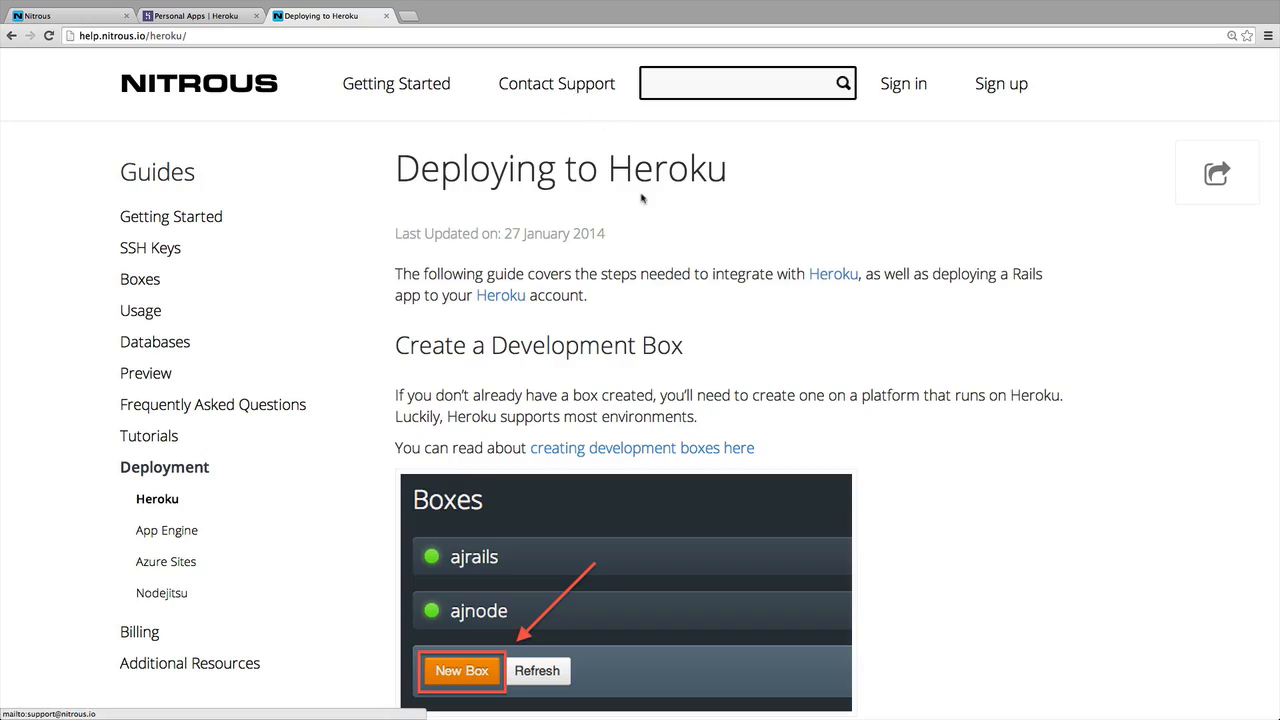
scroll("down", 3)
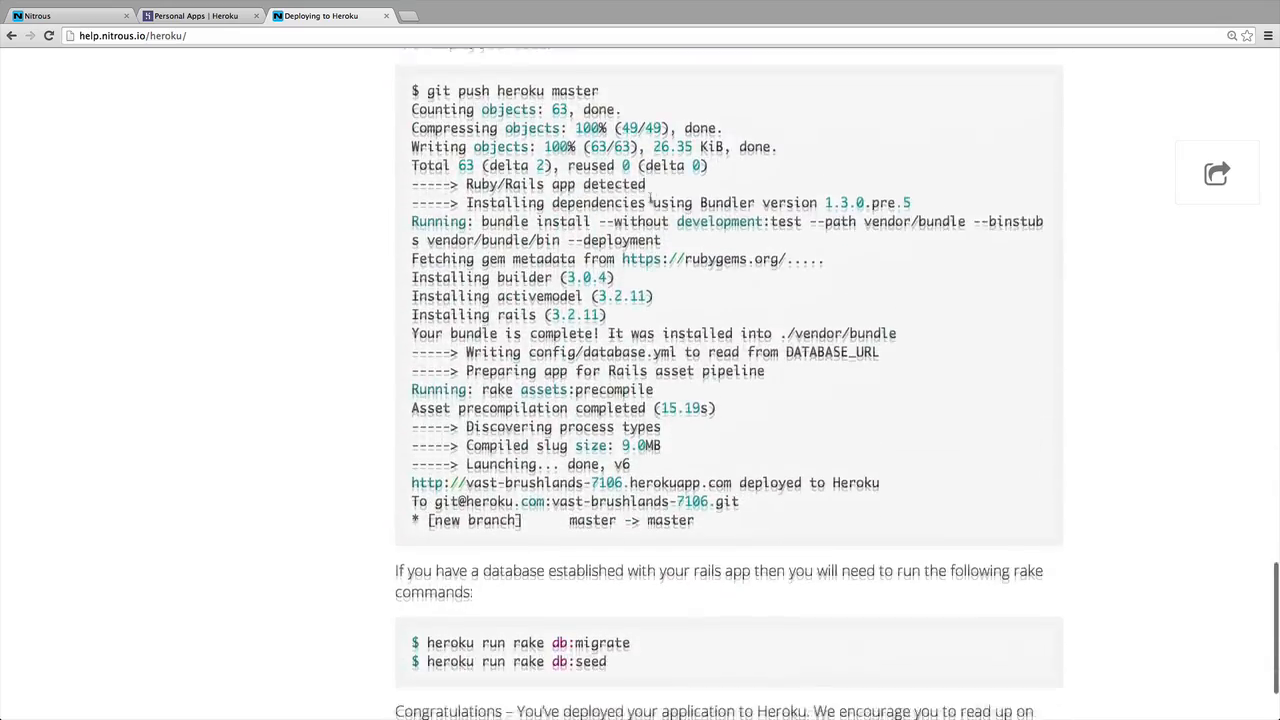
left_click(70, 15)
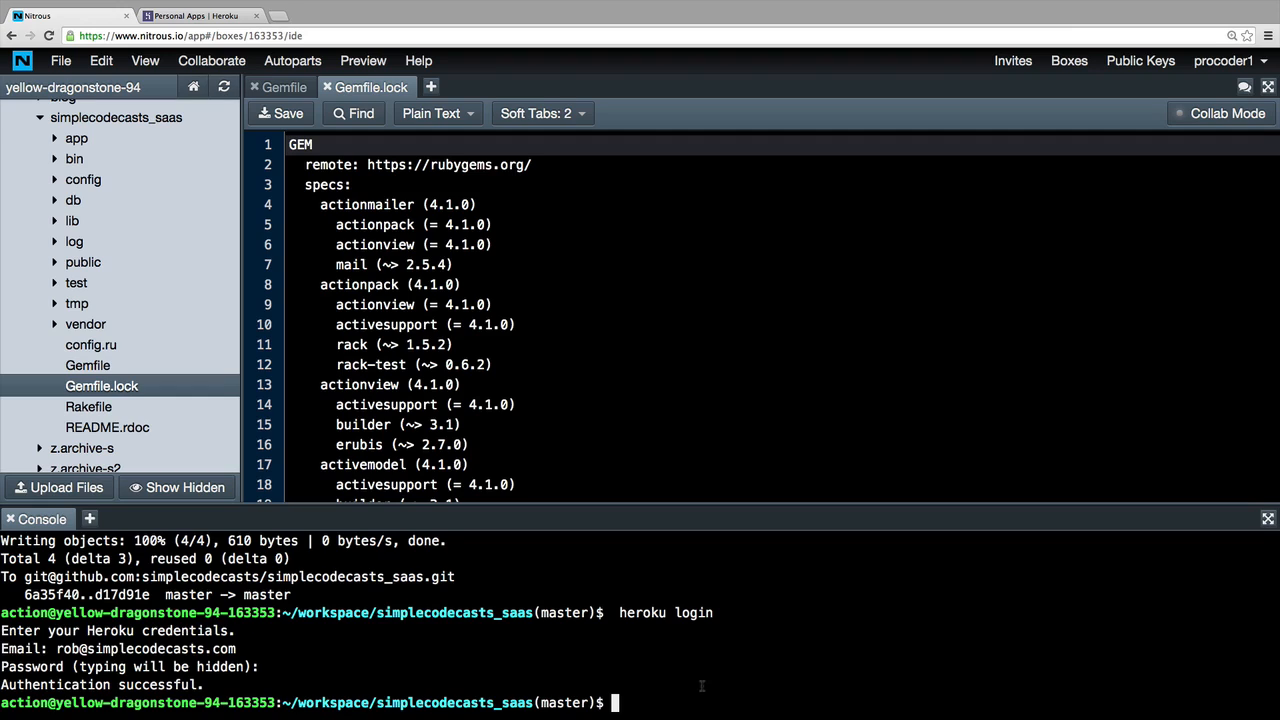
Upload the box's id_rsa.pub key to Heroku using 'heroku keys:add', confirming with Y
type("heroku")
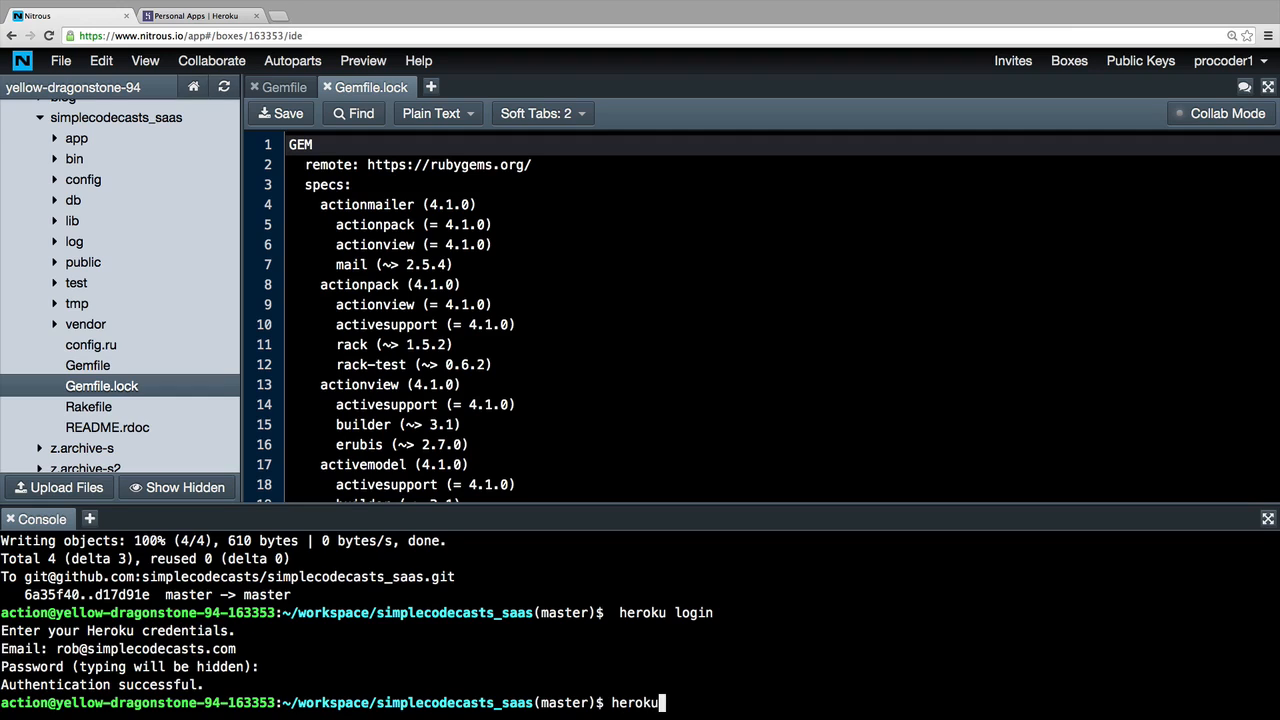
type("keys:")
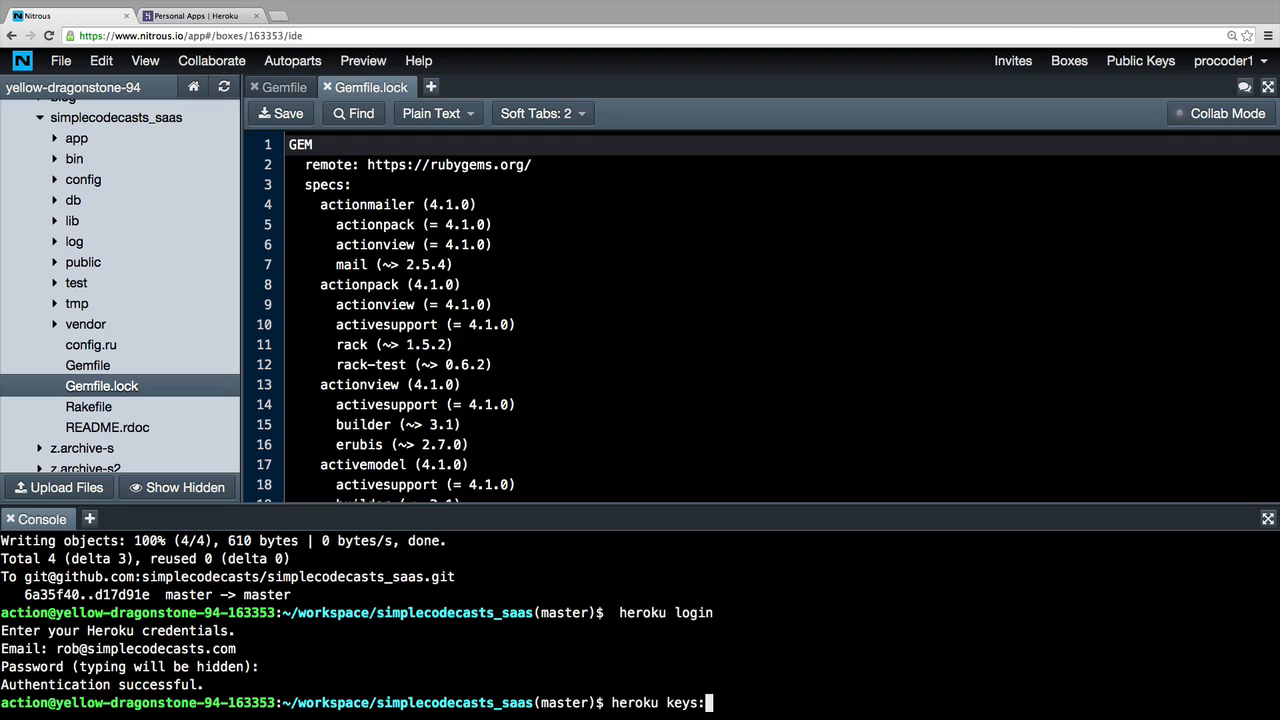
type("add")
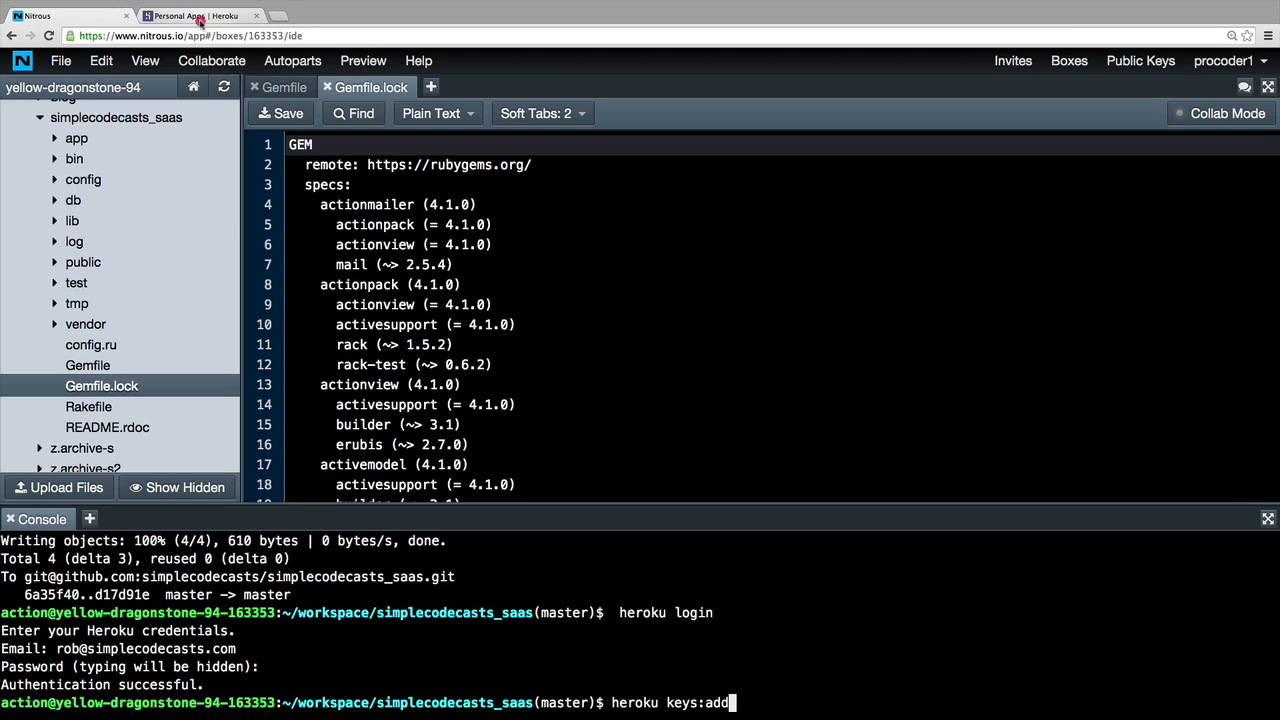
left_click(197, 15)
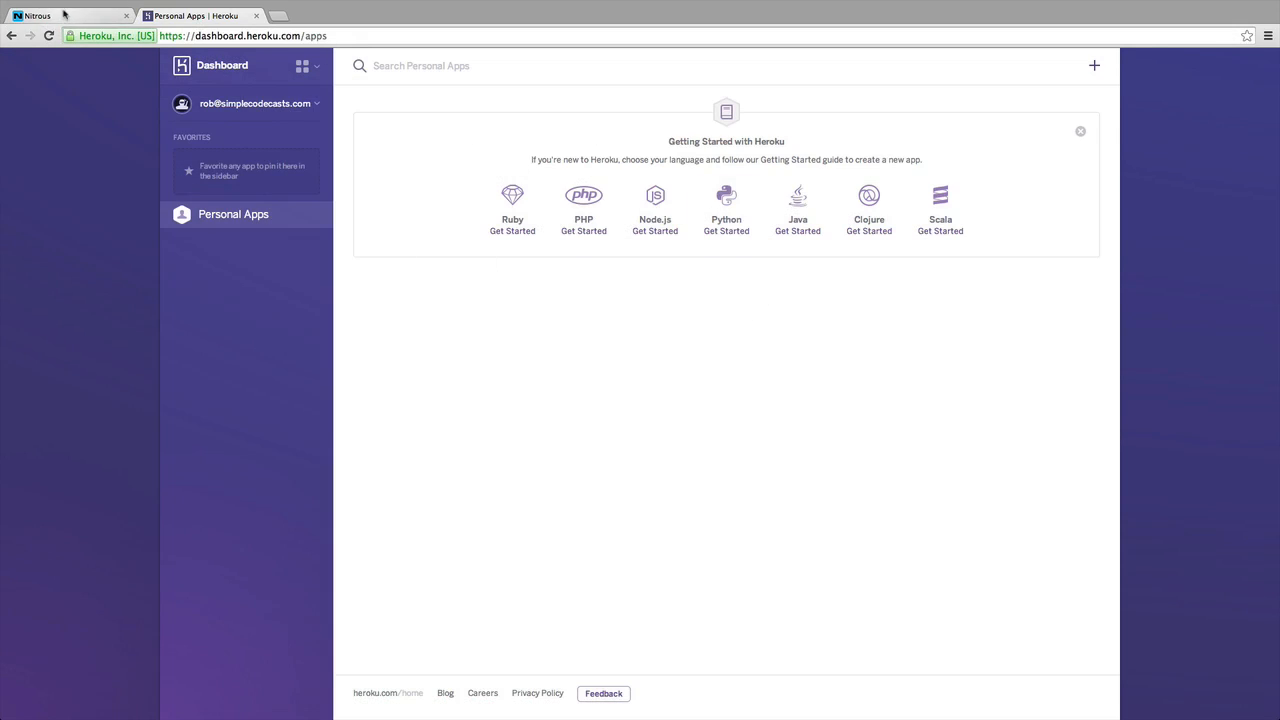
left_click(65, 15)
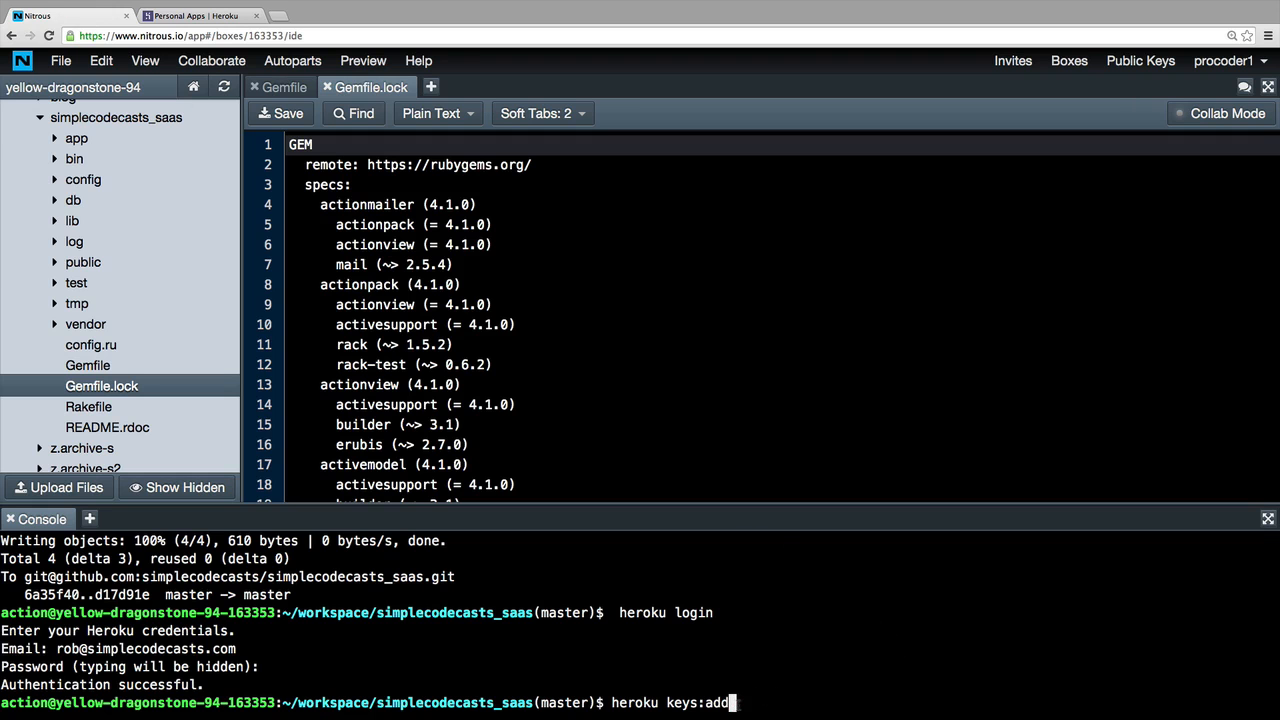
key("Return")
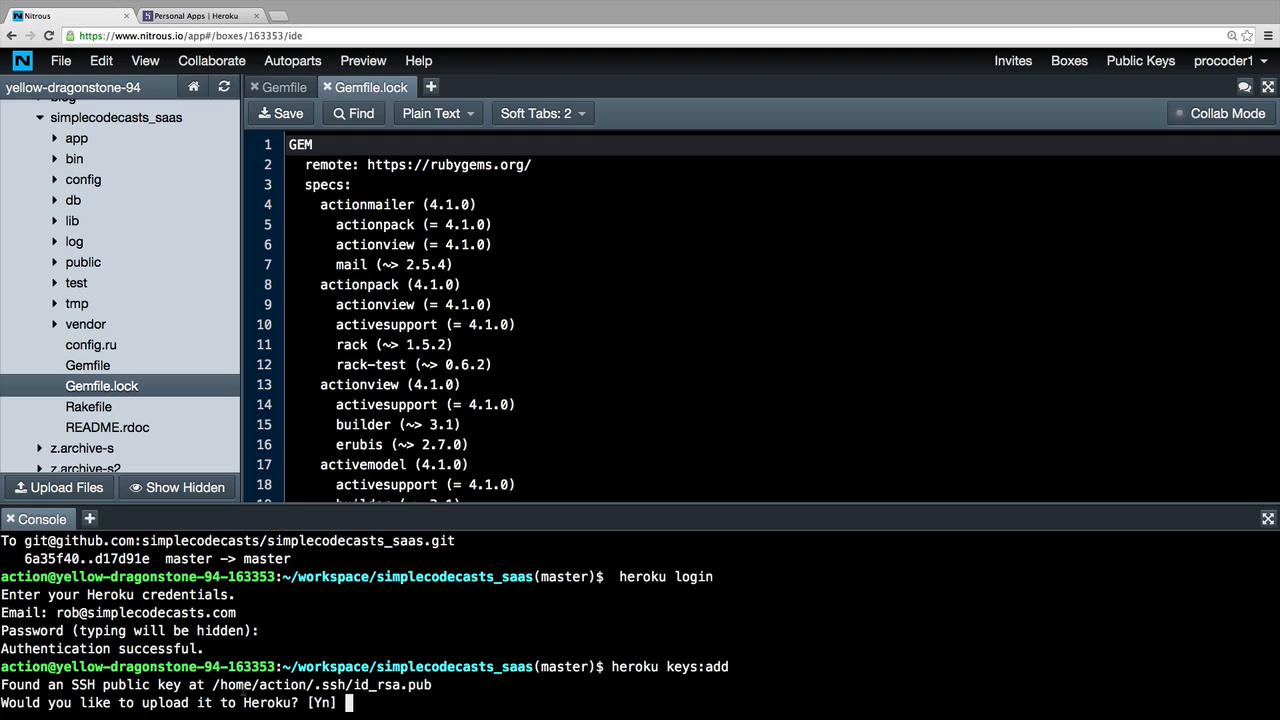
type("Y")
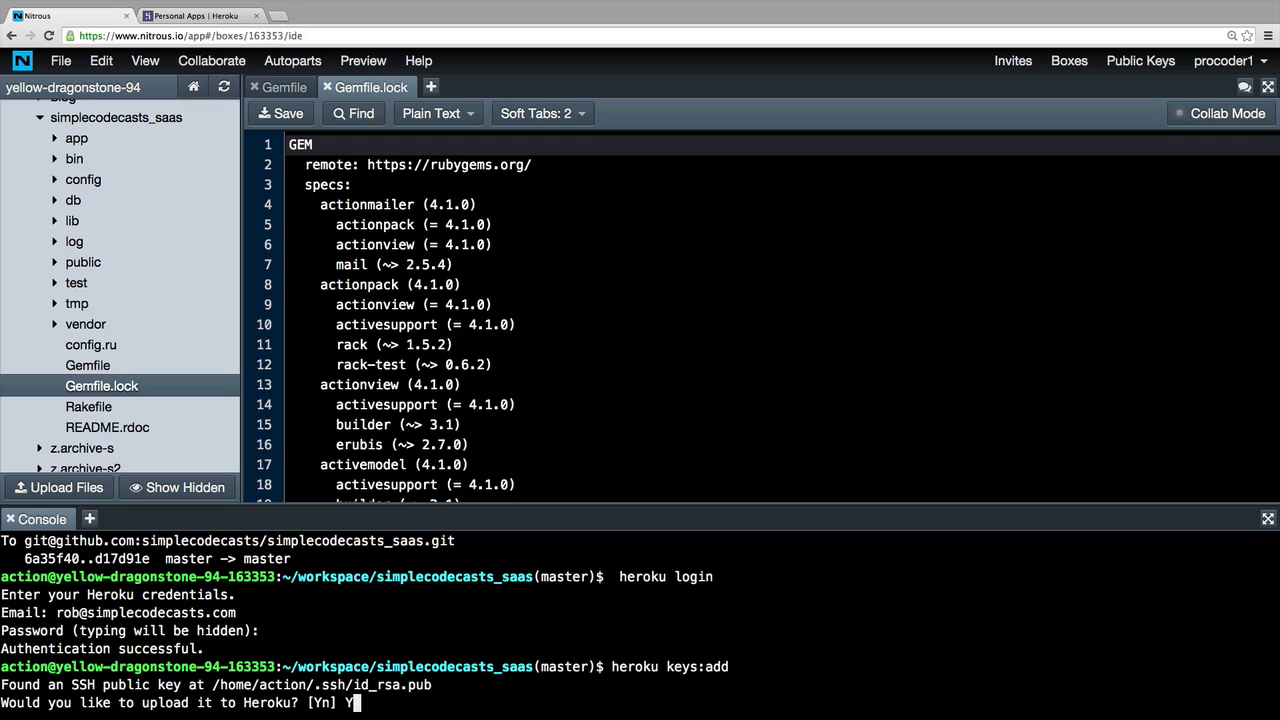
key("Return")
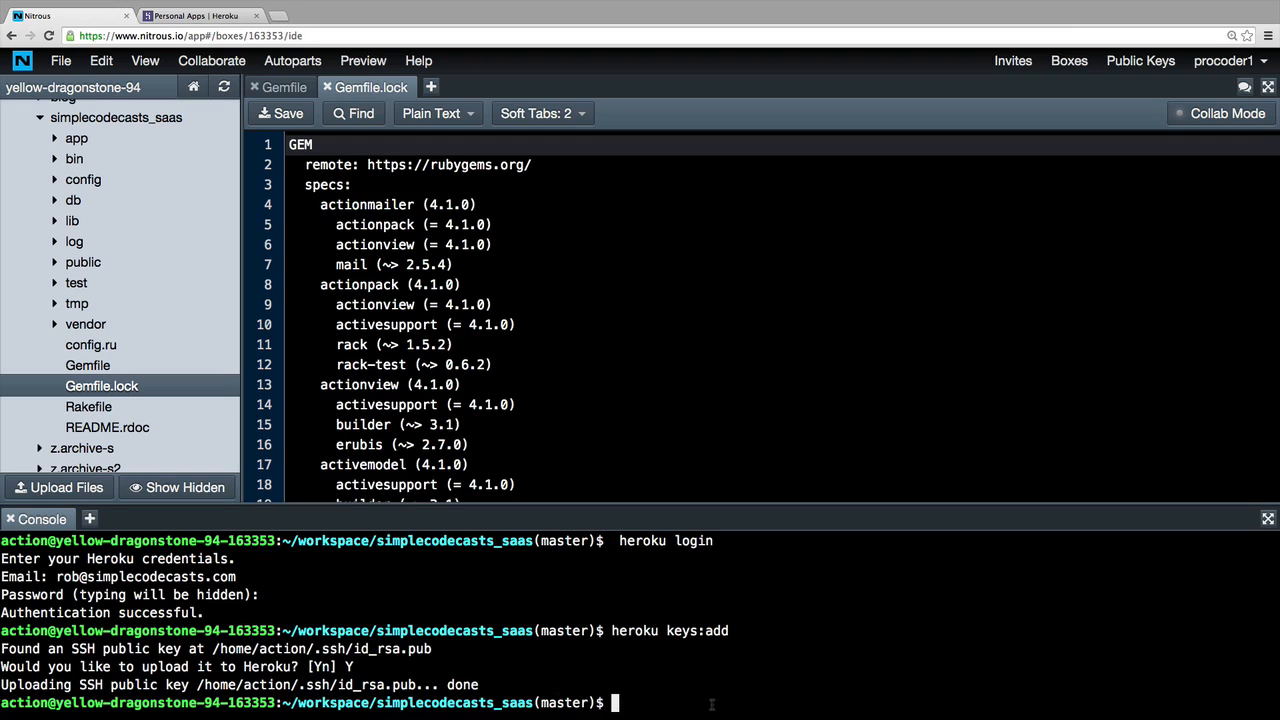
Run heroku create to make app shielded-sea-4228 and select its herokuapp.com URL
type("her")
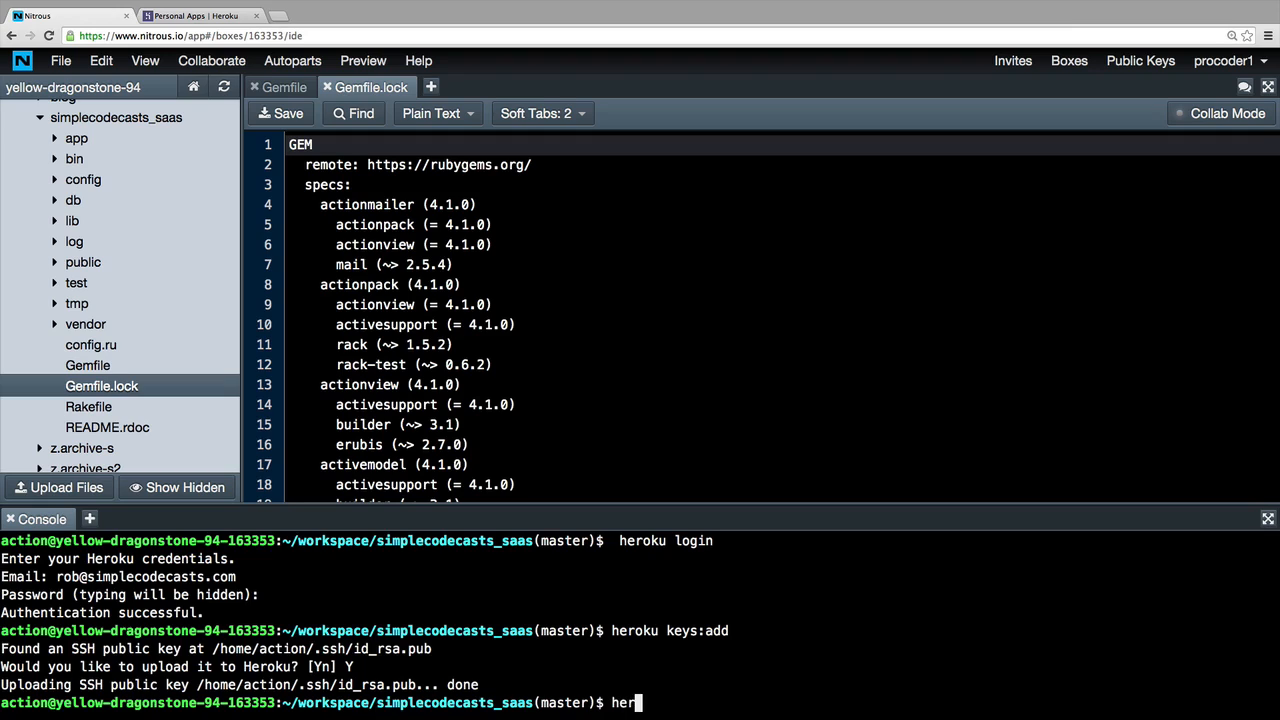
type("oku create")
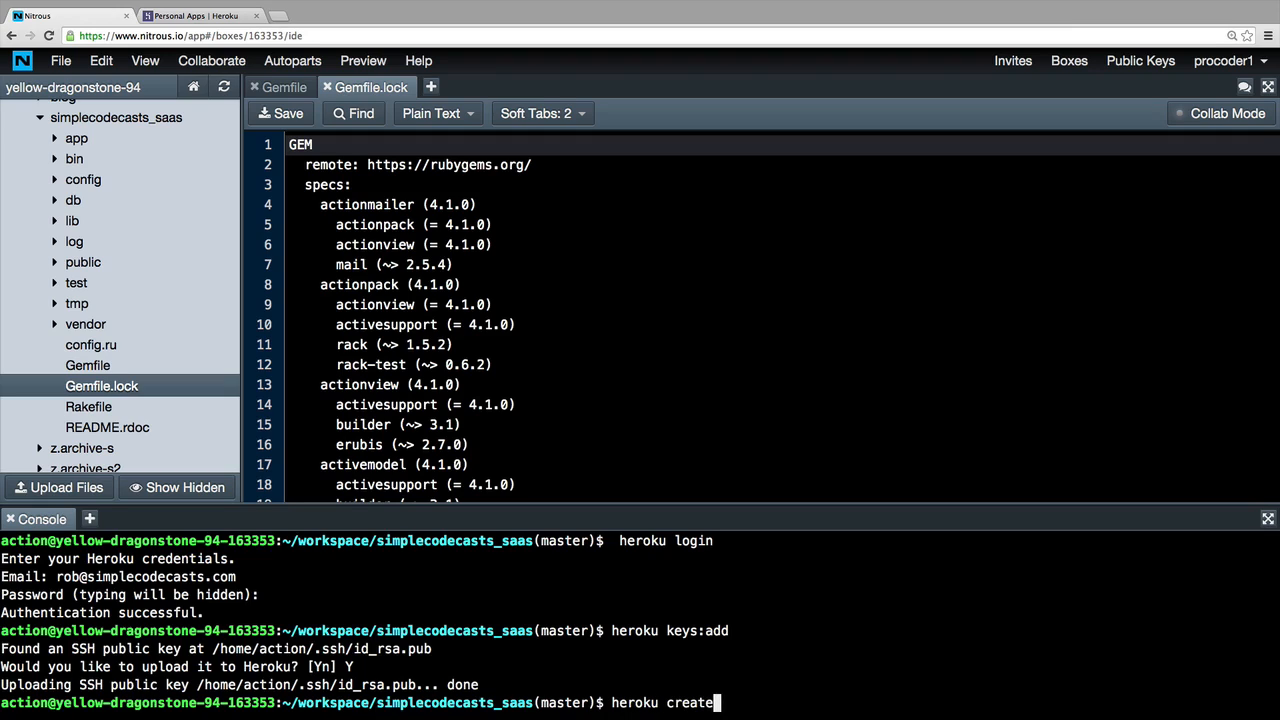
key("Return")
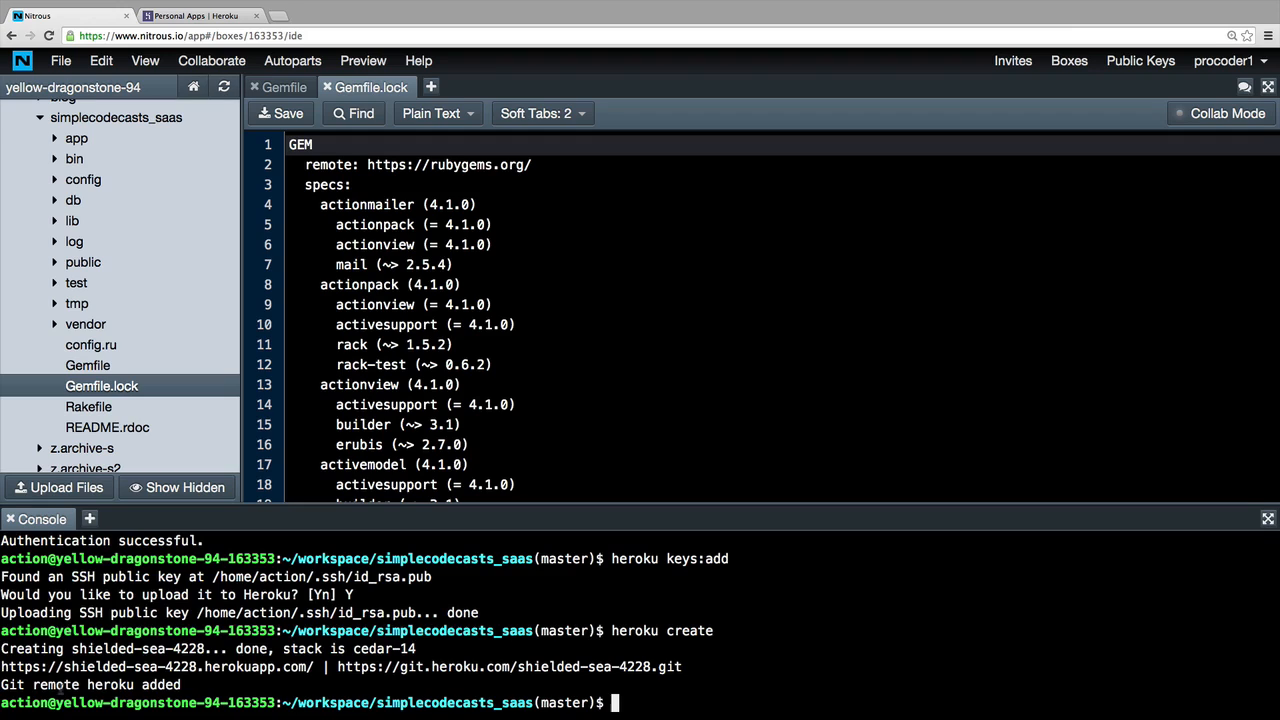
double_click(106, 685)
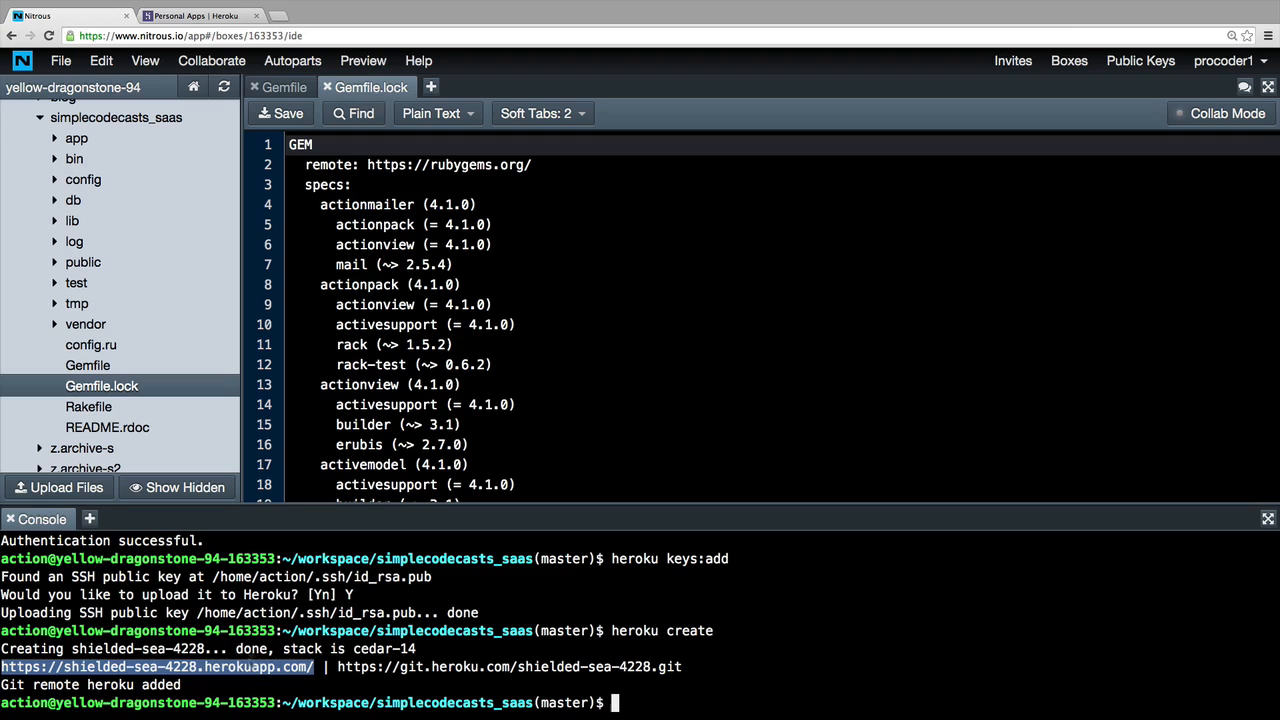
mouse_move(278, 18)
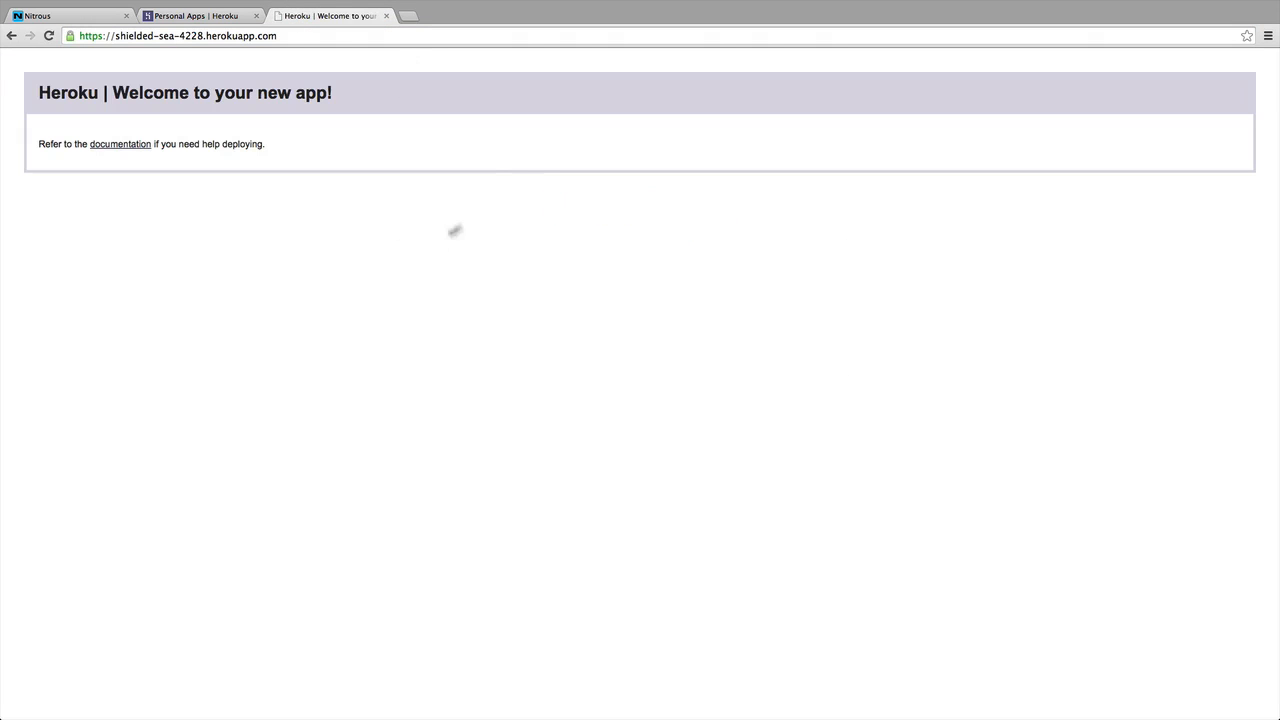
mouse_move(437, 180)
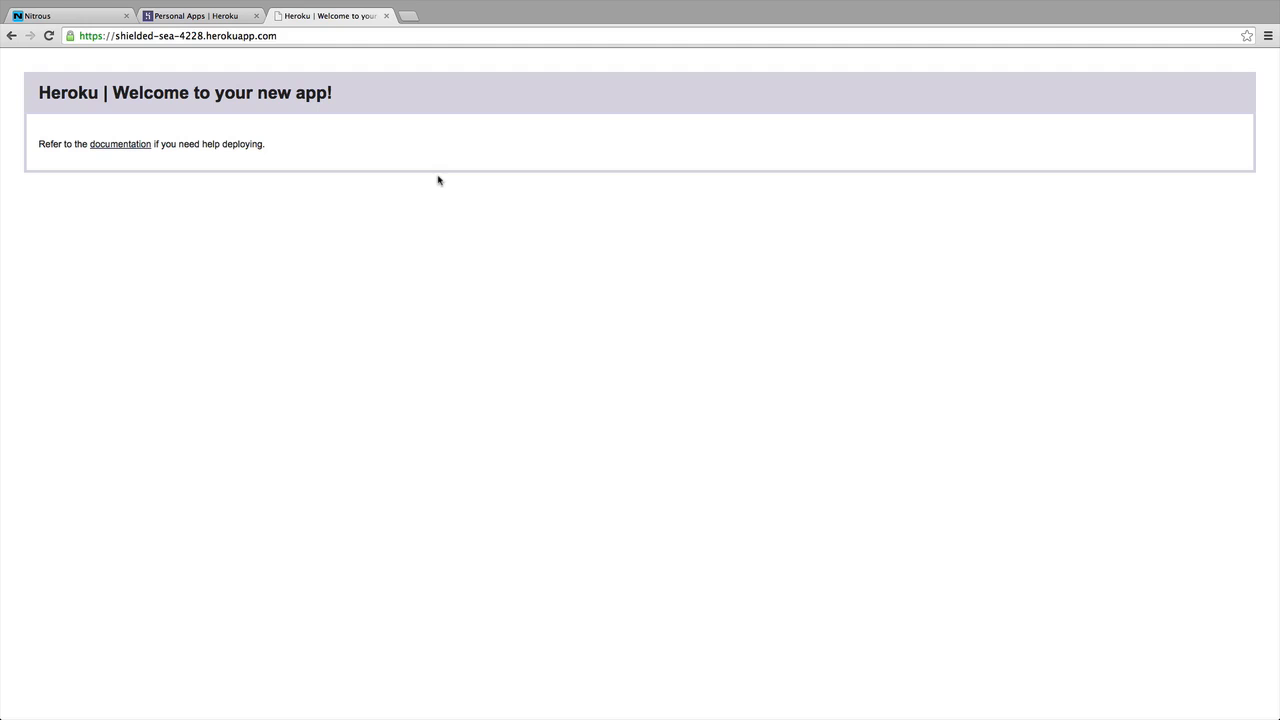
mouse_move(357, 105)
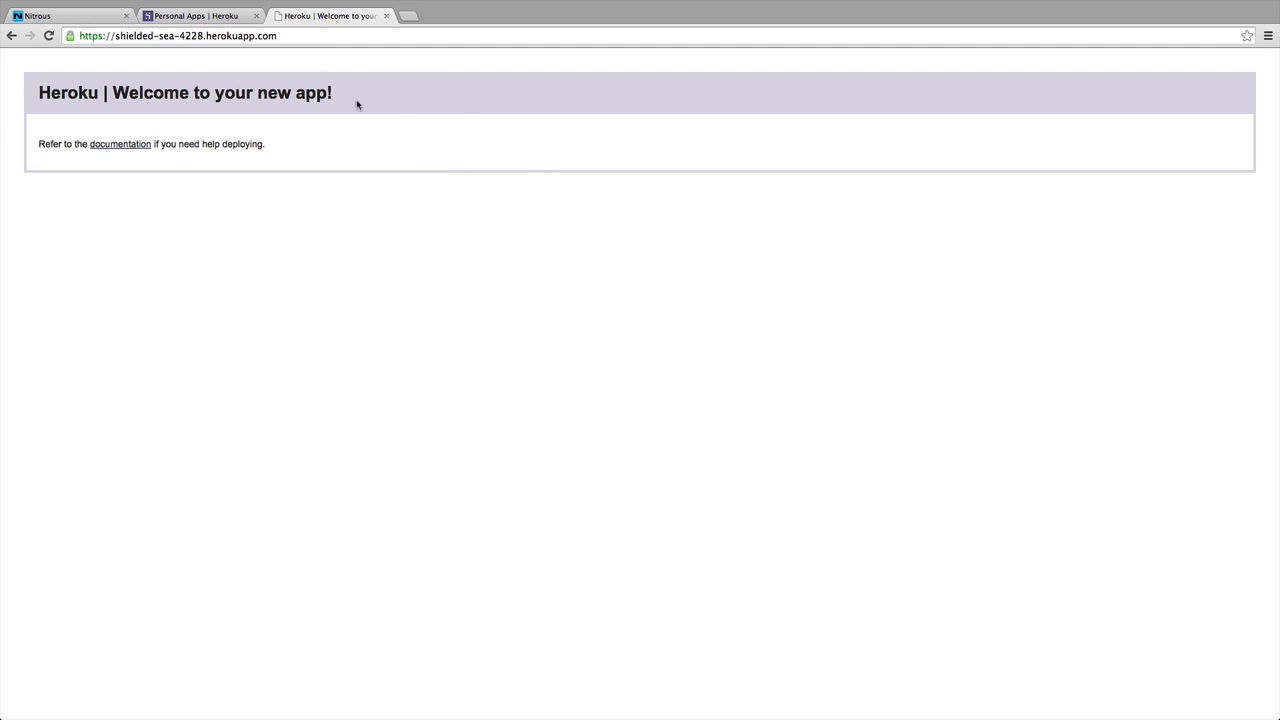
mouse_move(324, 135)
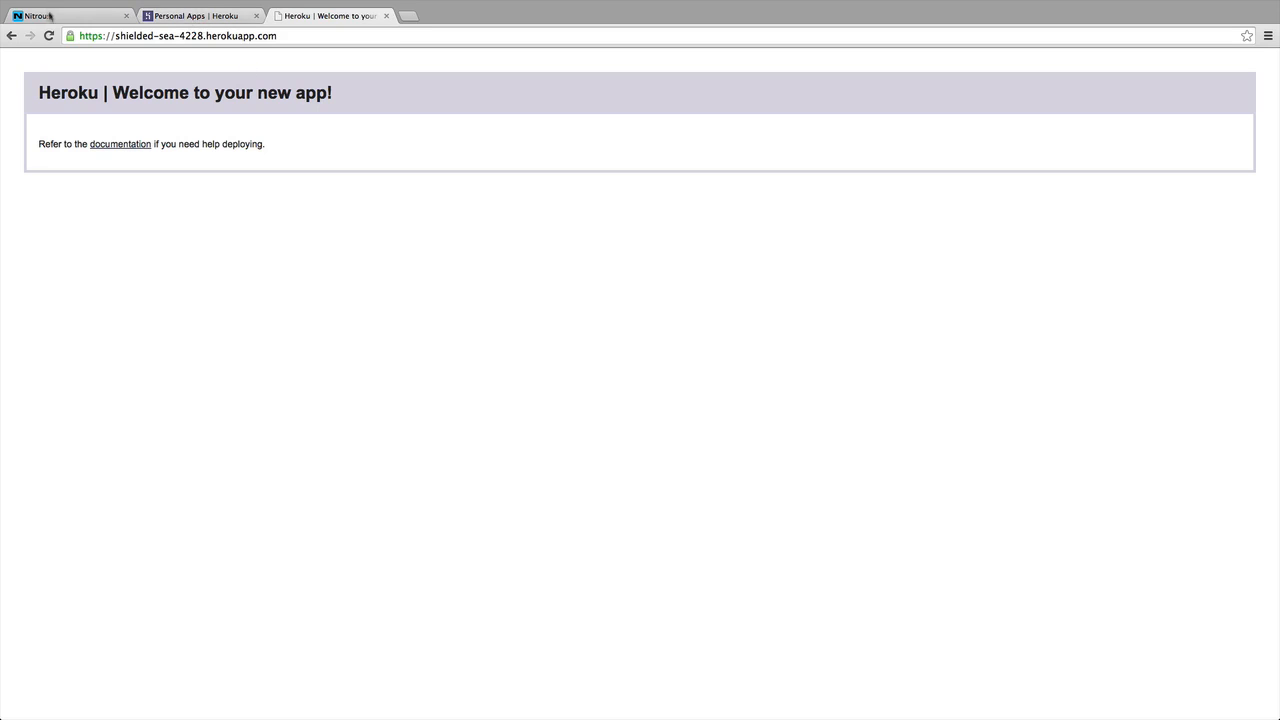
Go back to the Nitrous workspace after viewing the shielded-sea-4228 welcome page
left_click(65, 15)
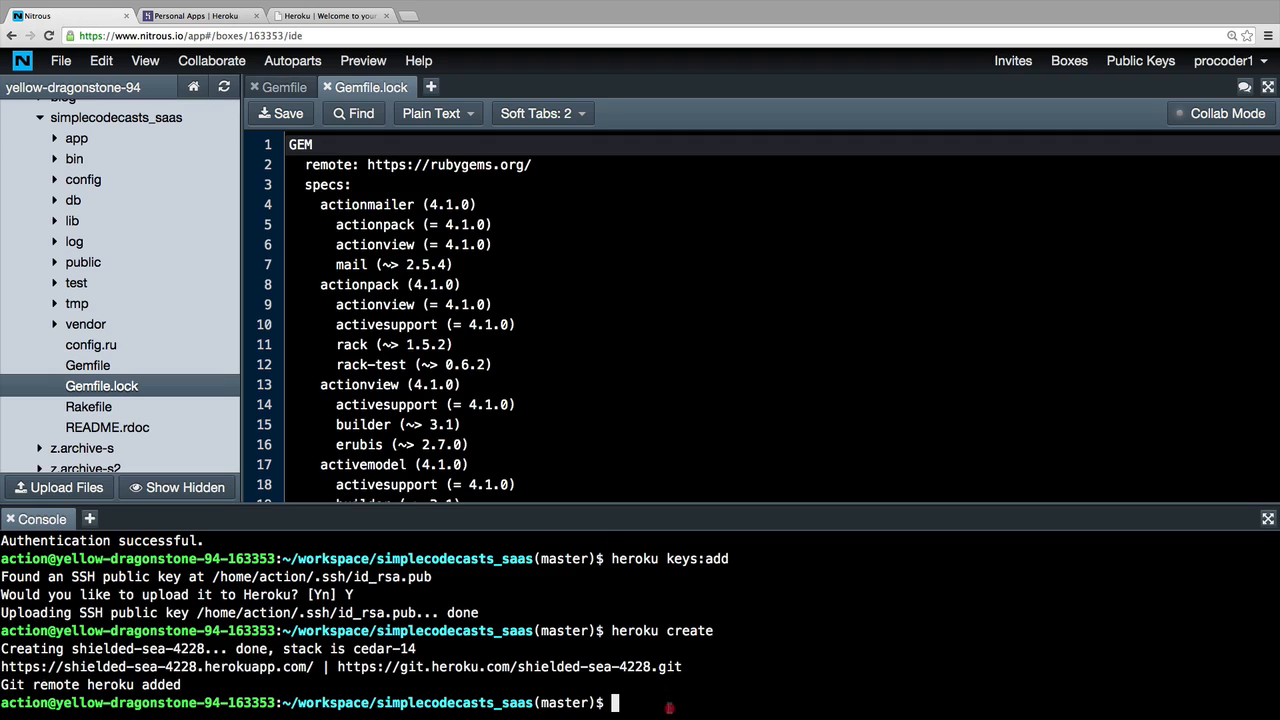
Run git push heroku master to deploy the app to Heroku
type("git push heroku master")
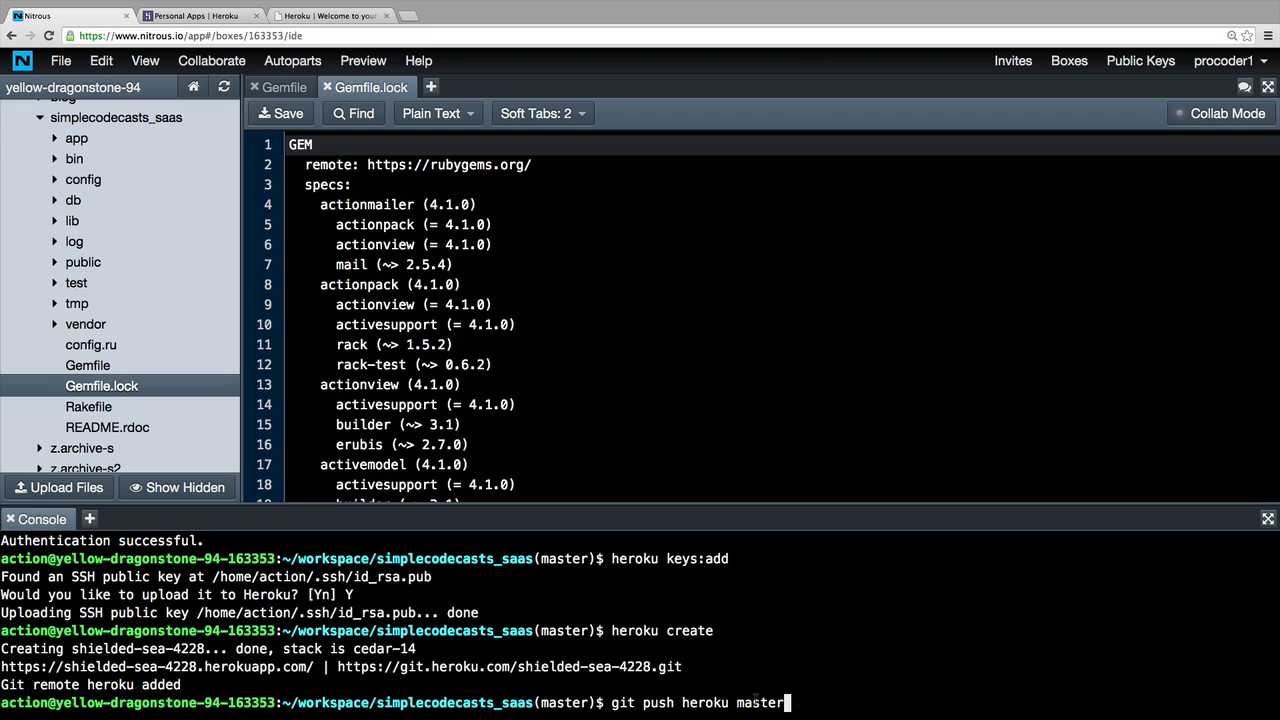
double_click(563, 702)
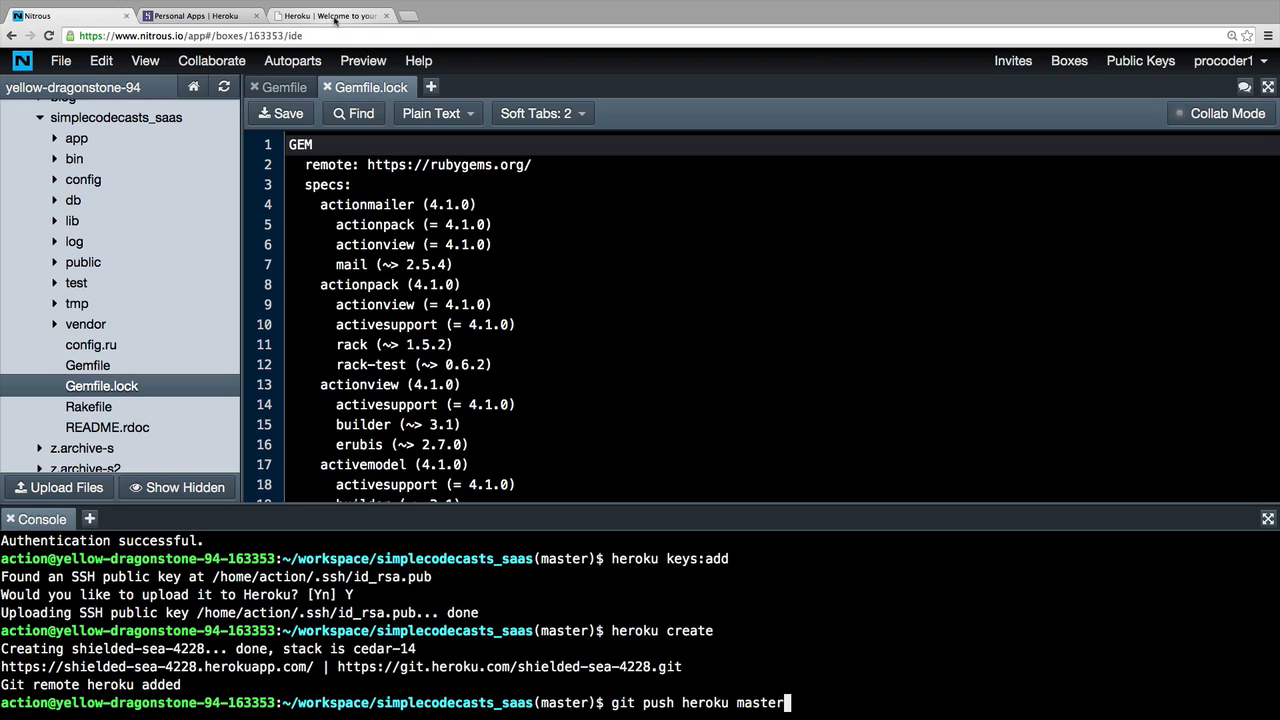
left_click(330, 15)
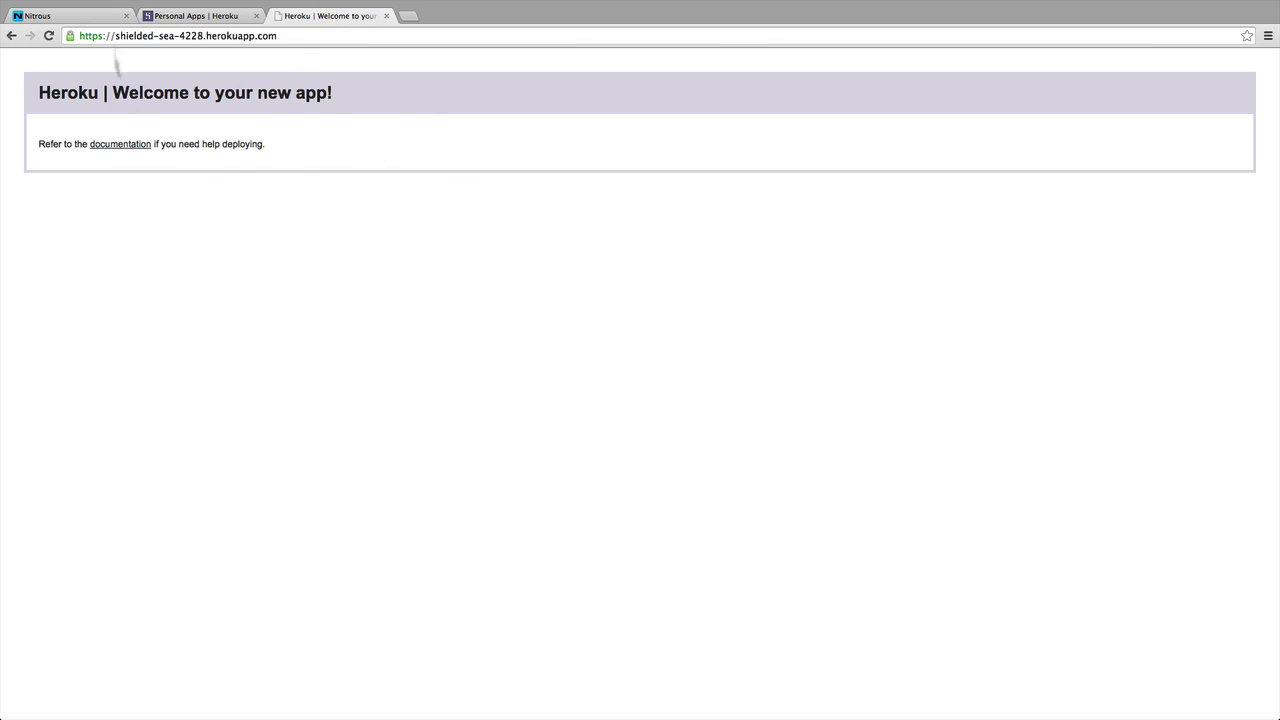
left_click(65, 15)
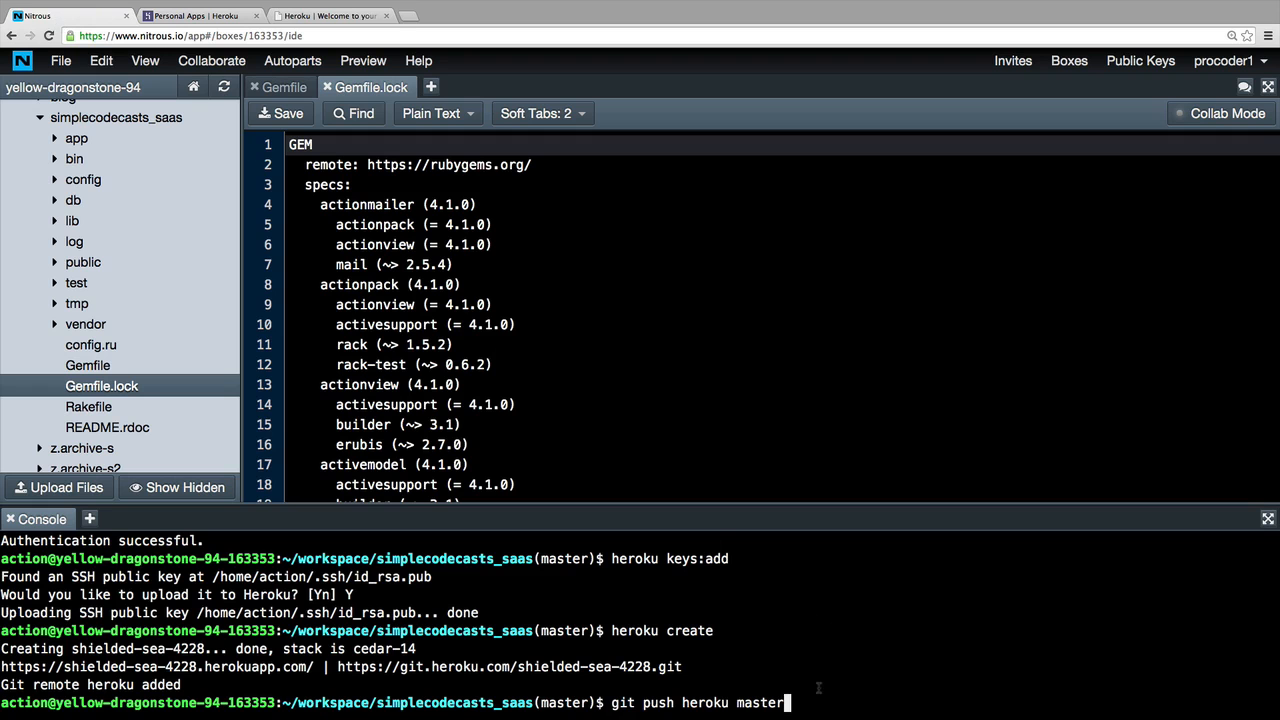
key("Return")
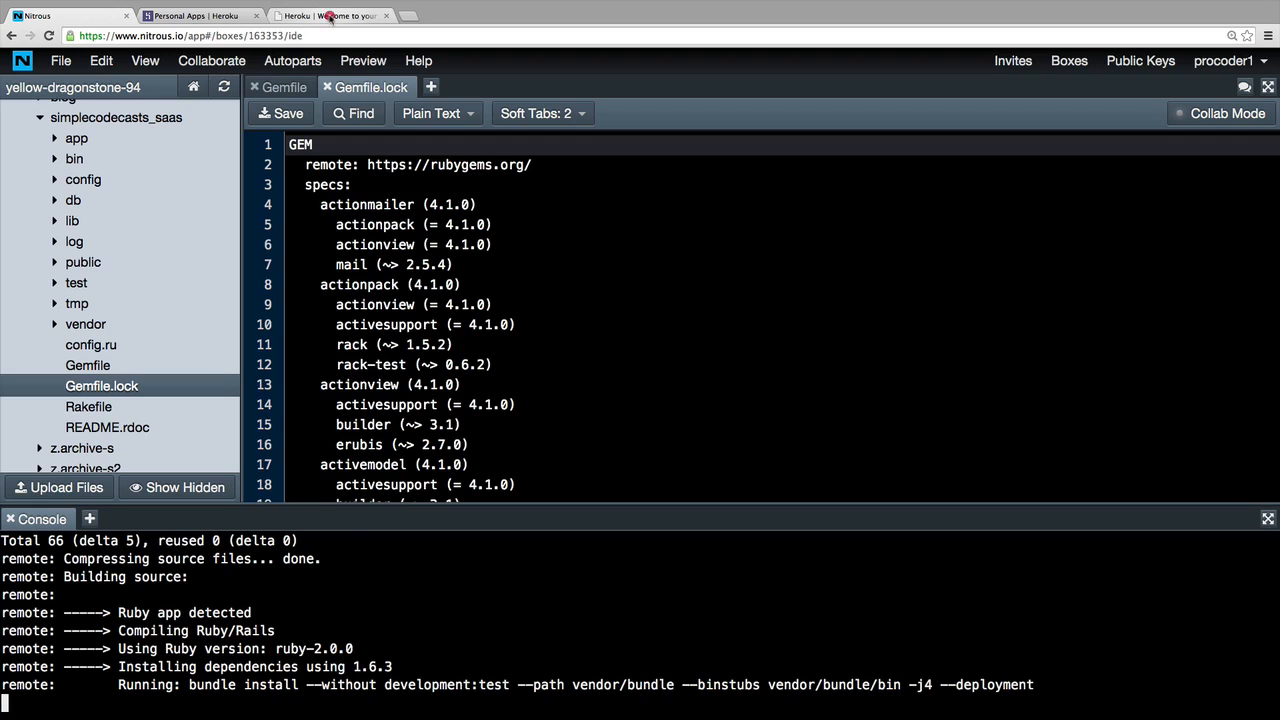
Check the app page while the deploy verifies, then open README.rdoc
left_click(330, 15)
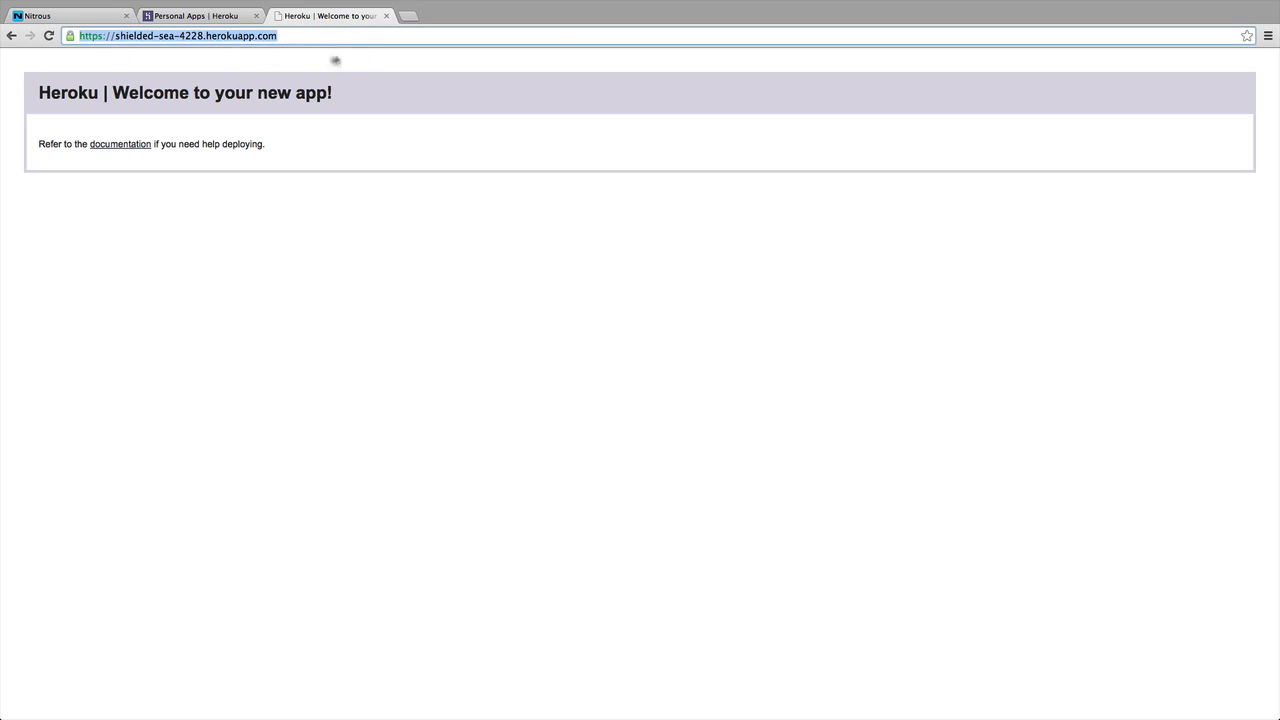
left_click(65, 15)
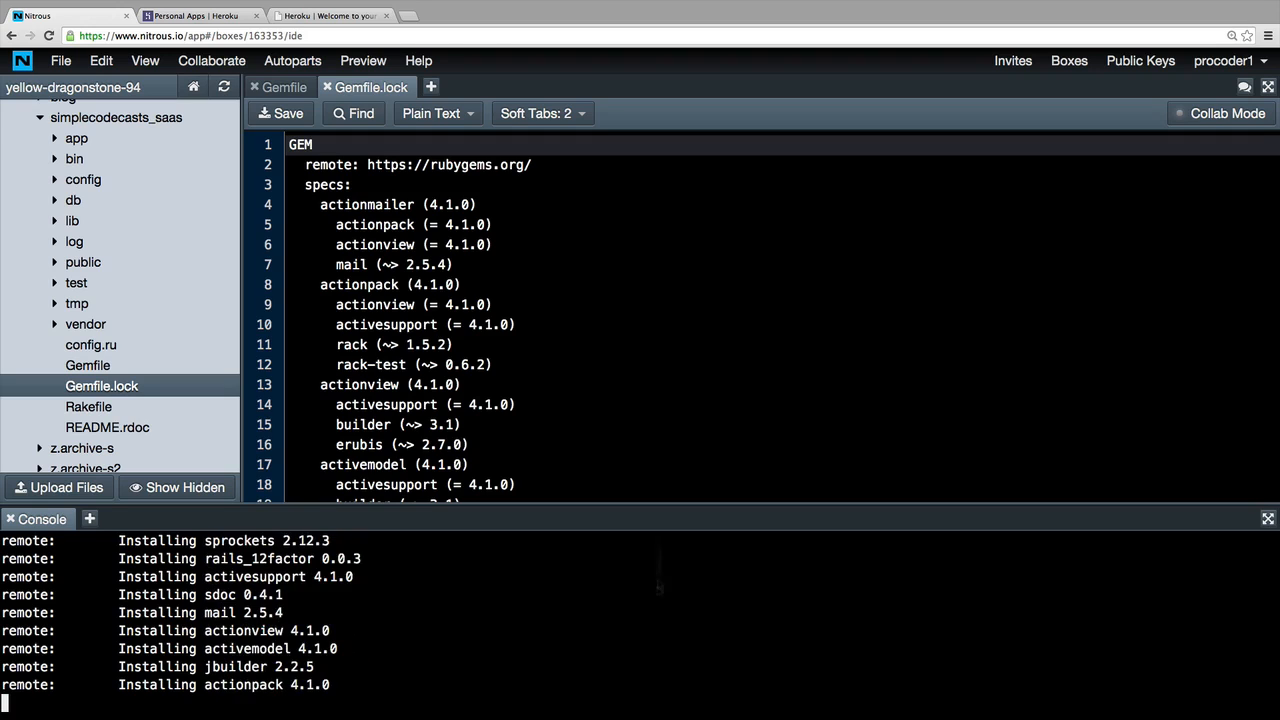
left_click(330, 15)
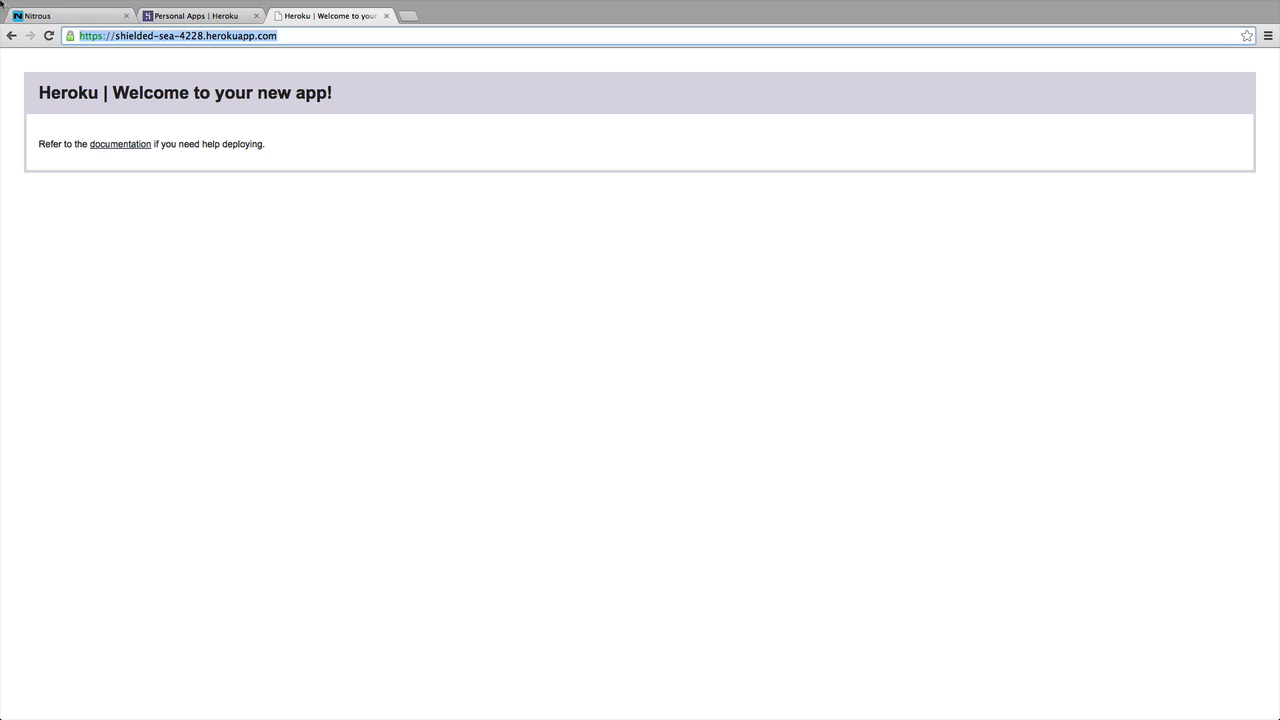
left_click(70, 15)
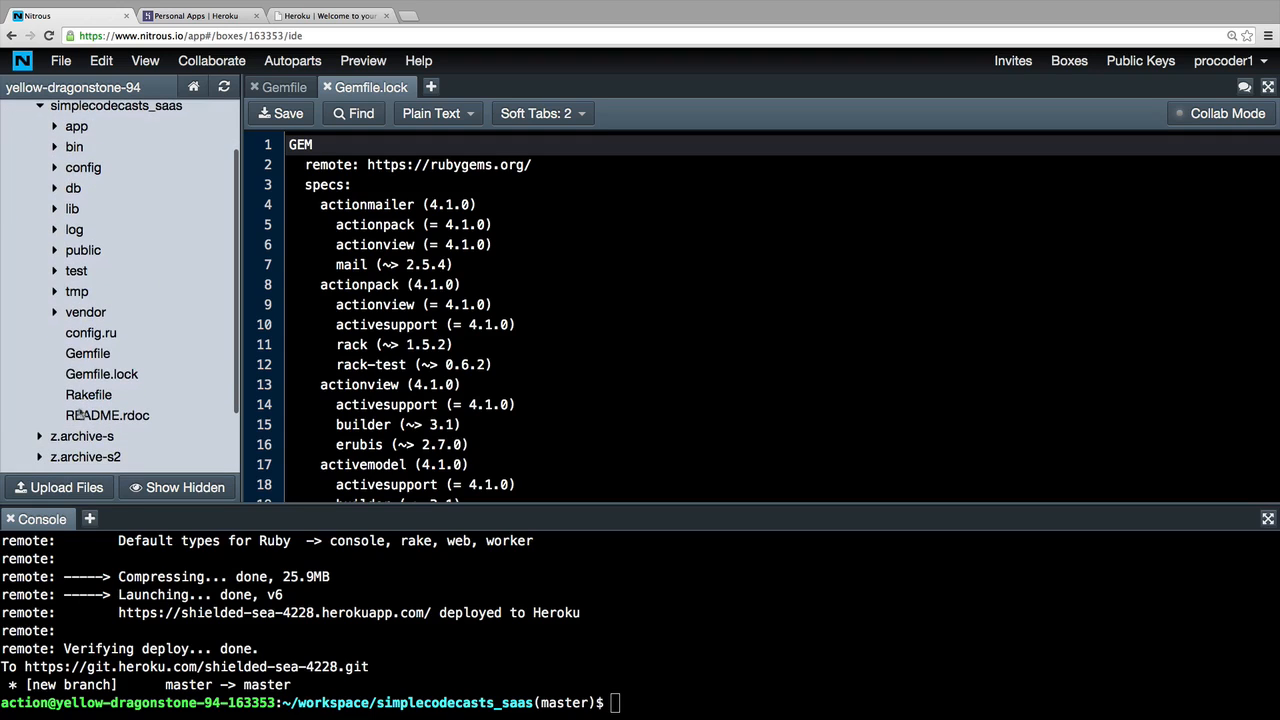
left_click(107, 415)
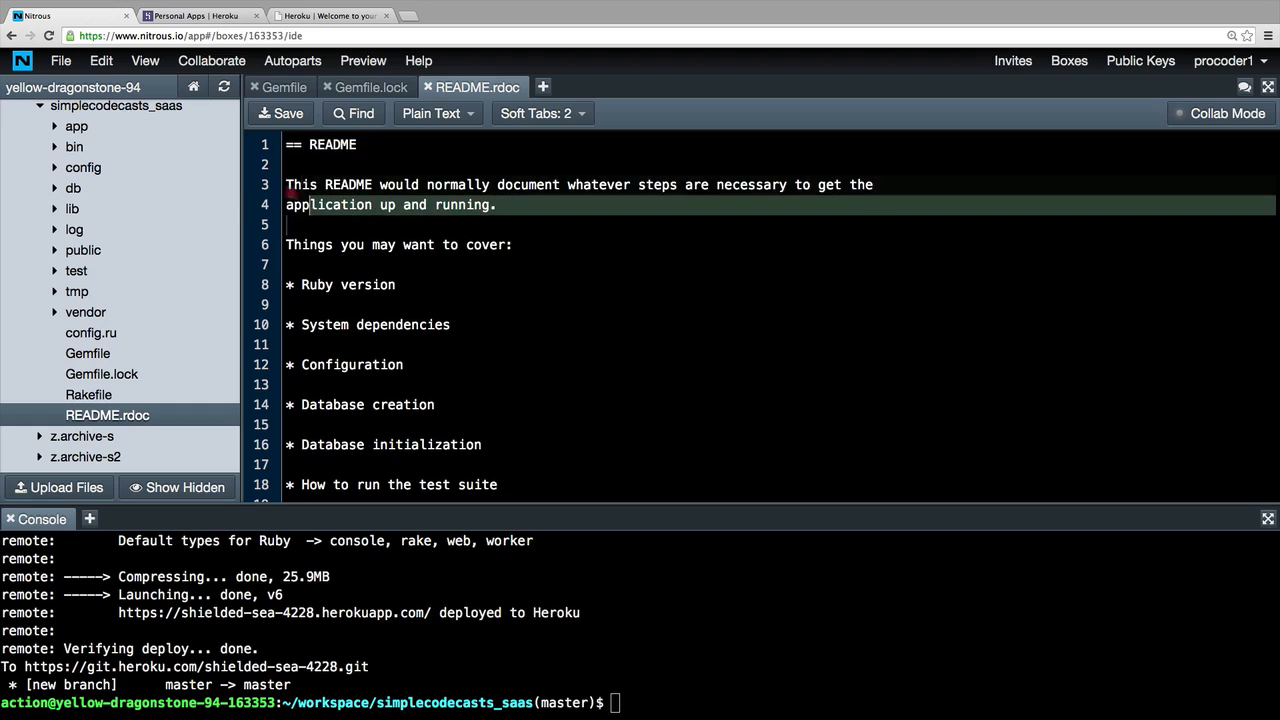
scroll("down", 3)
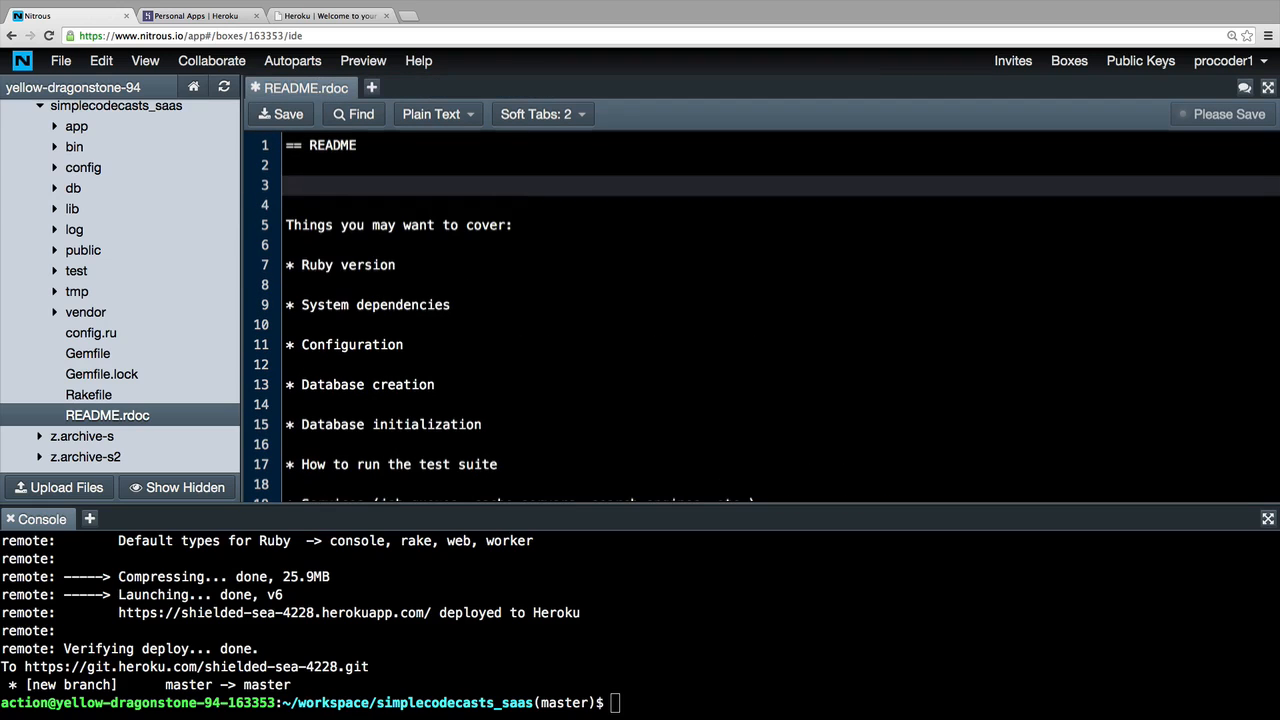
type("Coder Ma")
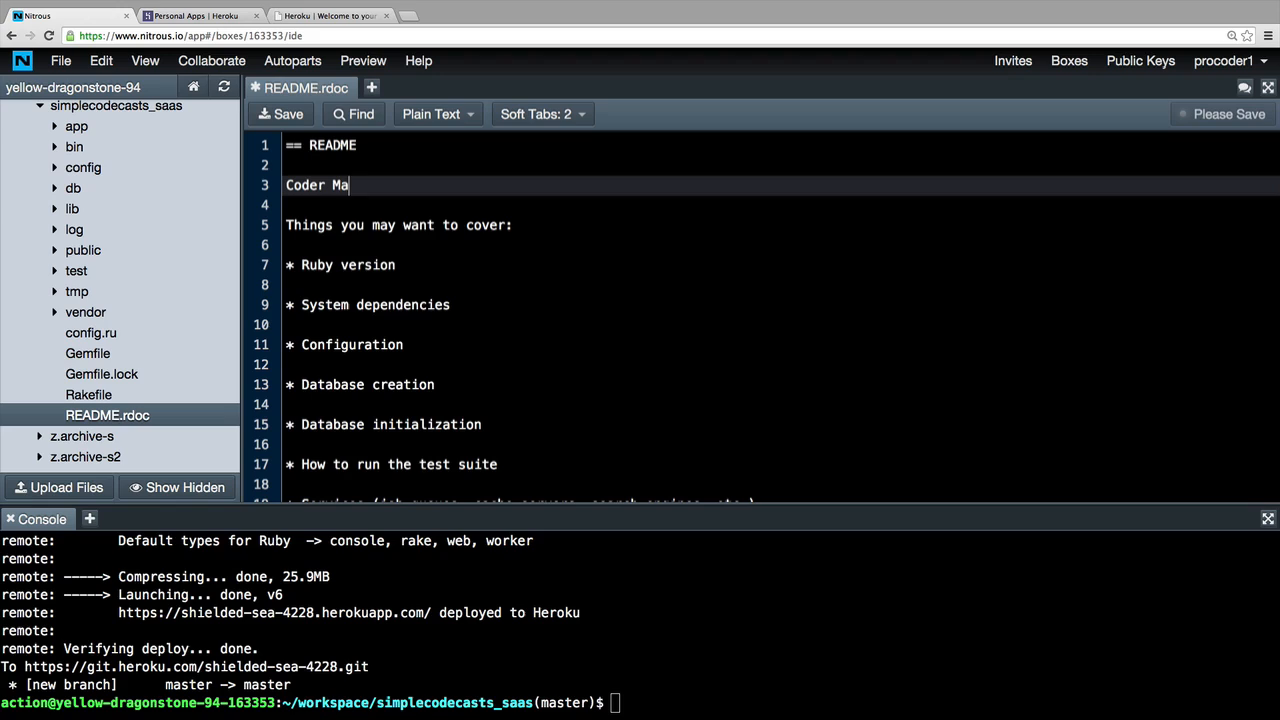
type("nual Project Application")
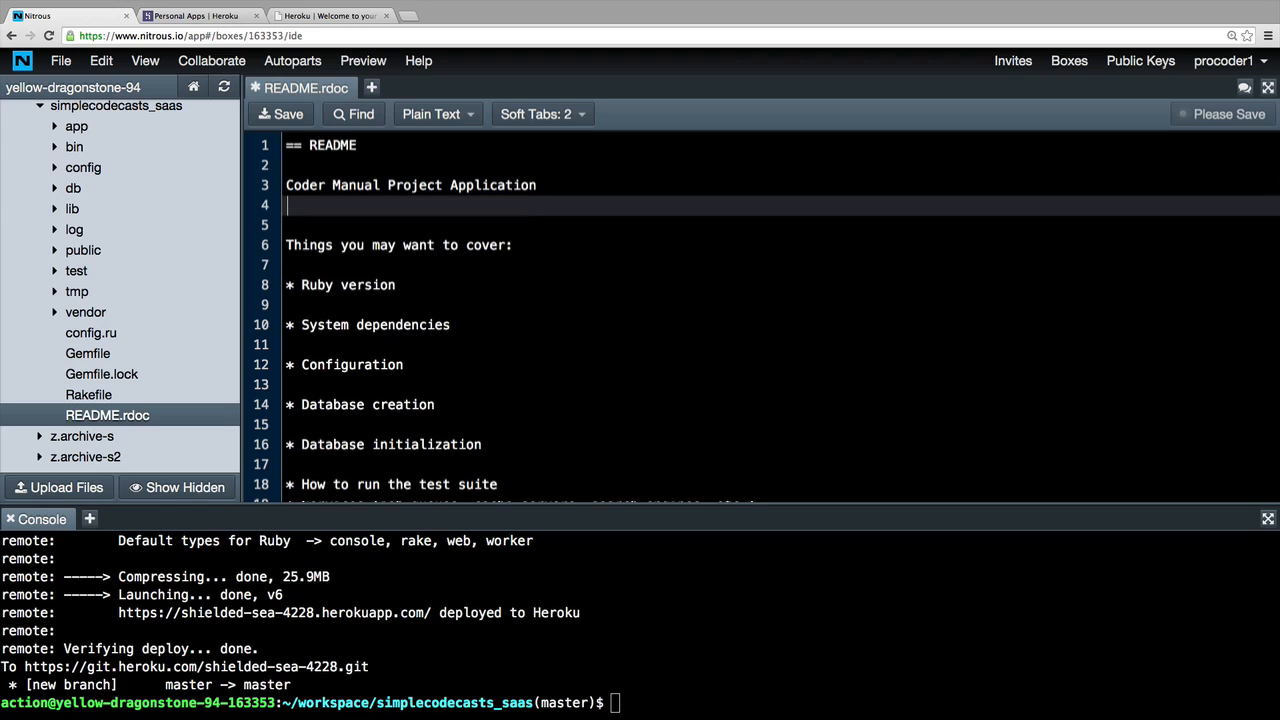
type("Subs")
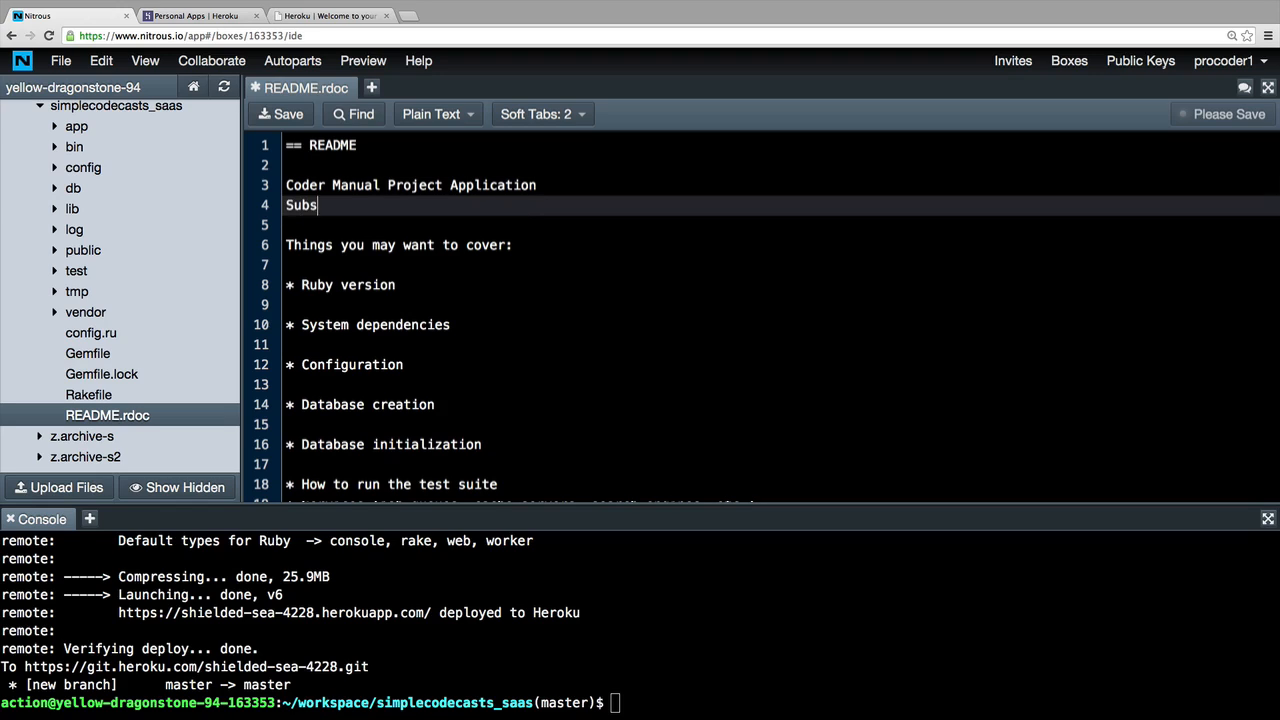
type("cription-based")
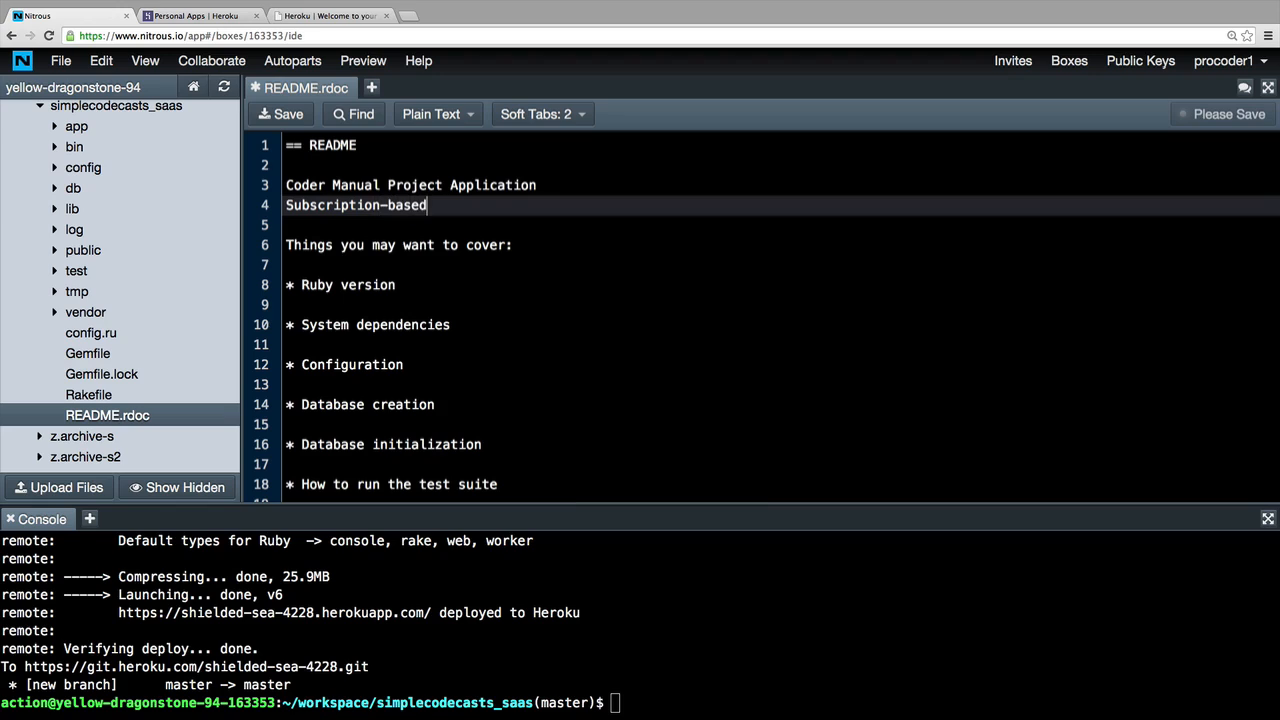
type("web application")
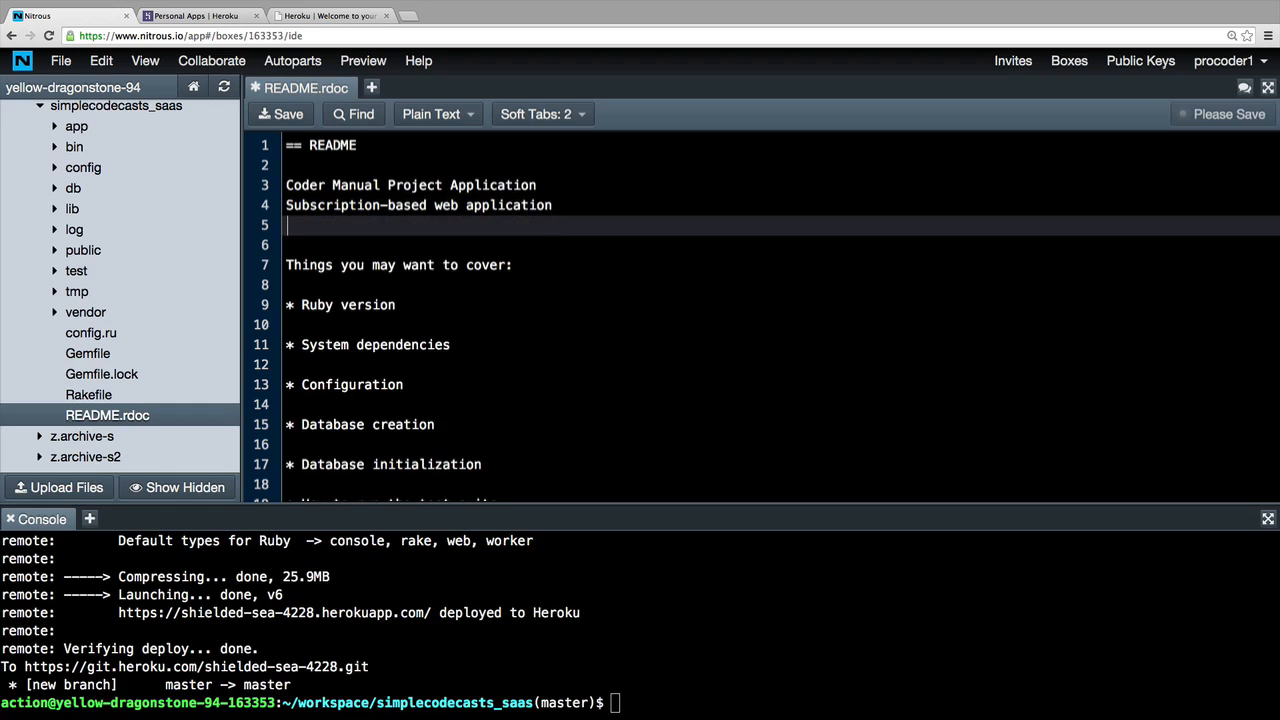
type("http://")
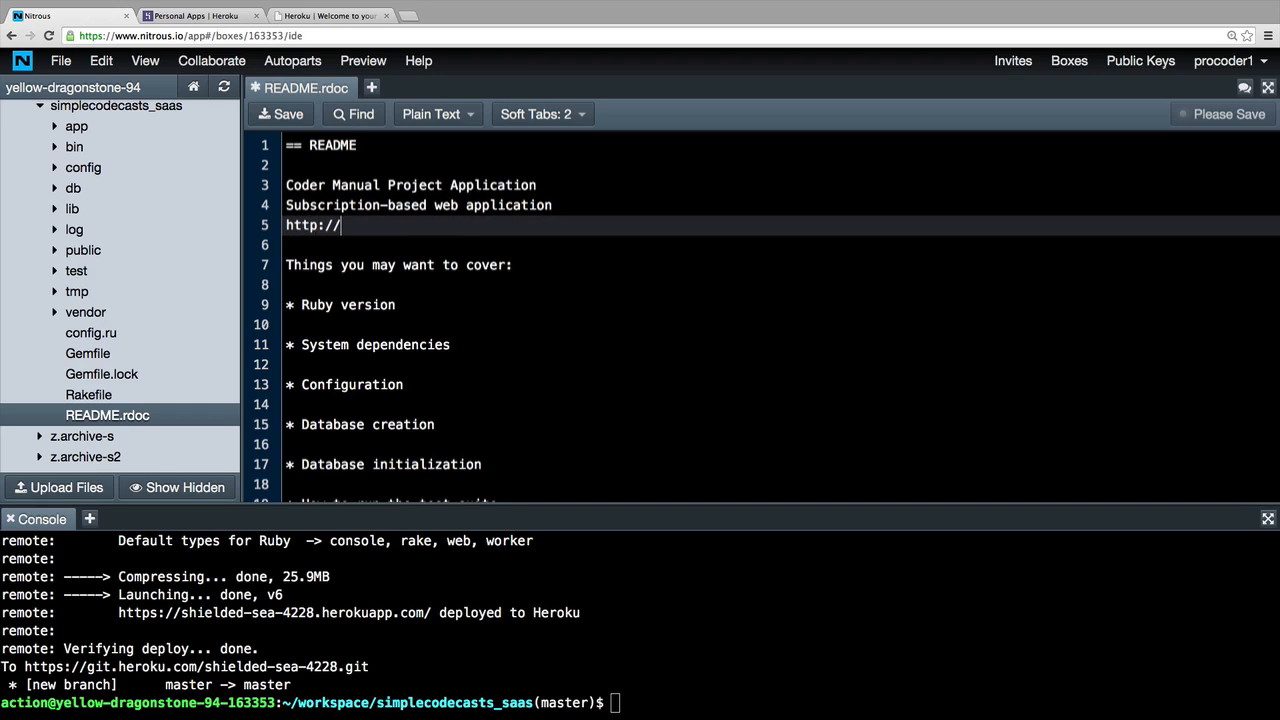
type("coderm")
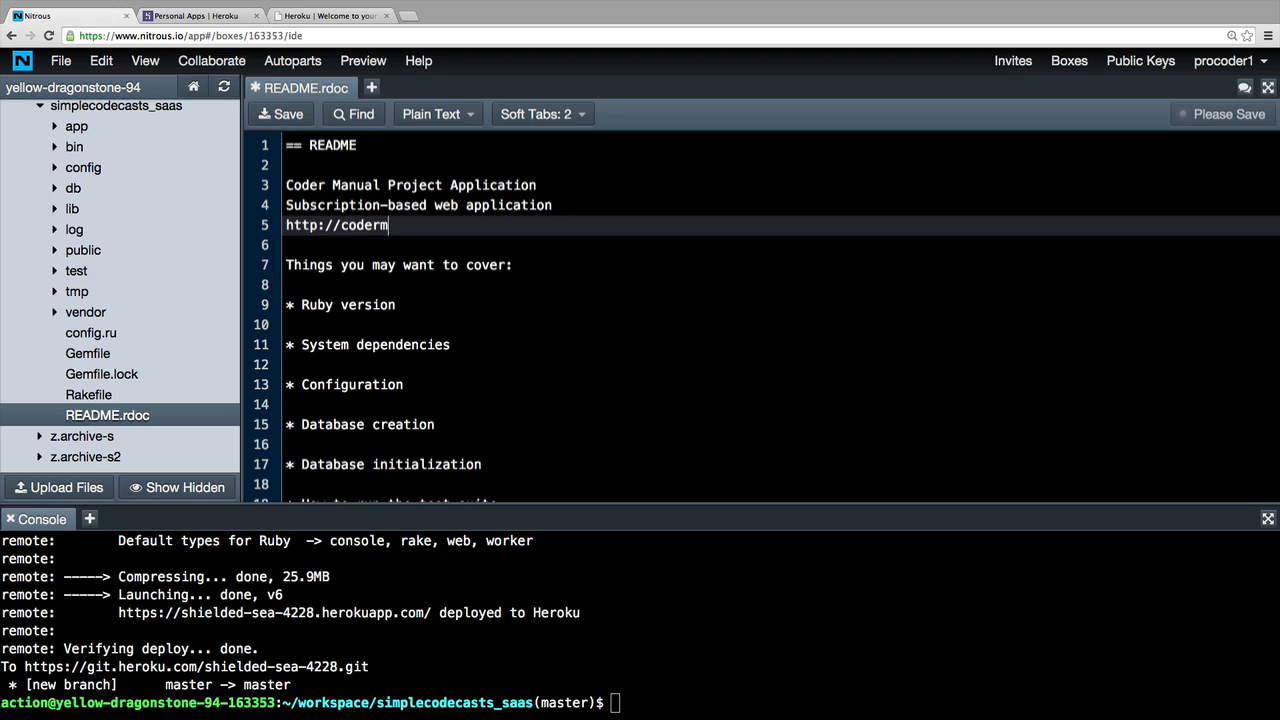
type("anual.com")
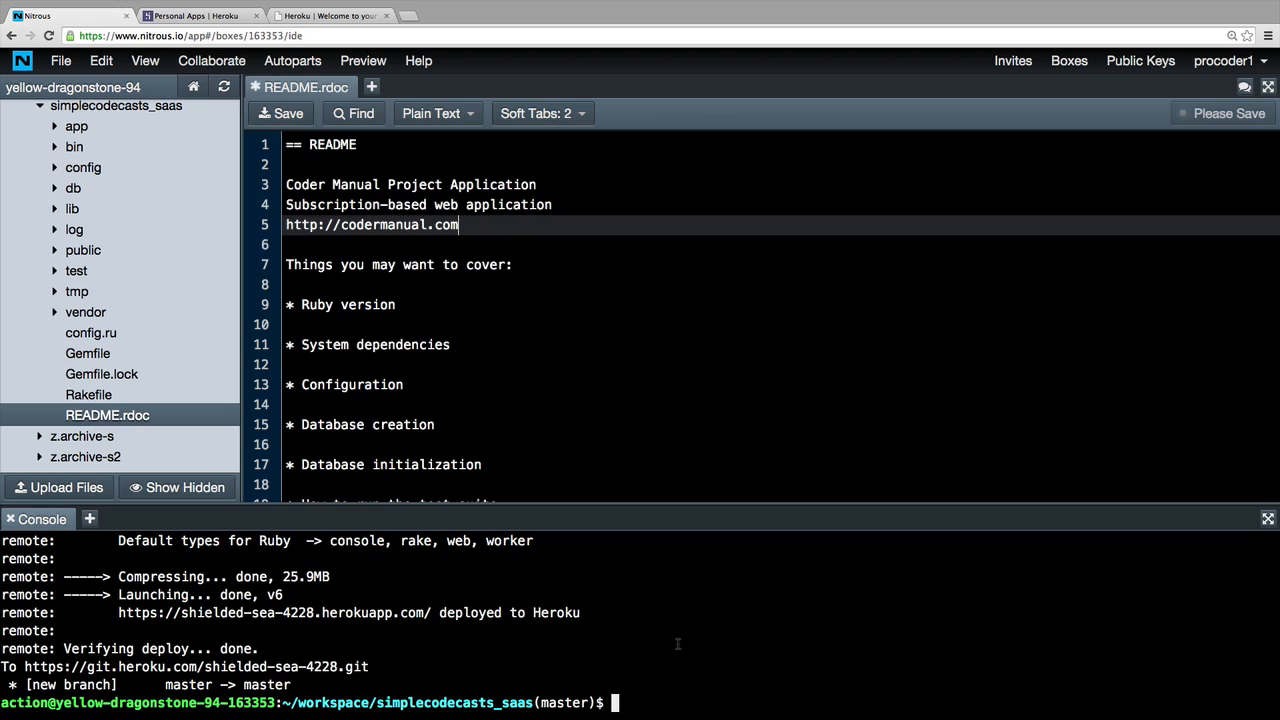
mouse_move(670, 645)
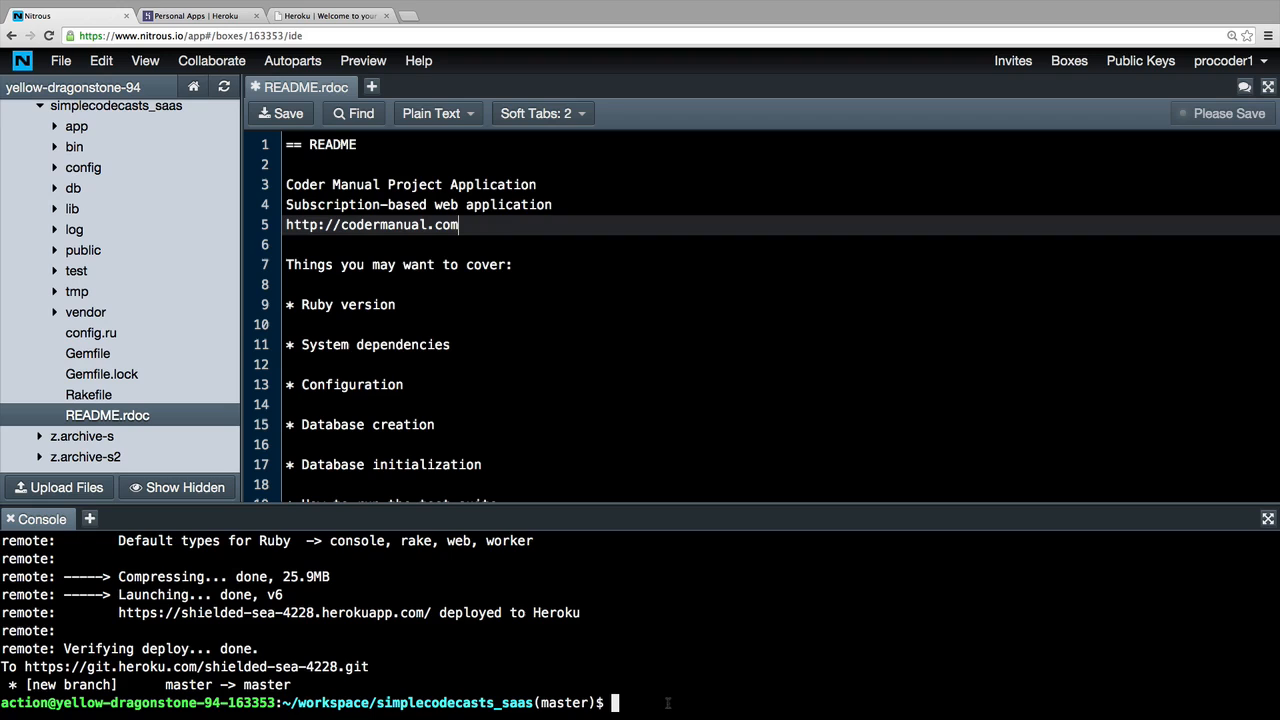
Check git status, stage all changes with git add, and confirm README is staged
type("git status")
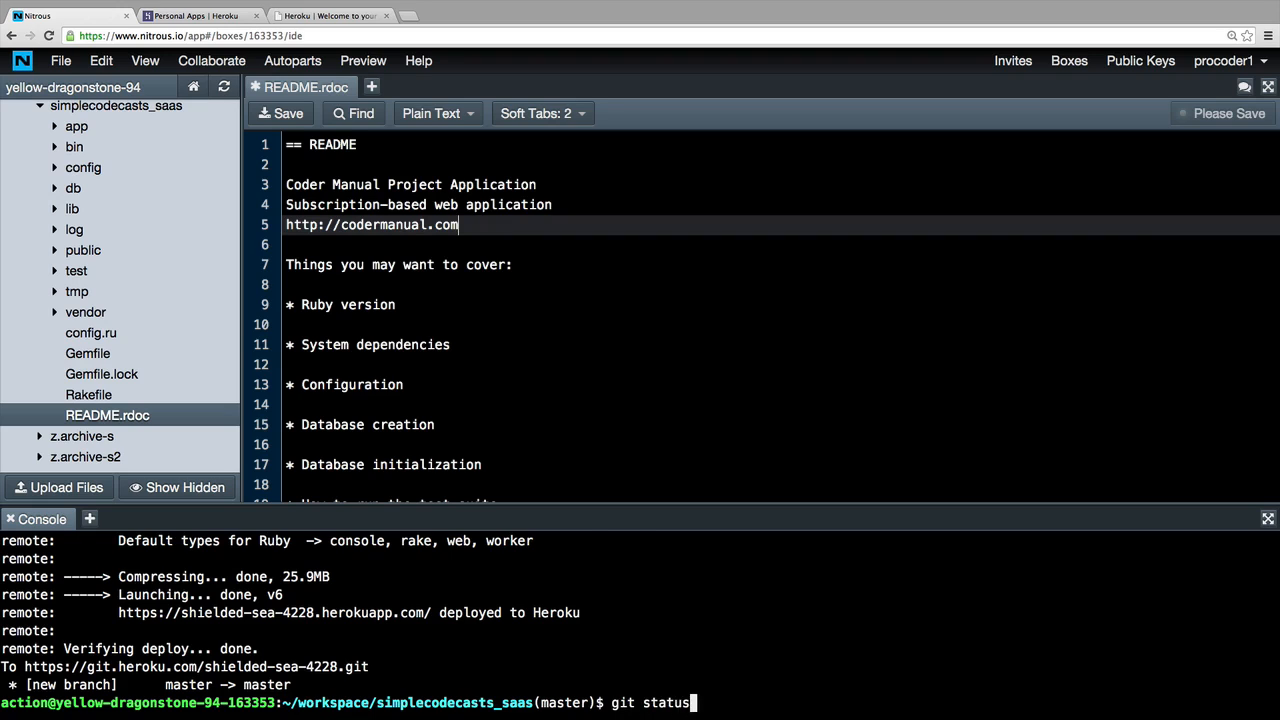
key("Return")
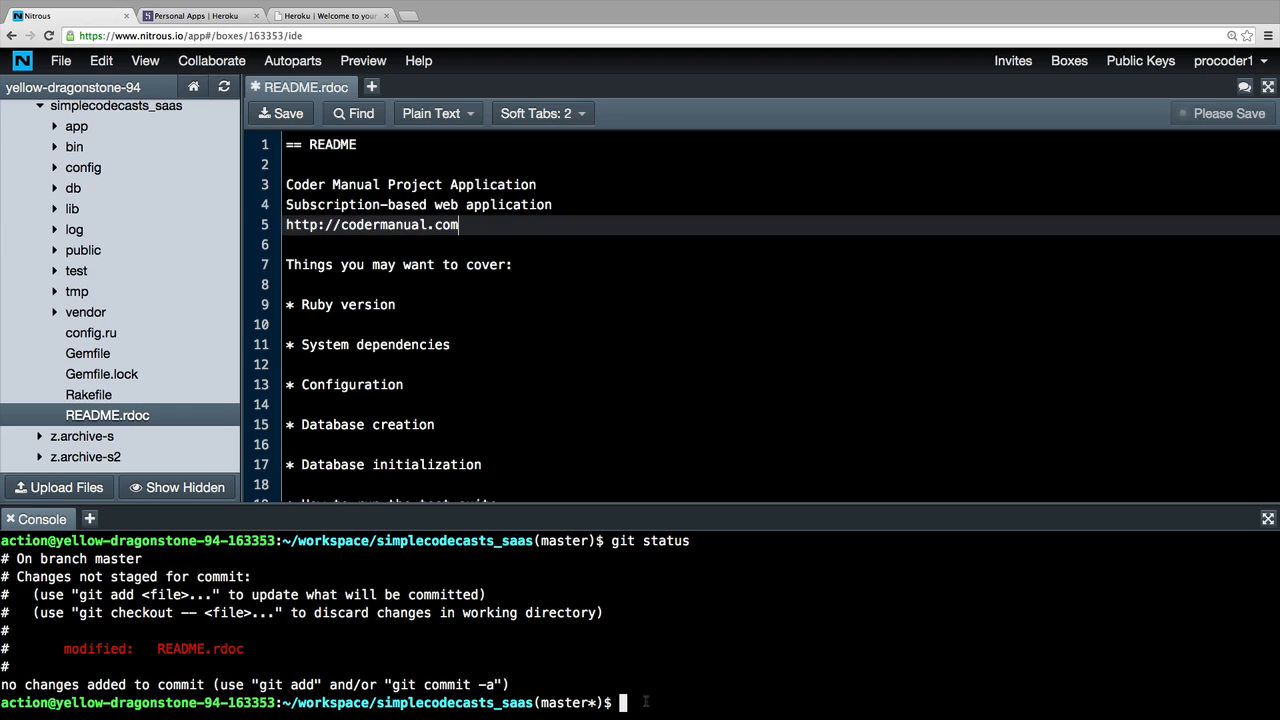
type("git ad")
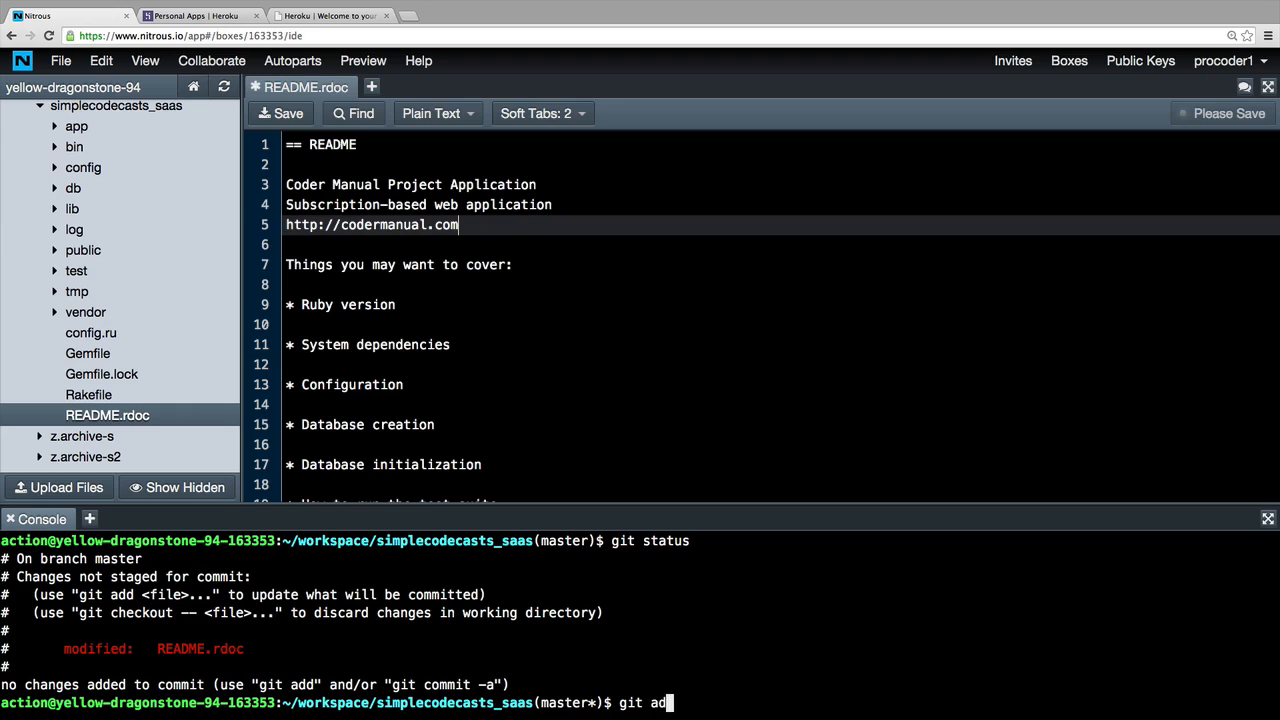
key("Return")
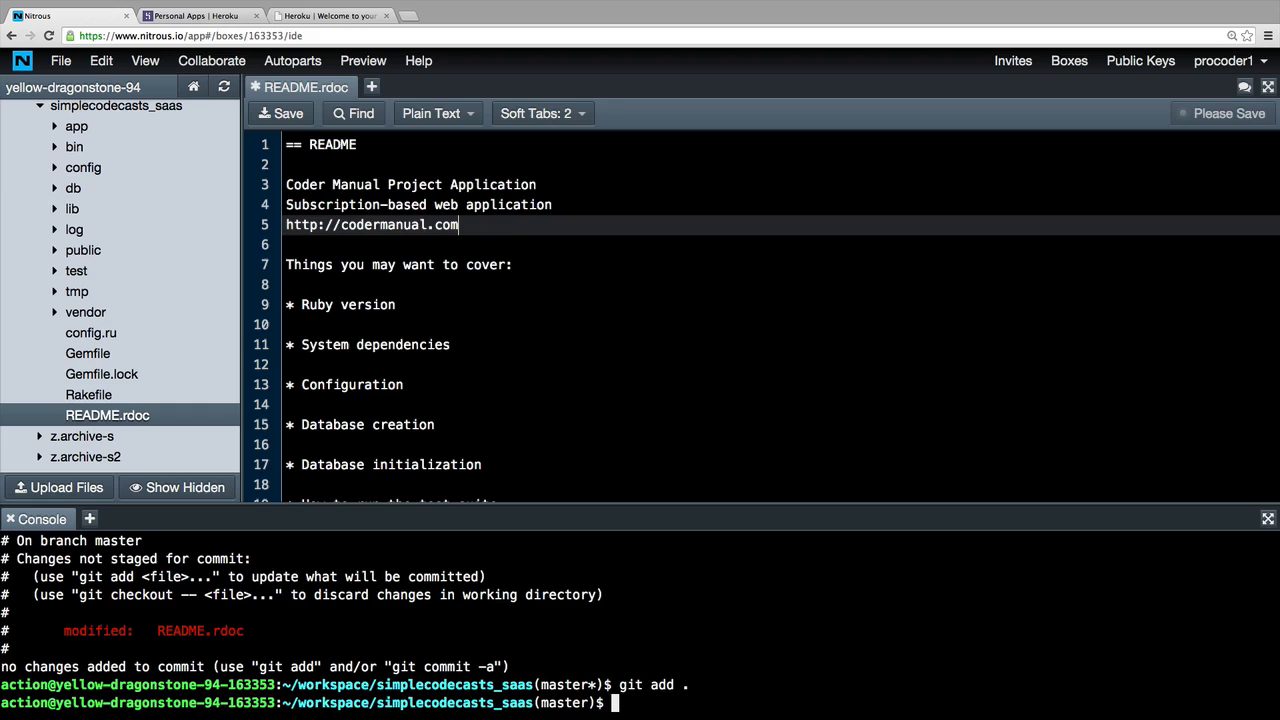
type("git s")
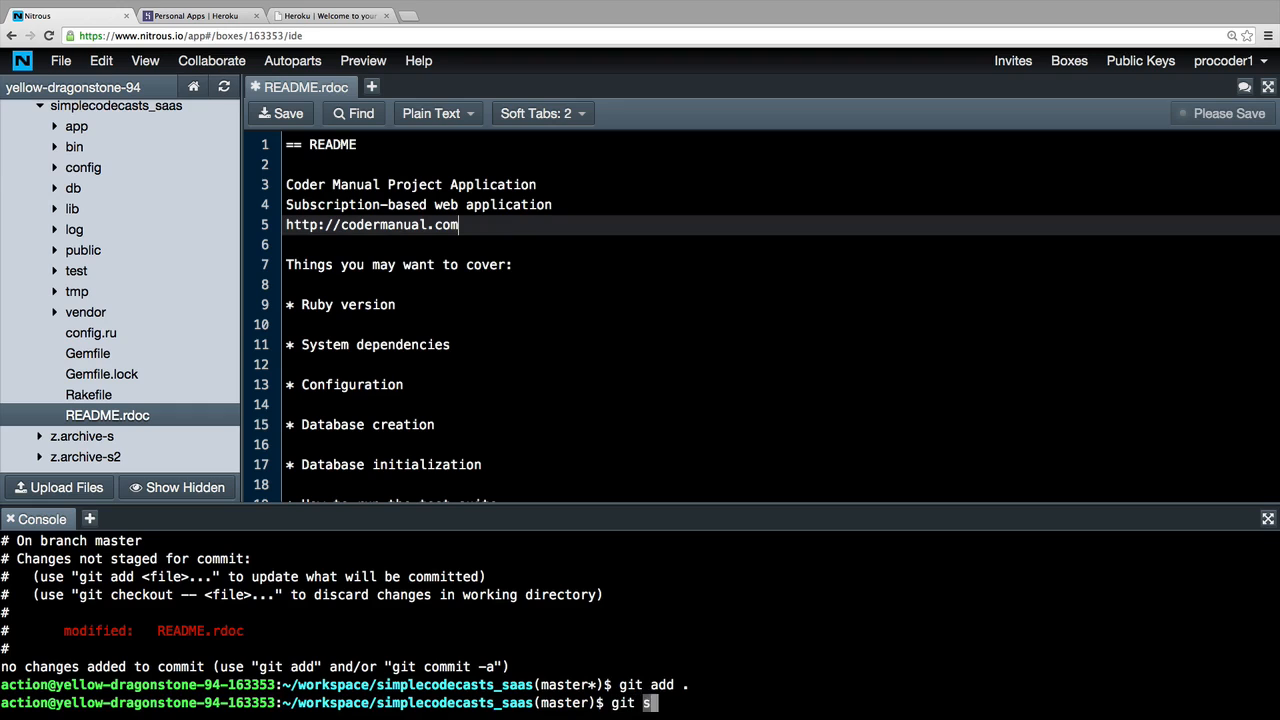
type("tatus")
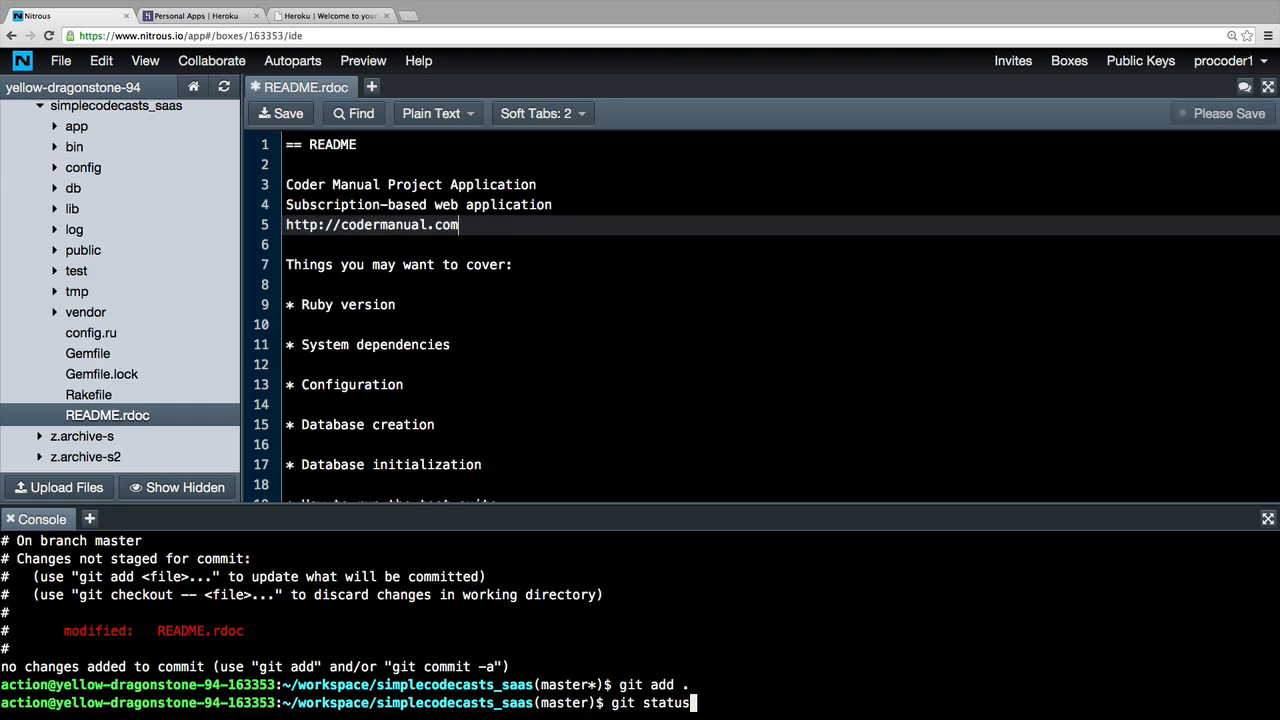
key("Return")
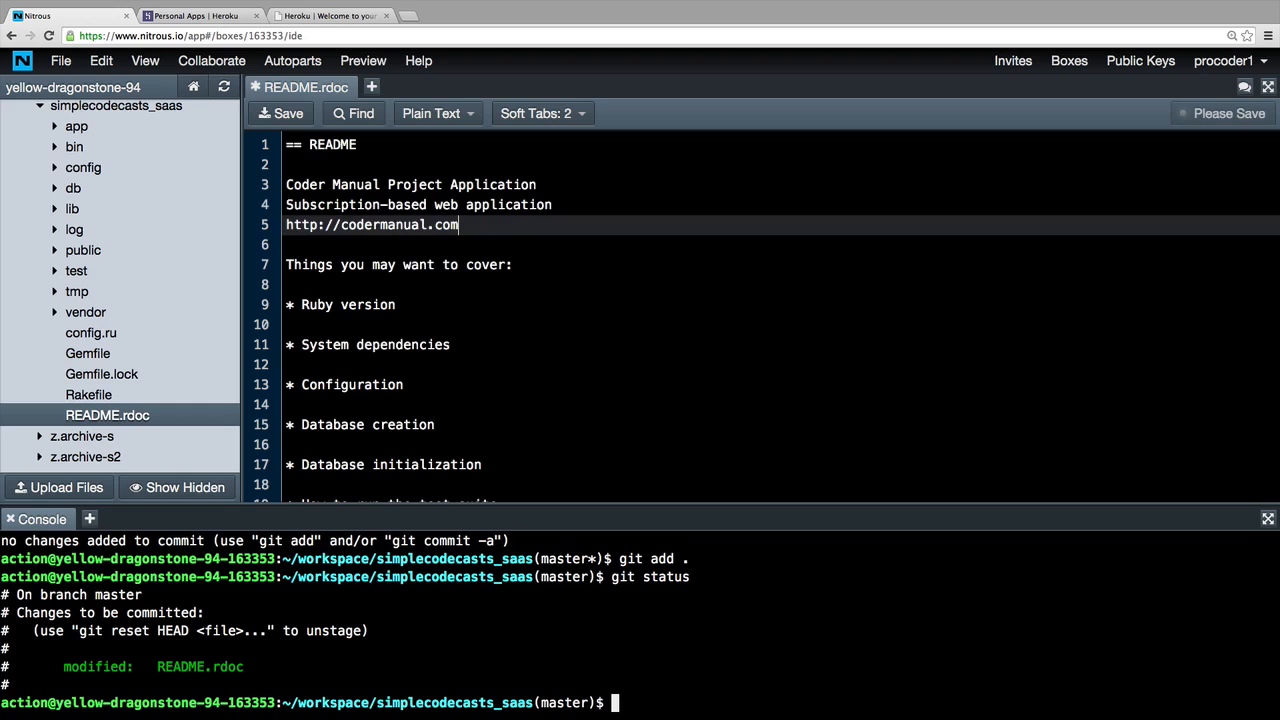
Commit the staged README change with message "Update readme"
type("git")
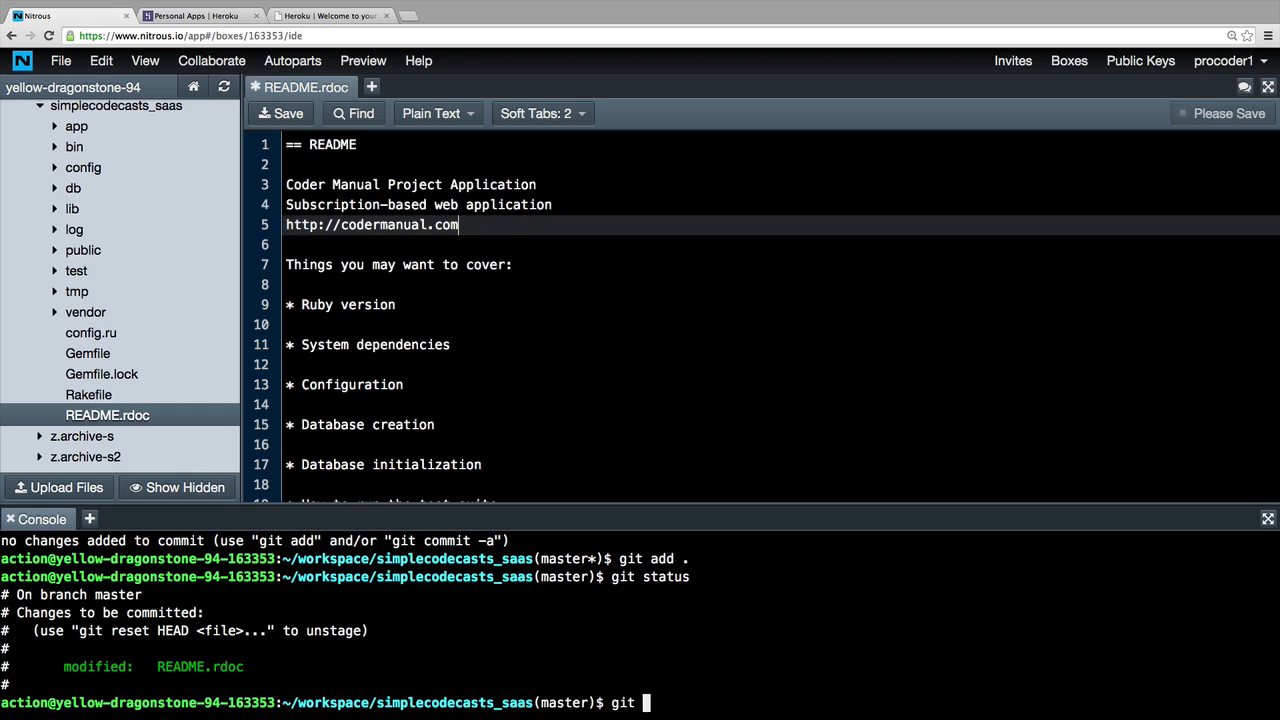
type("commit -m")
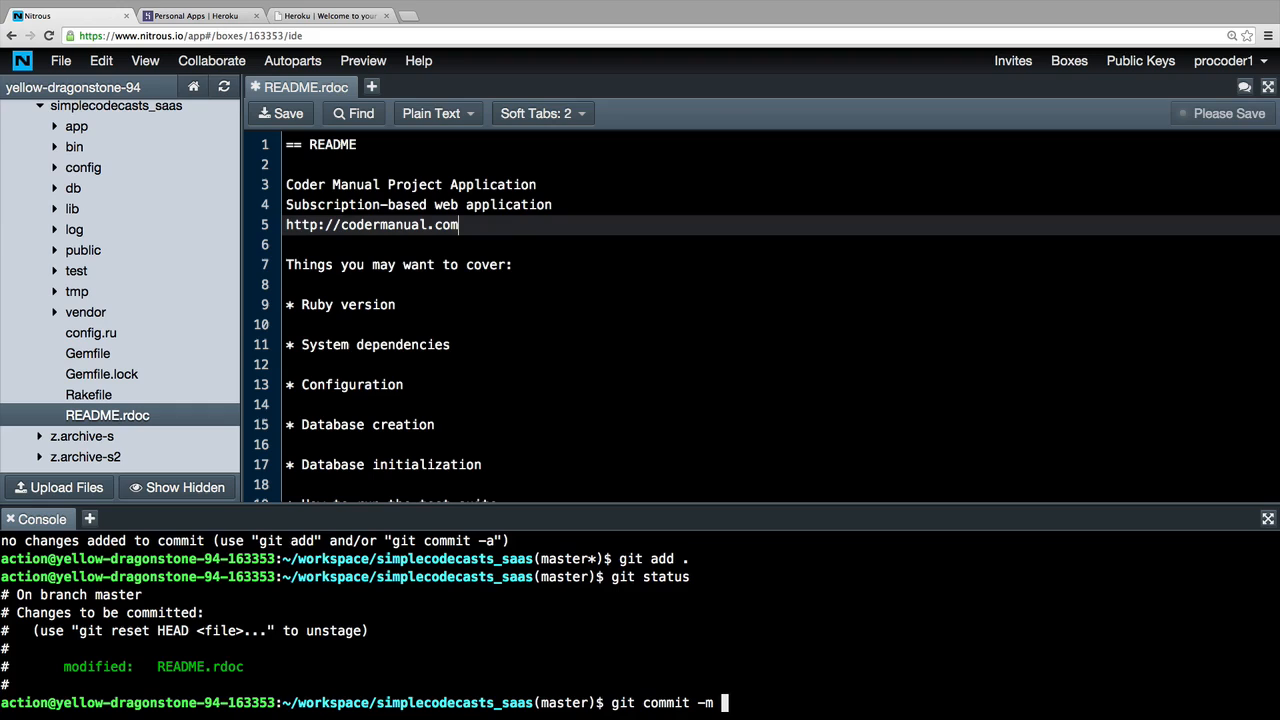
type("\"Update readme")
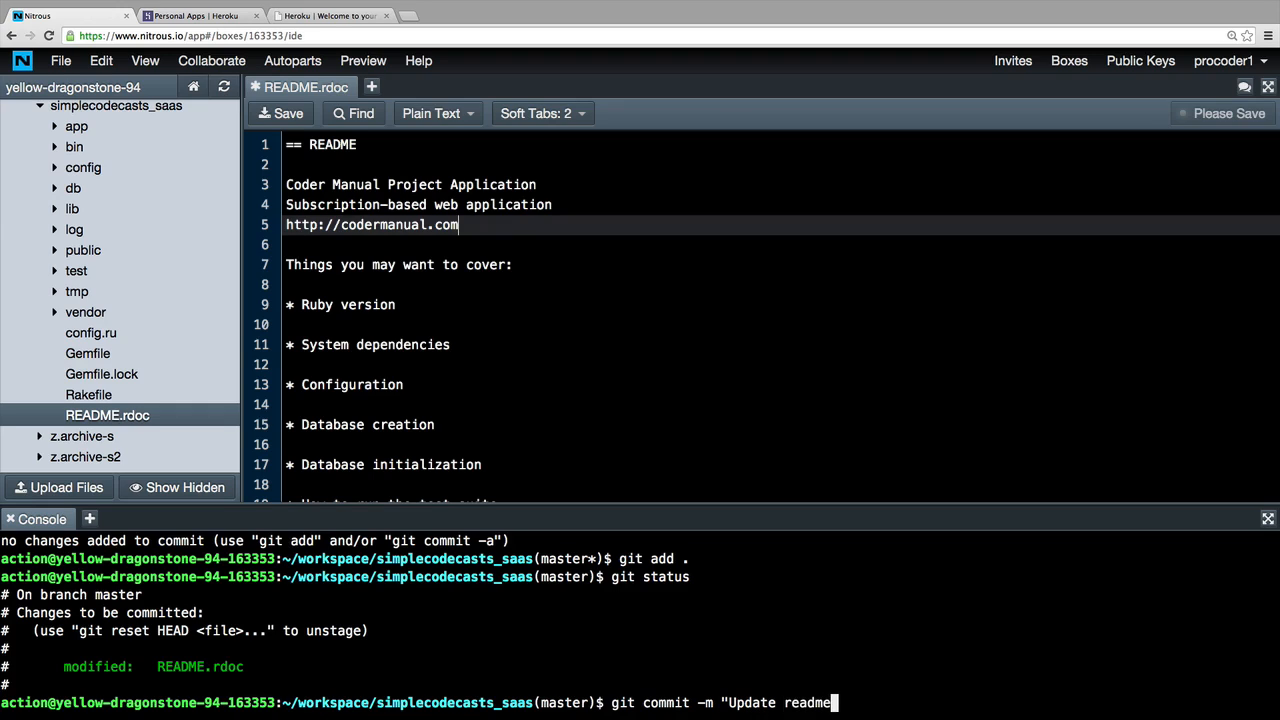
type("\"")
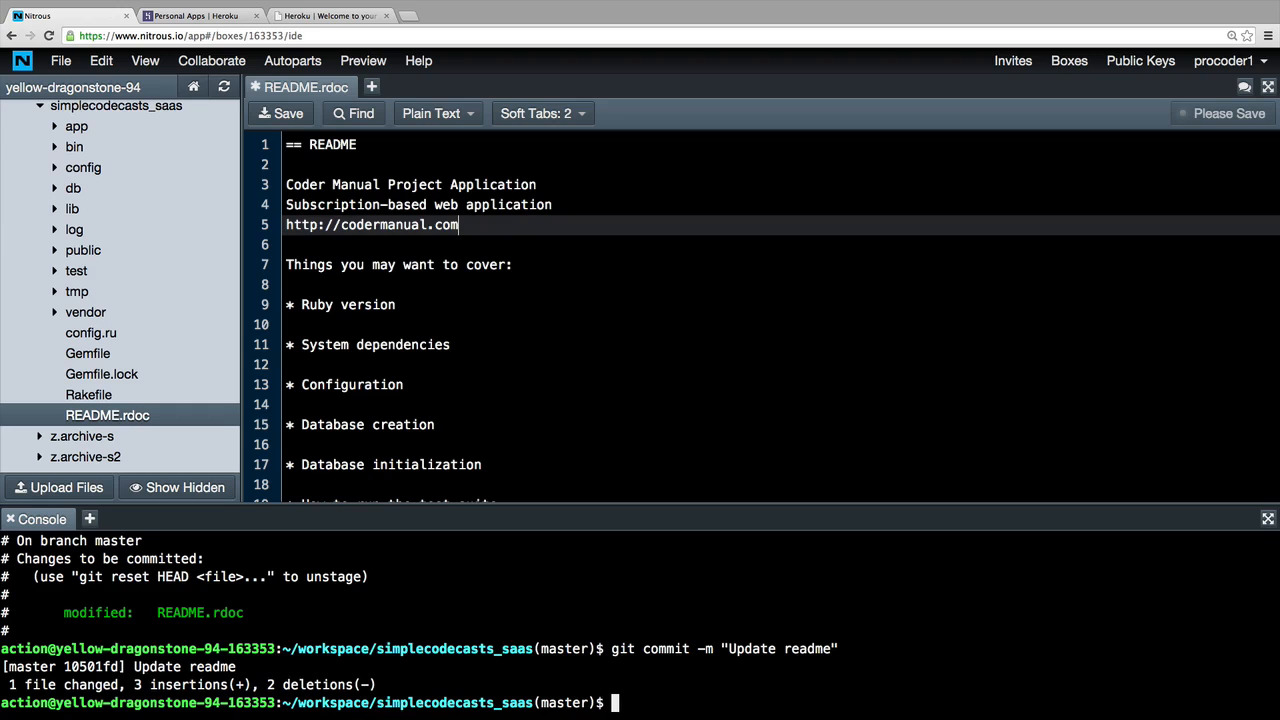
Push the 'Update readme' commit to GitHub with git push origin master
type("git push")
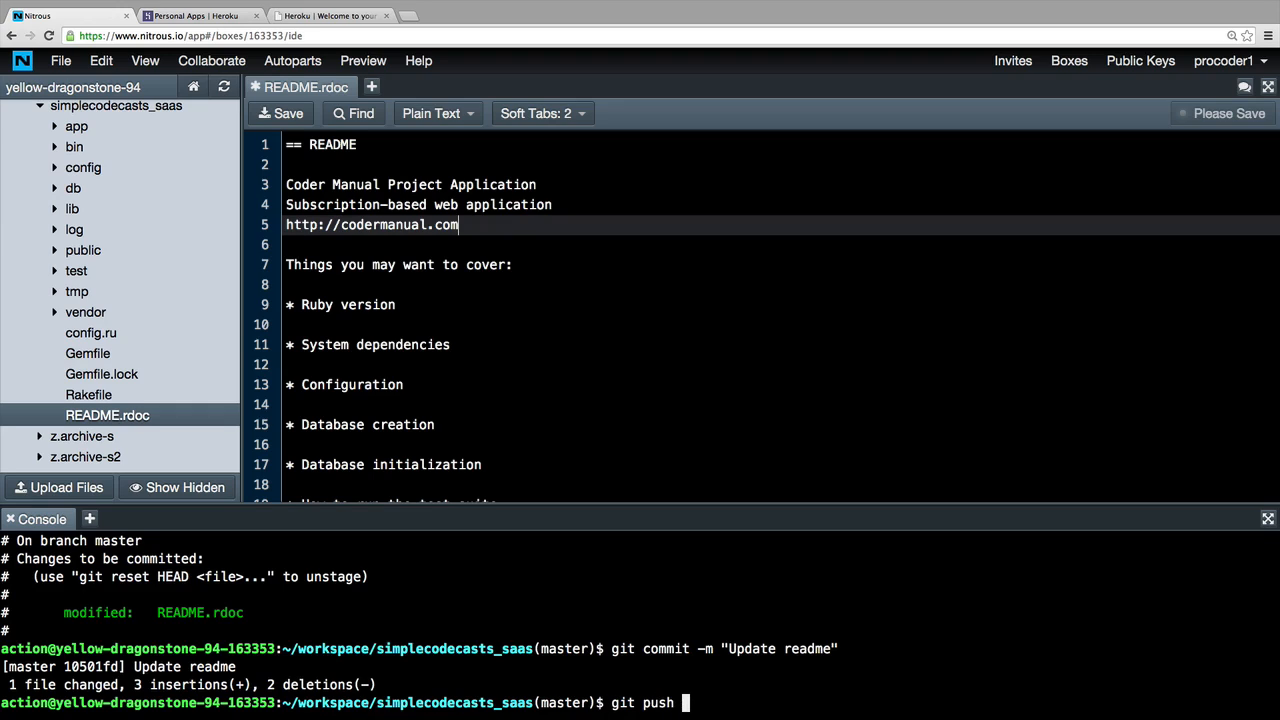
type("origin master")
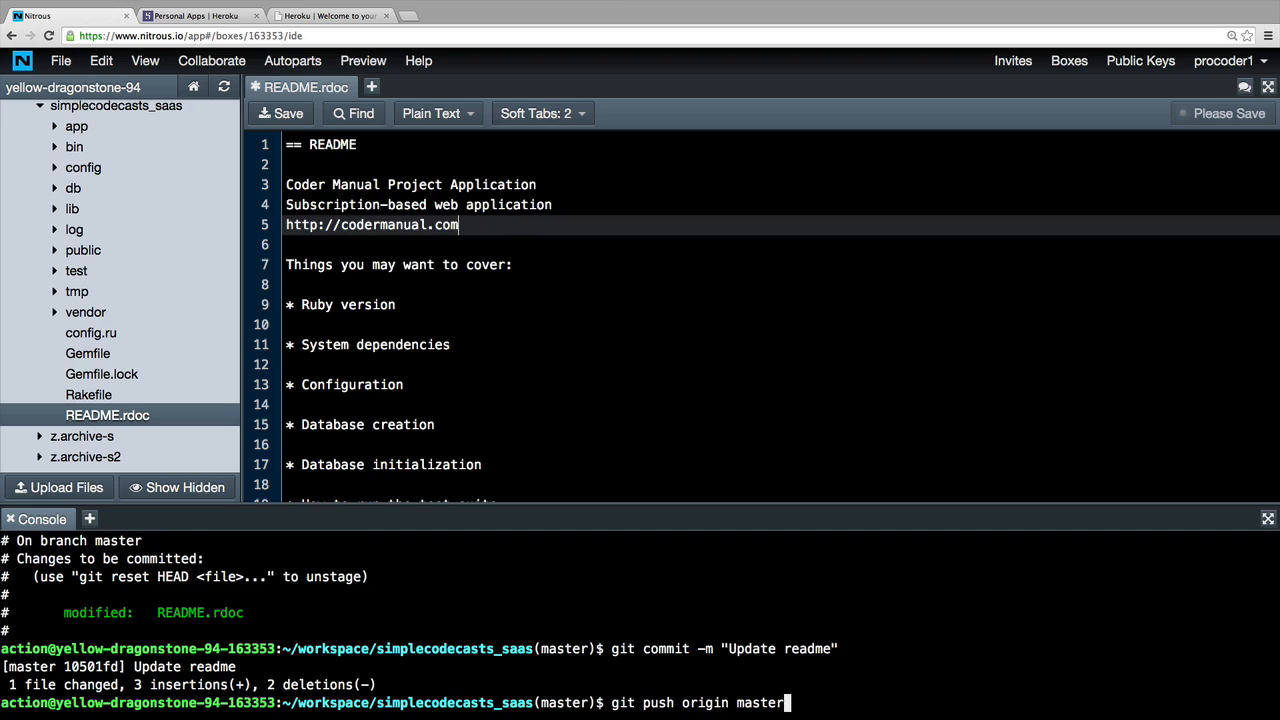
key("Return")
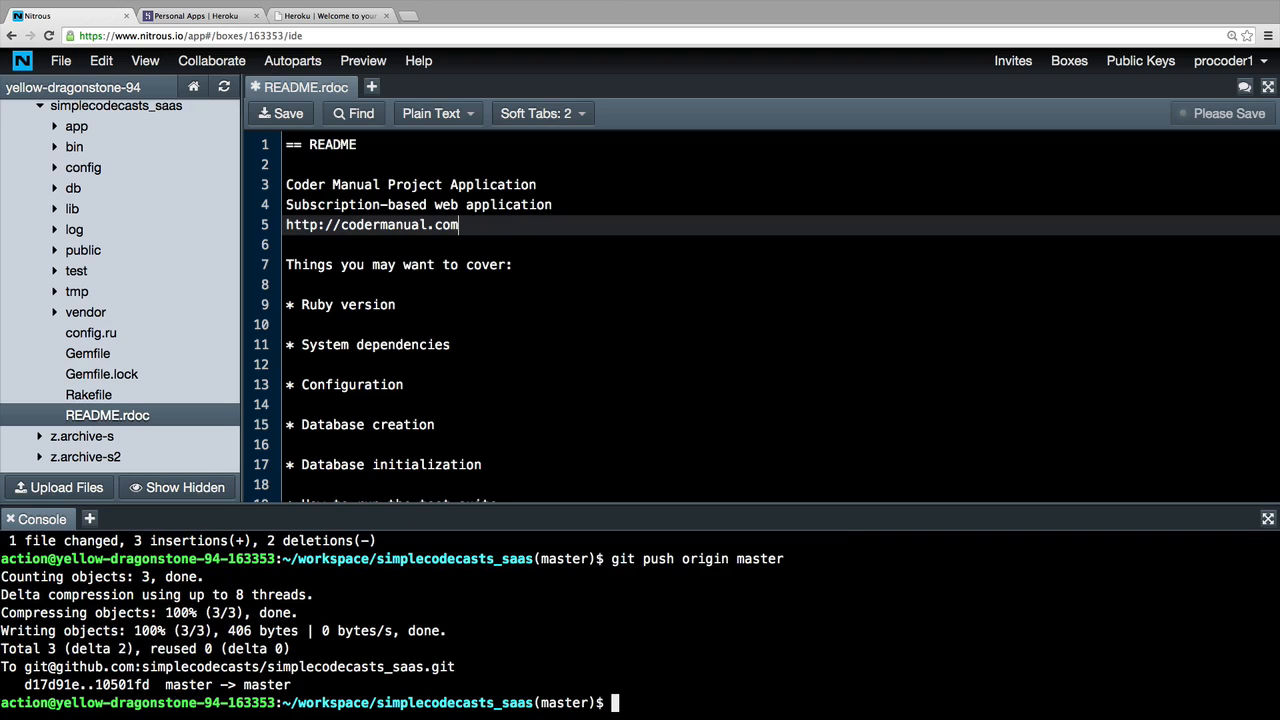
Start git push heroku master and glance at the live app during the build
type("git")
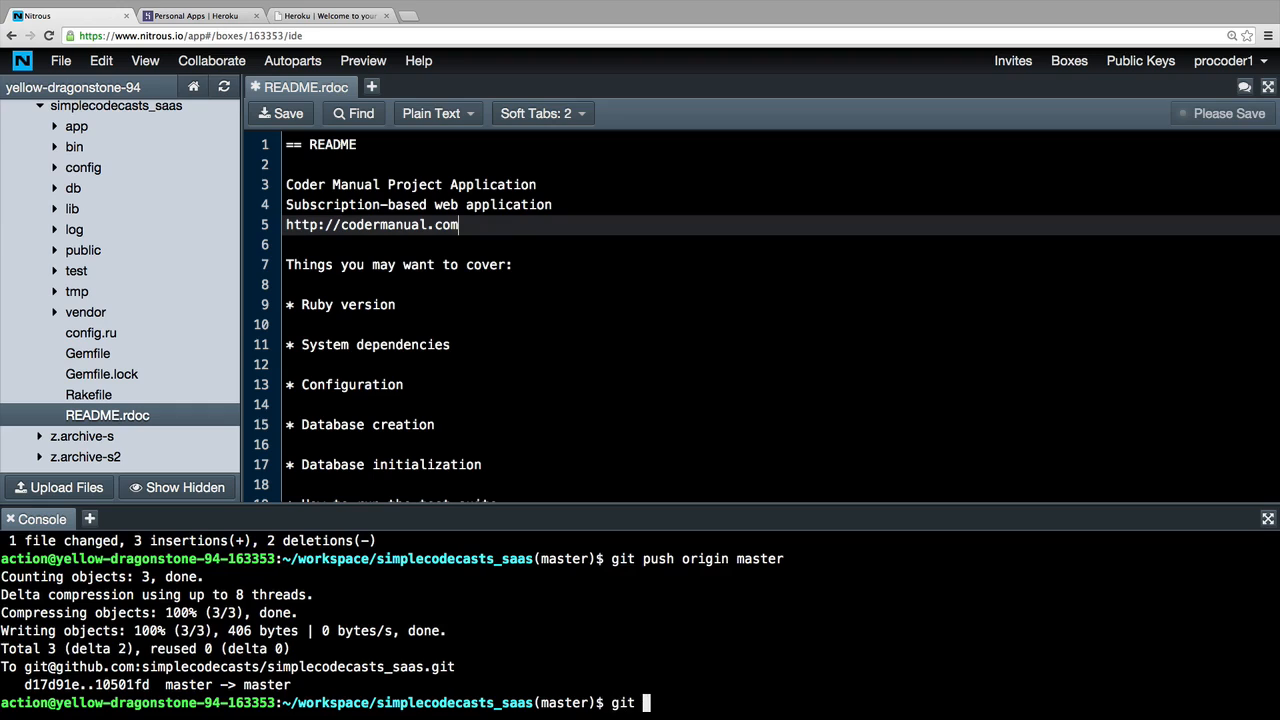
type("push herok")
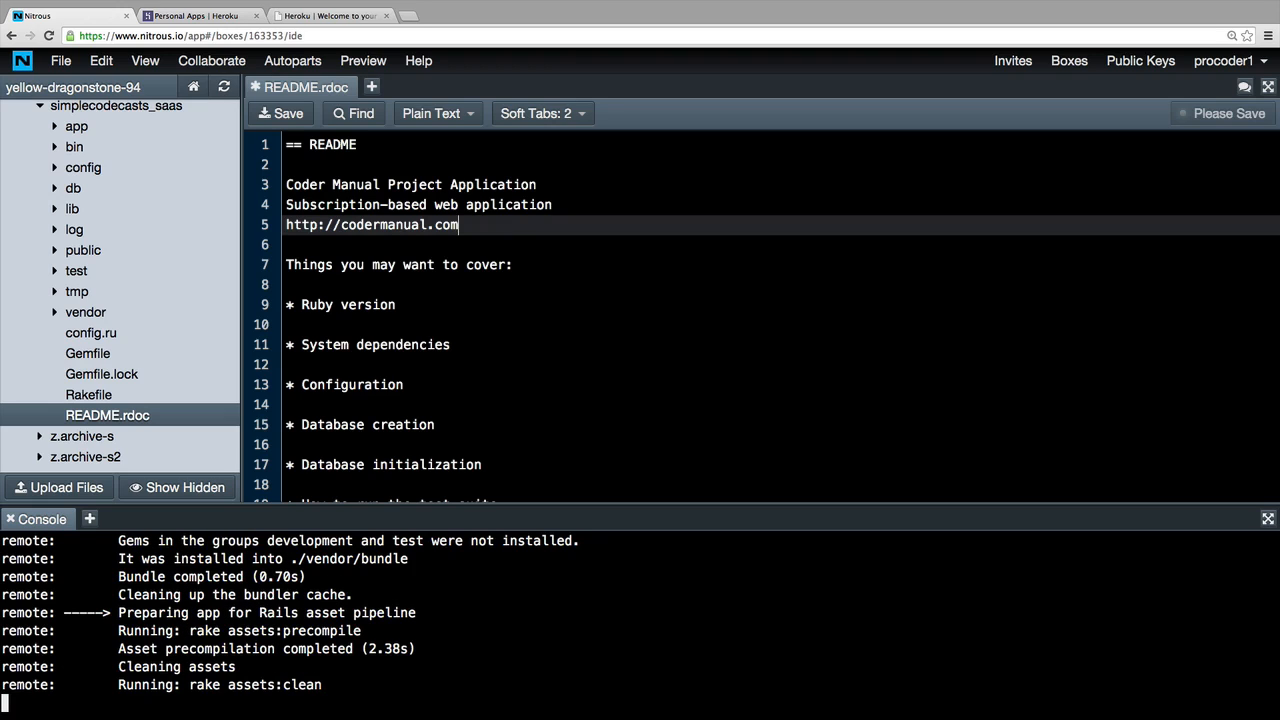
left_click(330, 15)
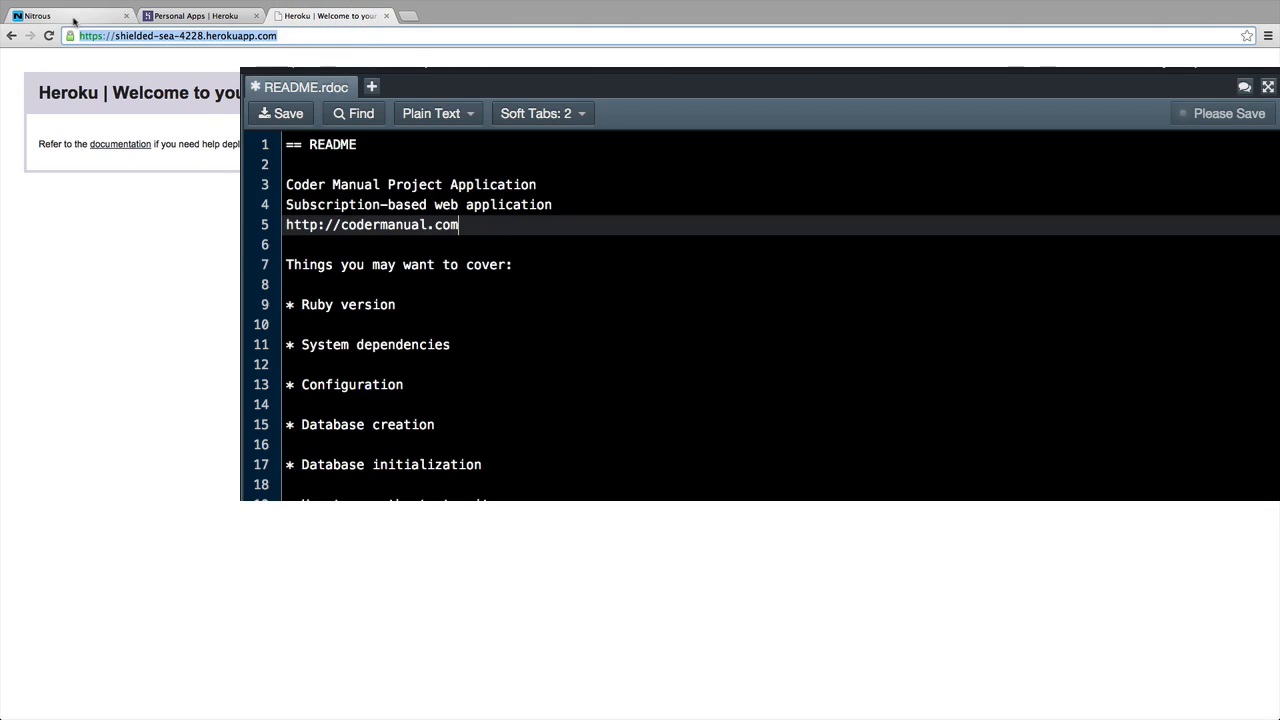
left_click(70, 15)
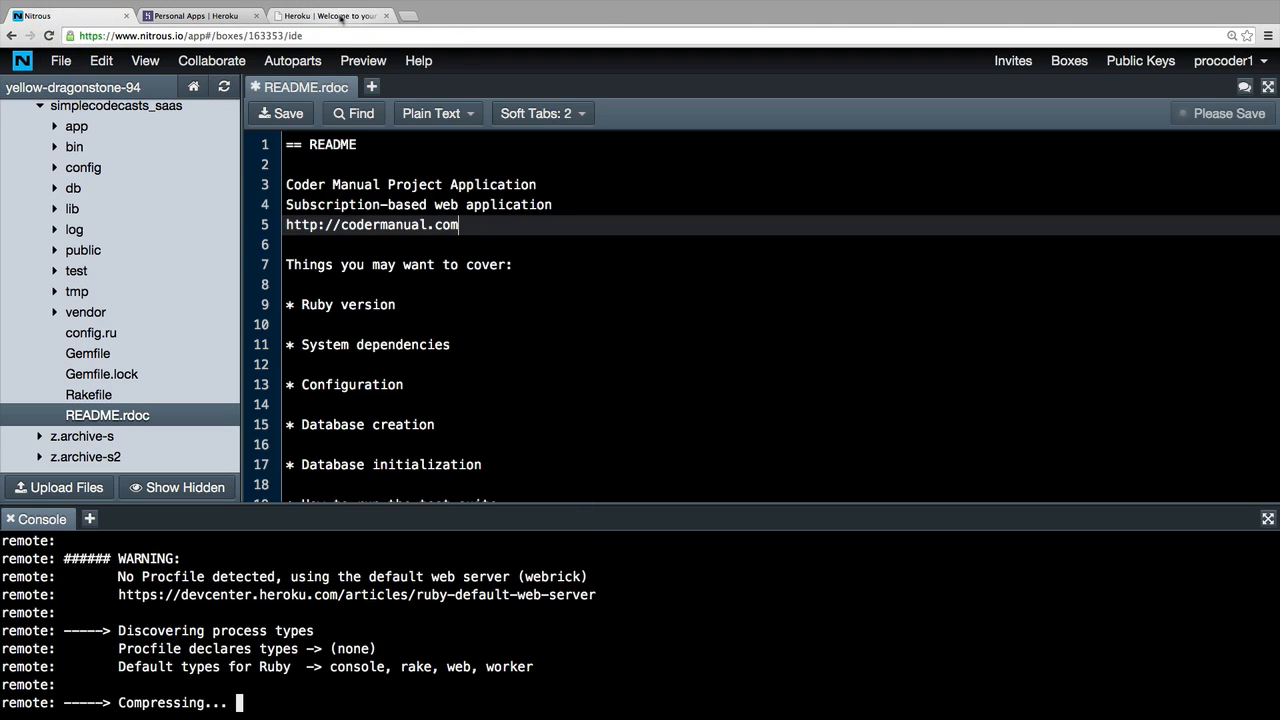
Open shielded-sea-4228's Resources in the Heroku Dashboard, then return to its welcome page
left_click(330, 15)
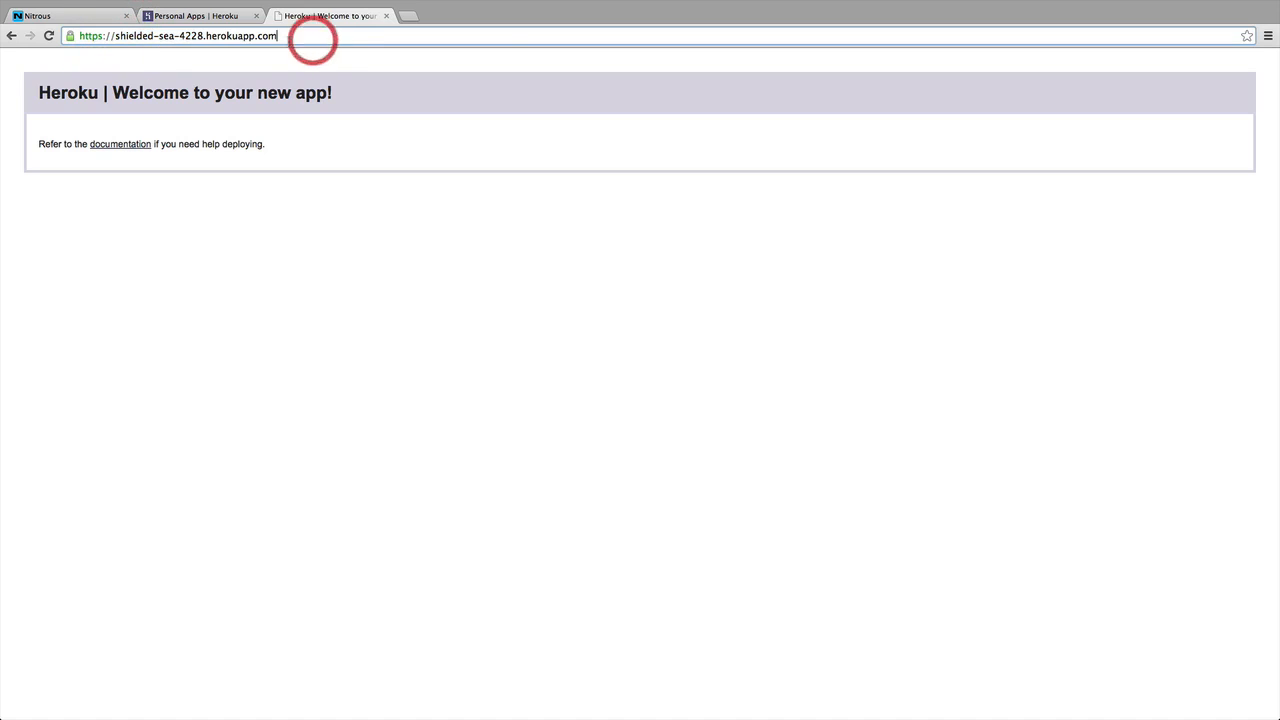
left_click(195, 15)
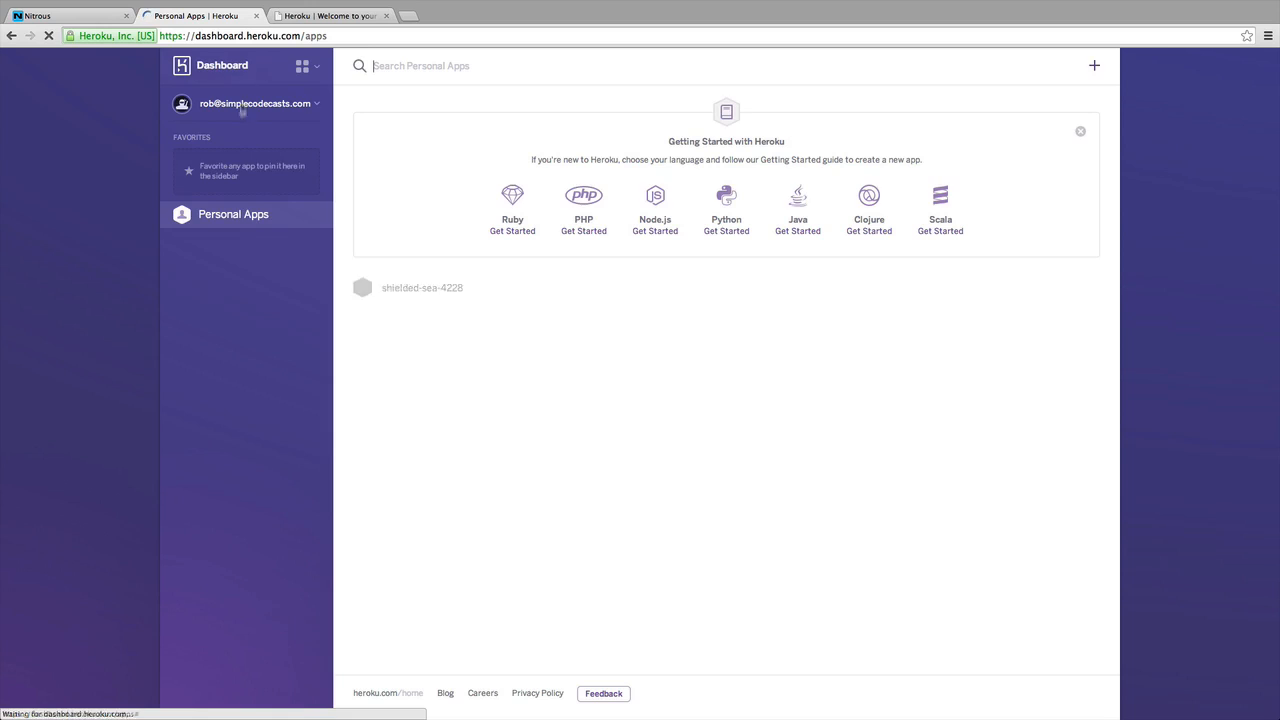
left_click(233, 214)
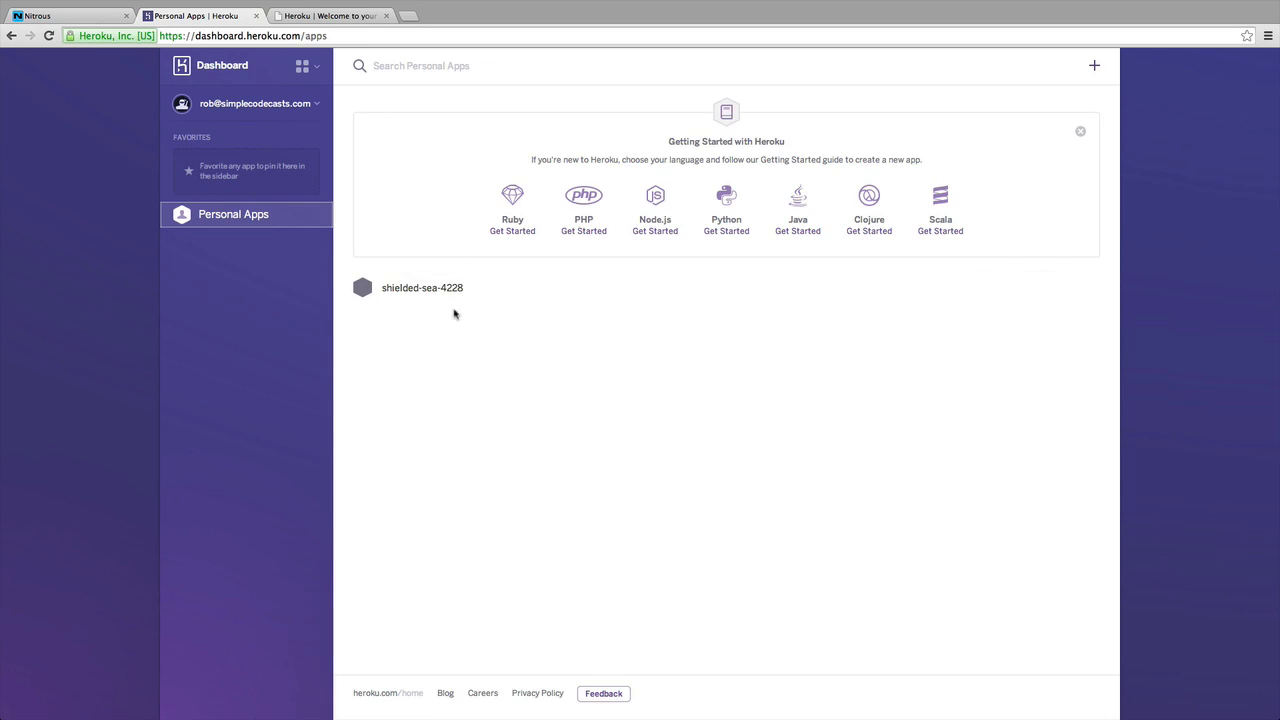
left_click(422, 287)
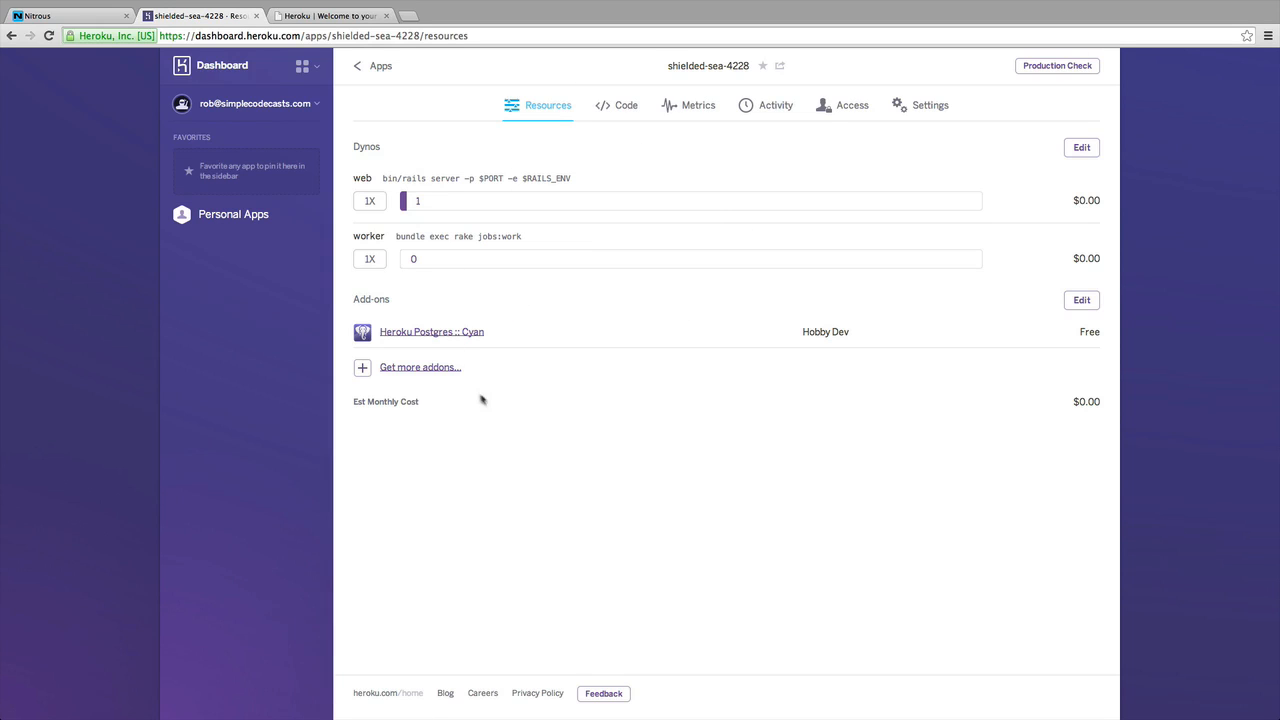
mouse_move(810, 174)
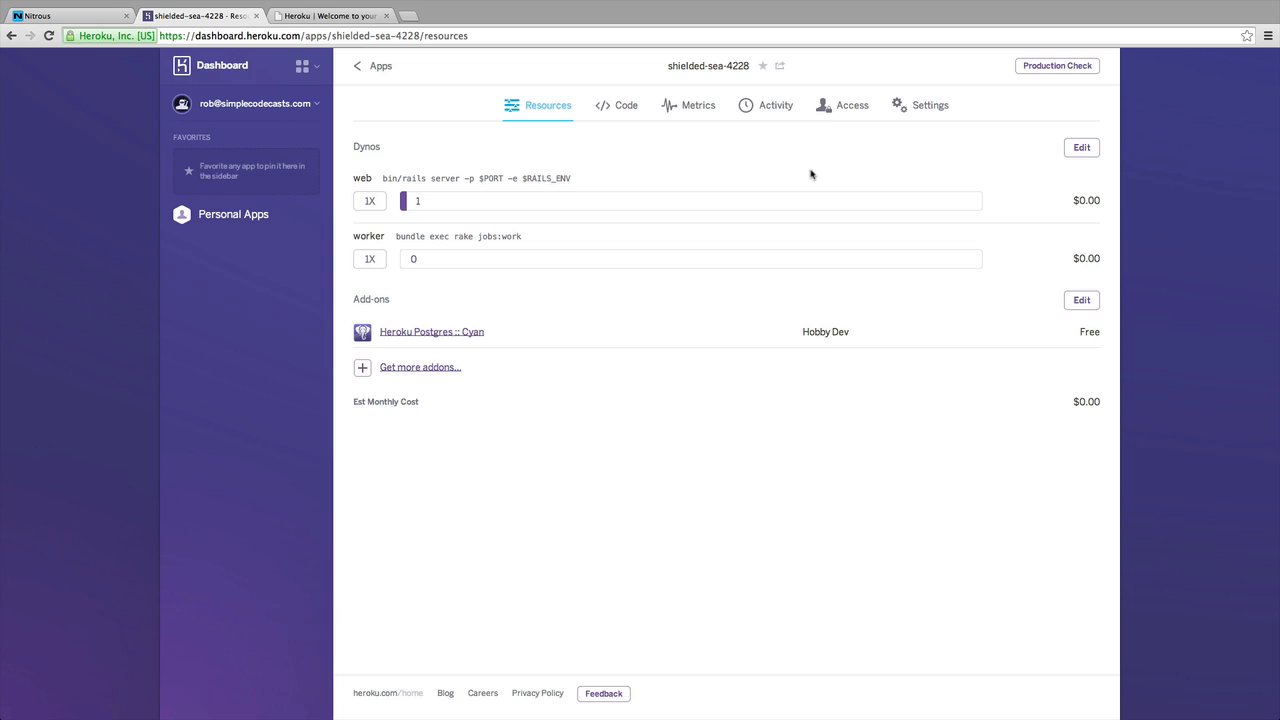
left_click(330, 15)
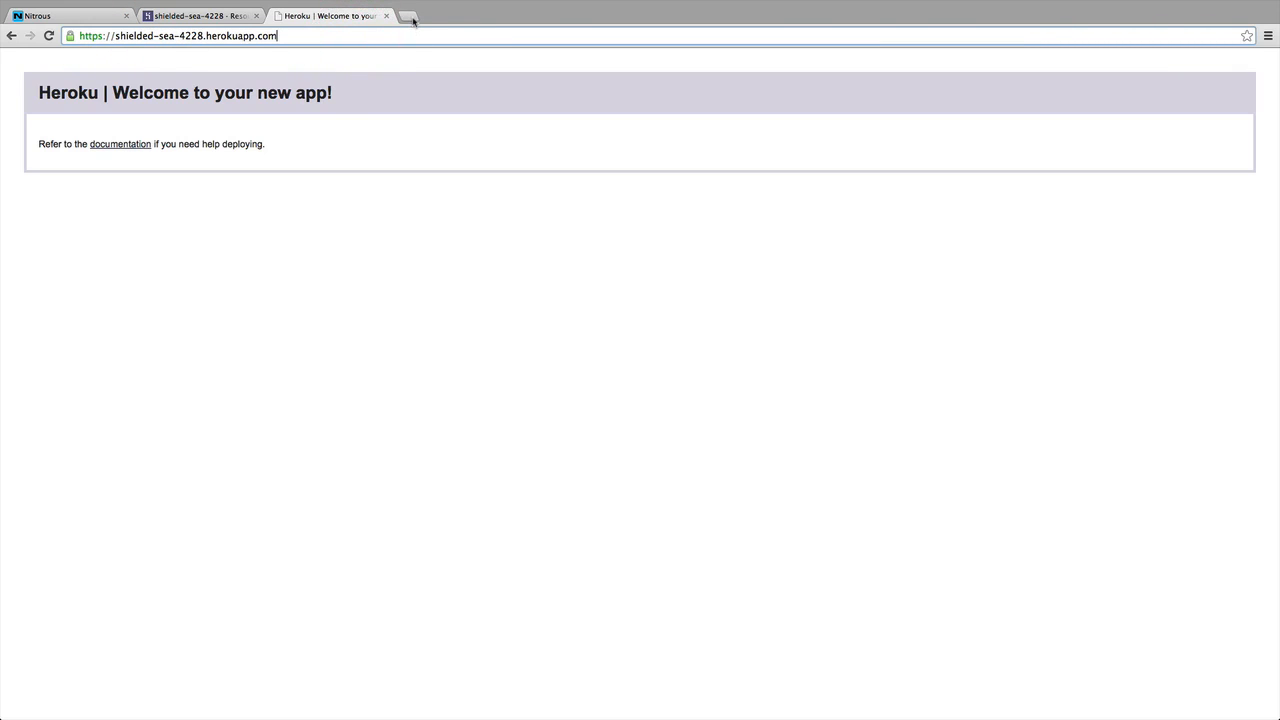
mouse_move(408, 18)
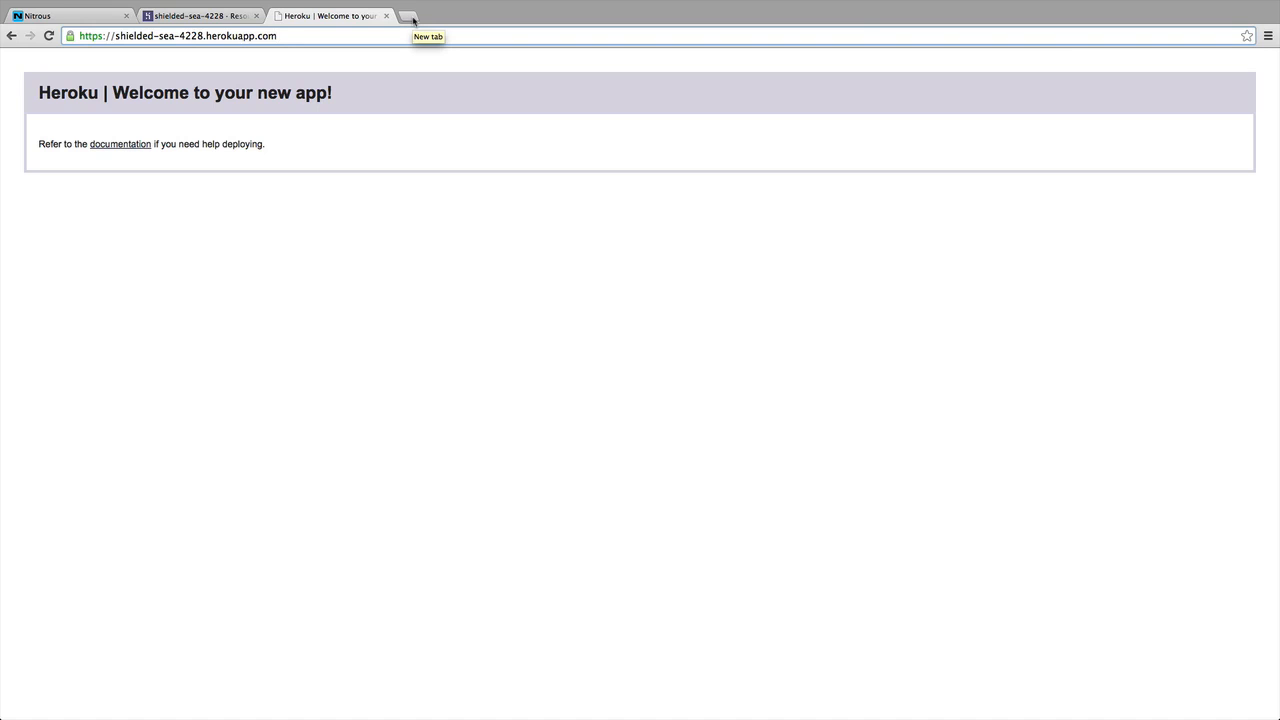
Search Google for 'custom domain heroku' and skim the Heroku Dev Center Custom Domains article
left_click(407, 18)
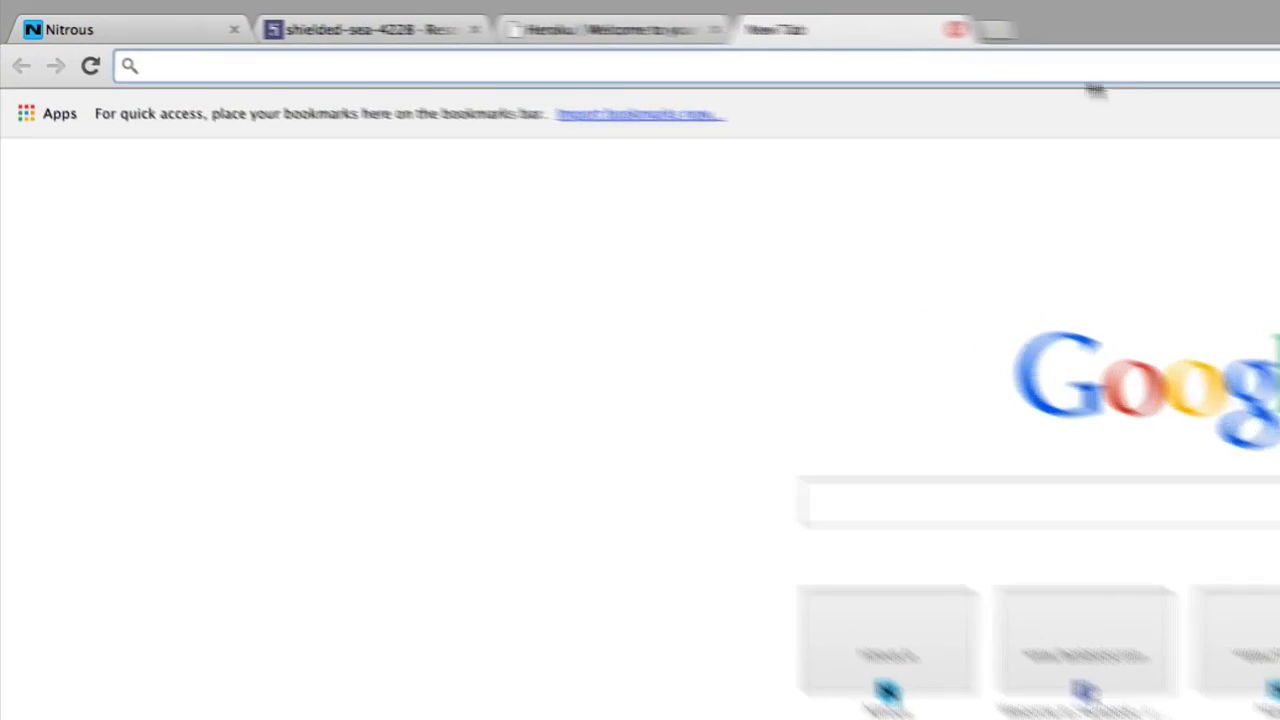
type("custom domain h")
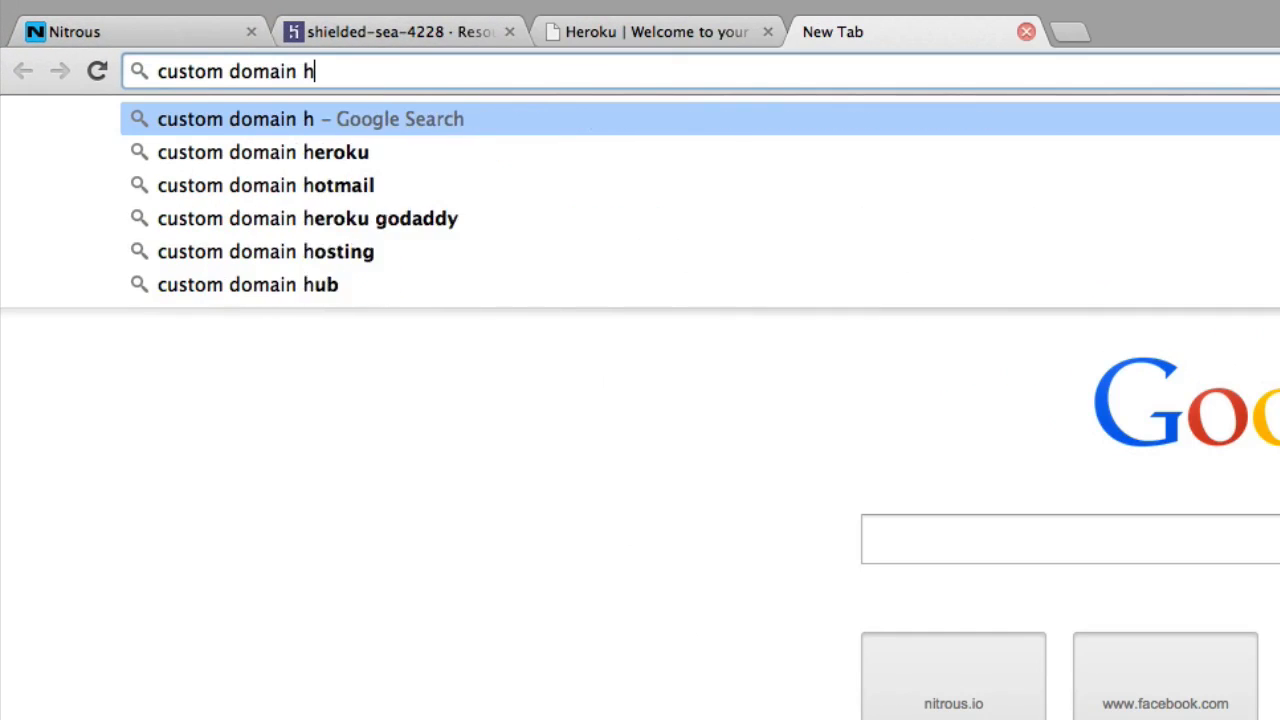
type("eroku")
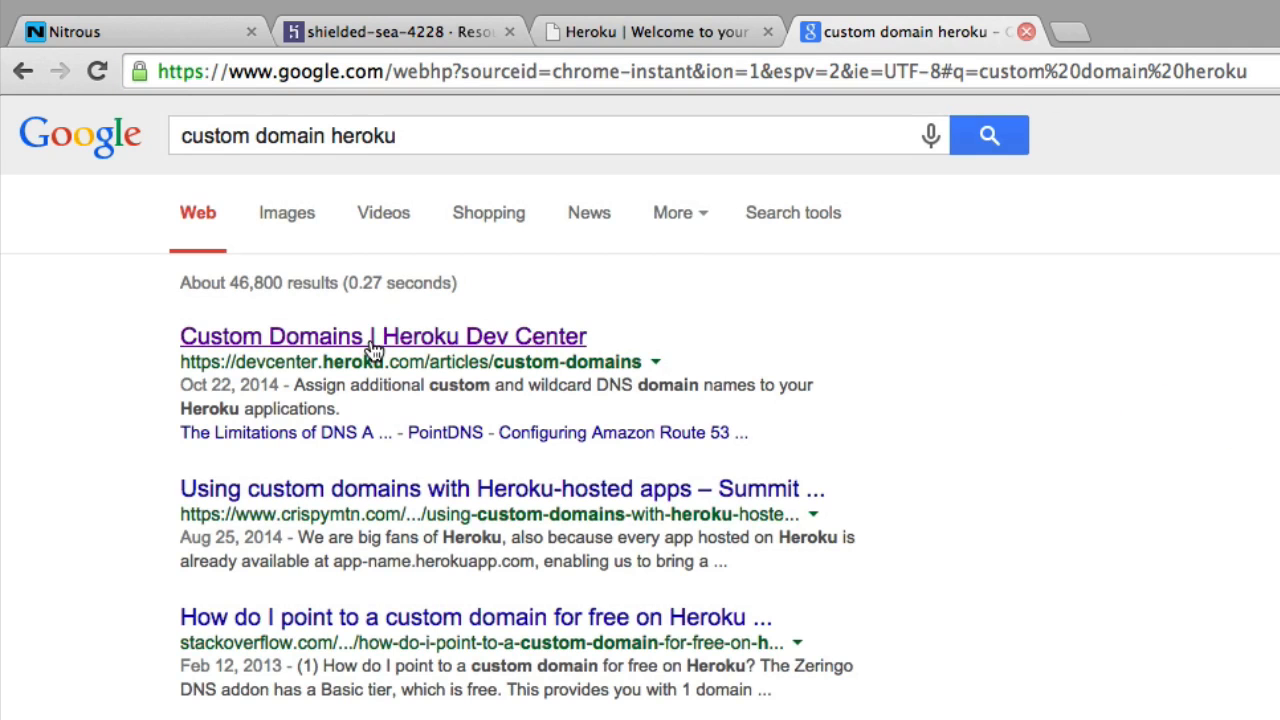
left_click(382, 336)
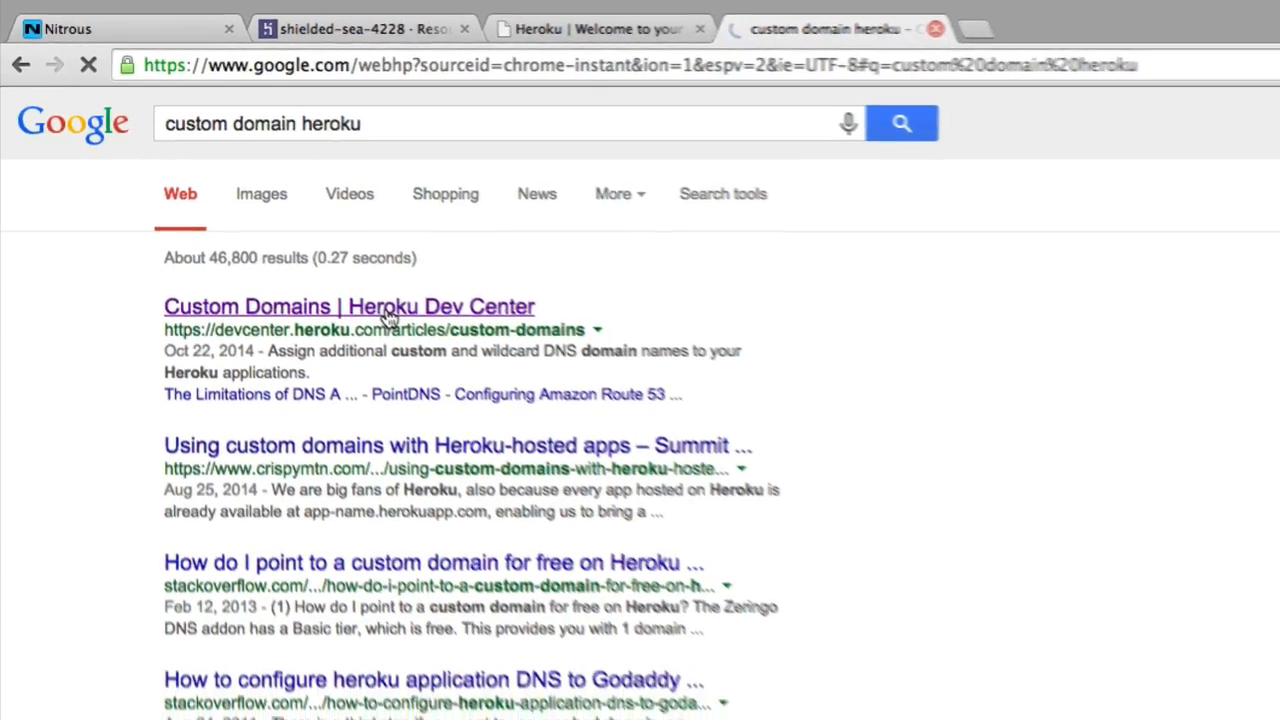
left_click(349, 306)
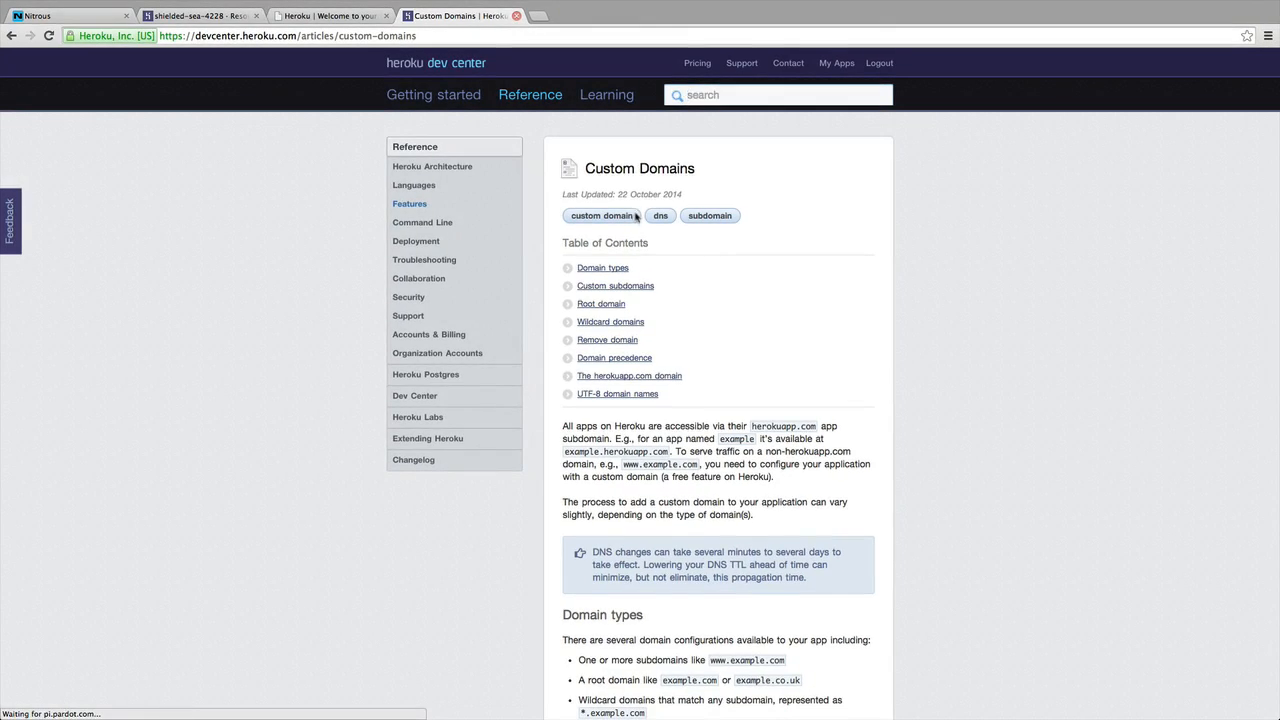
mouse_move(735, 388)
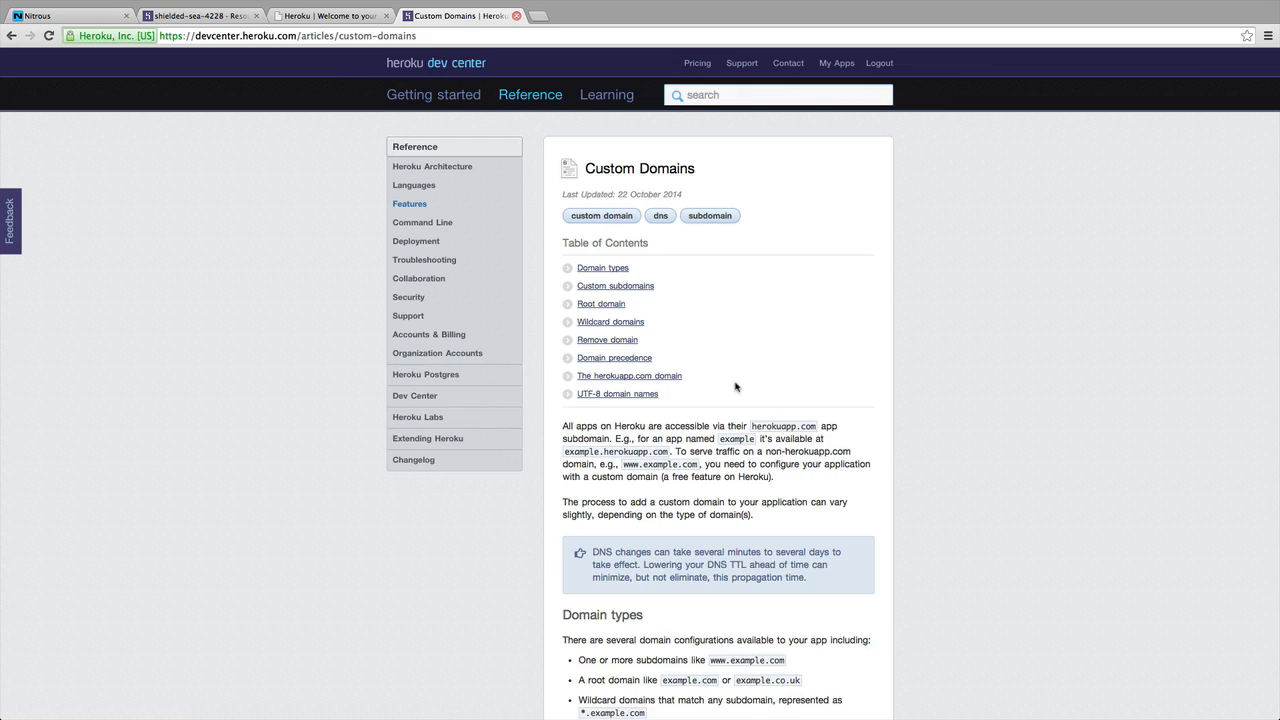
scroll("down", 3)
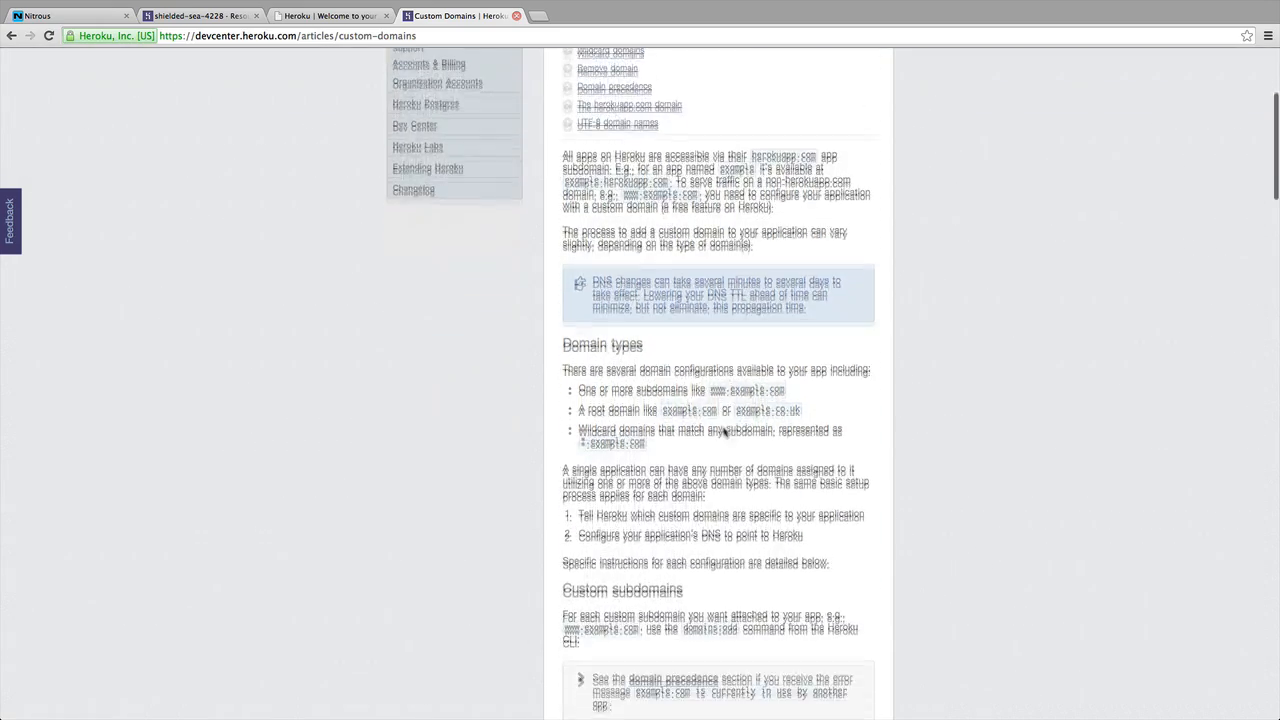
scroll("down", 3)
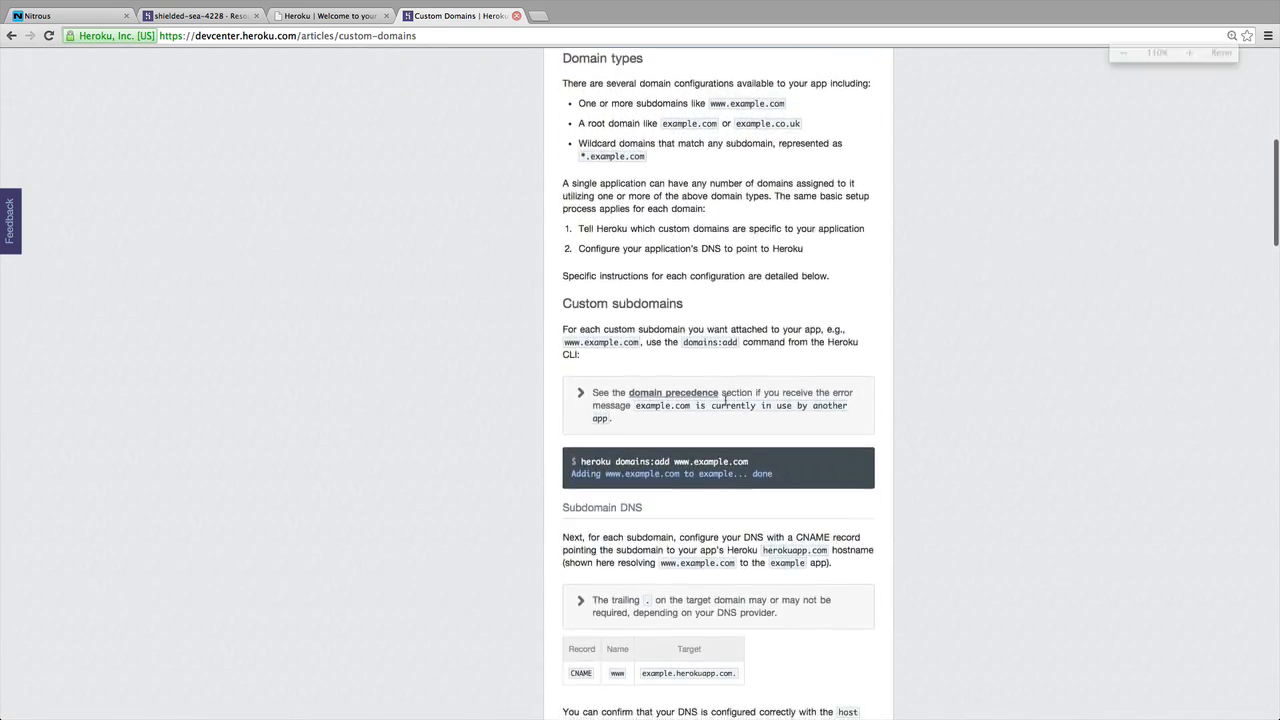
scroll("up", 3)
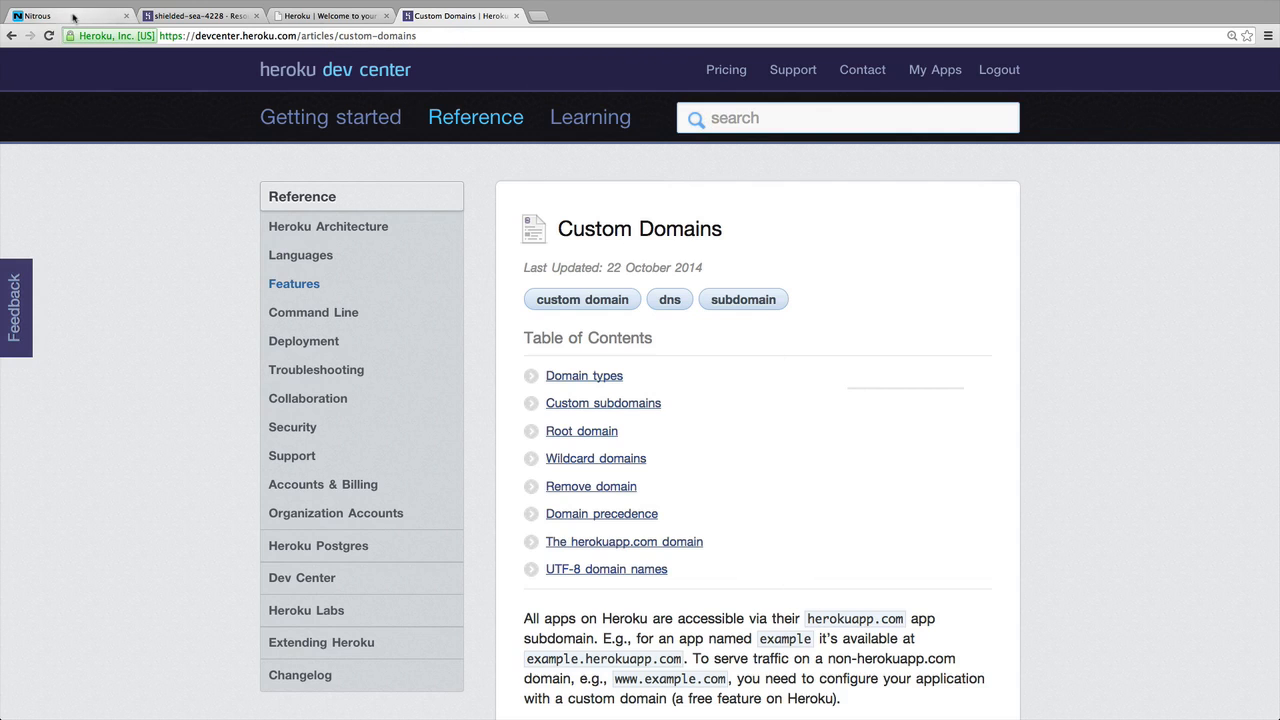
Check the console showing shielded-sea-4228 v7 launched and verified, briefly revisiting the Custom Domains article
left_click(65, 15)
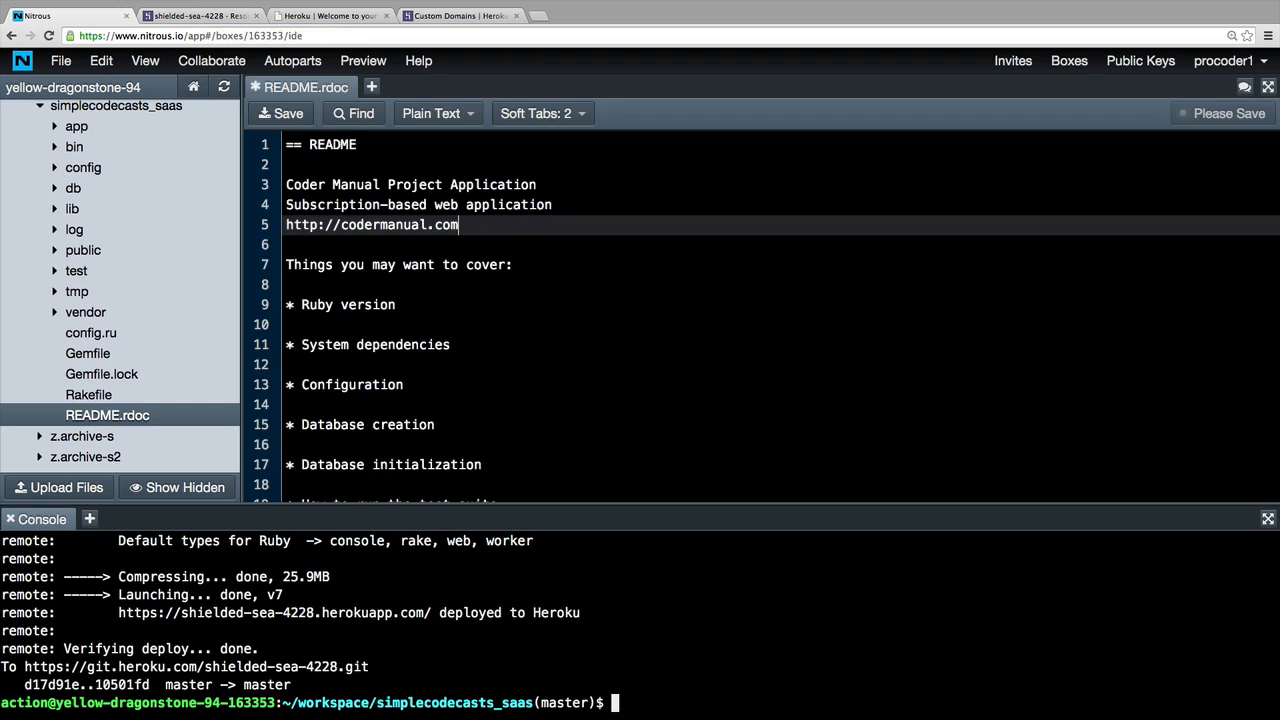
mouse_move(492, 57)
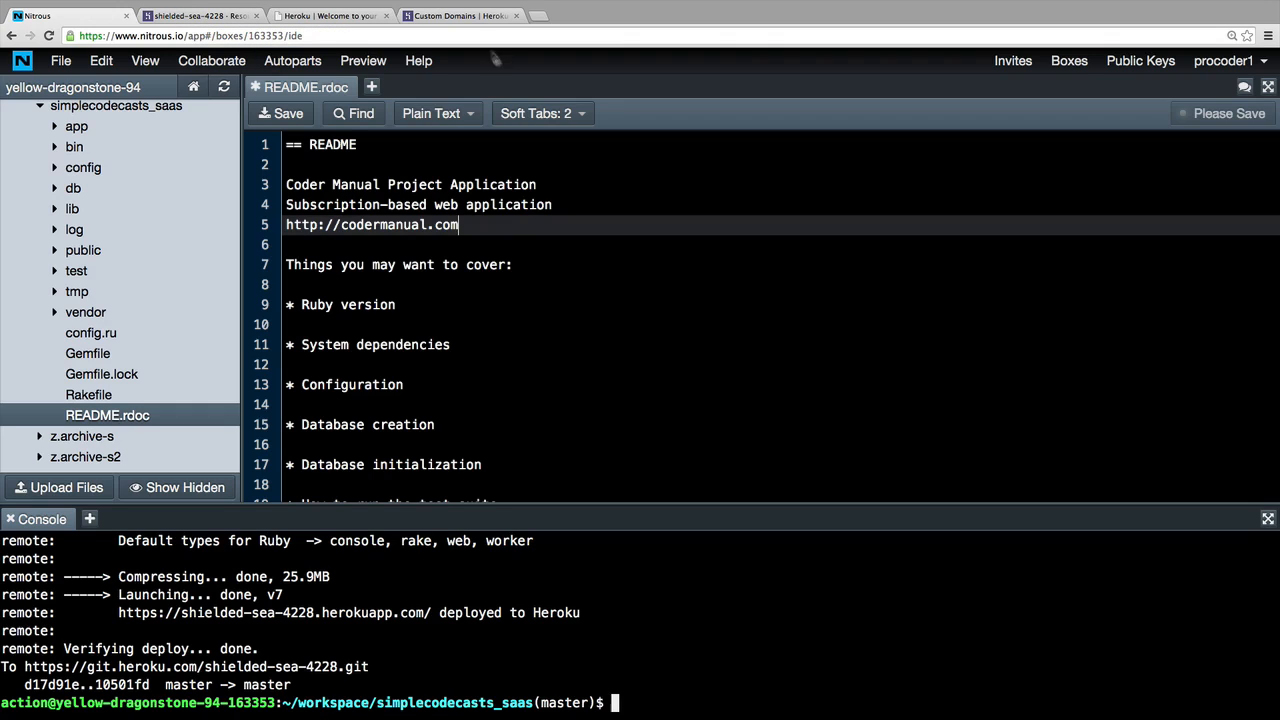
left_click(460, 15)
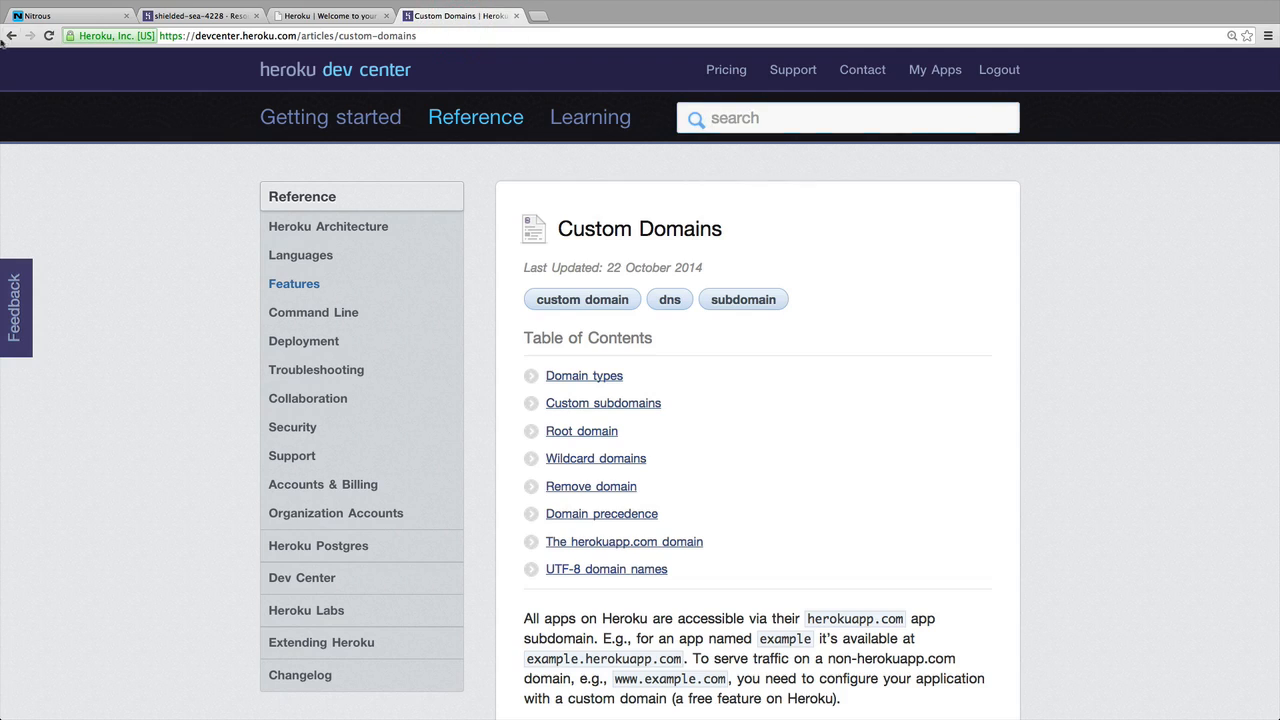
left_click(70, 15)
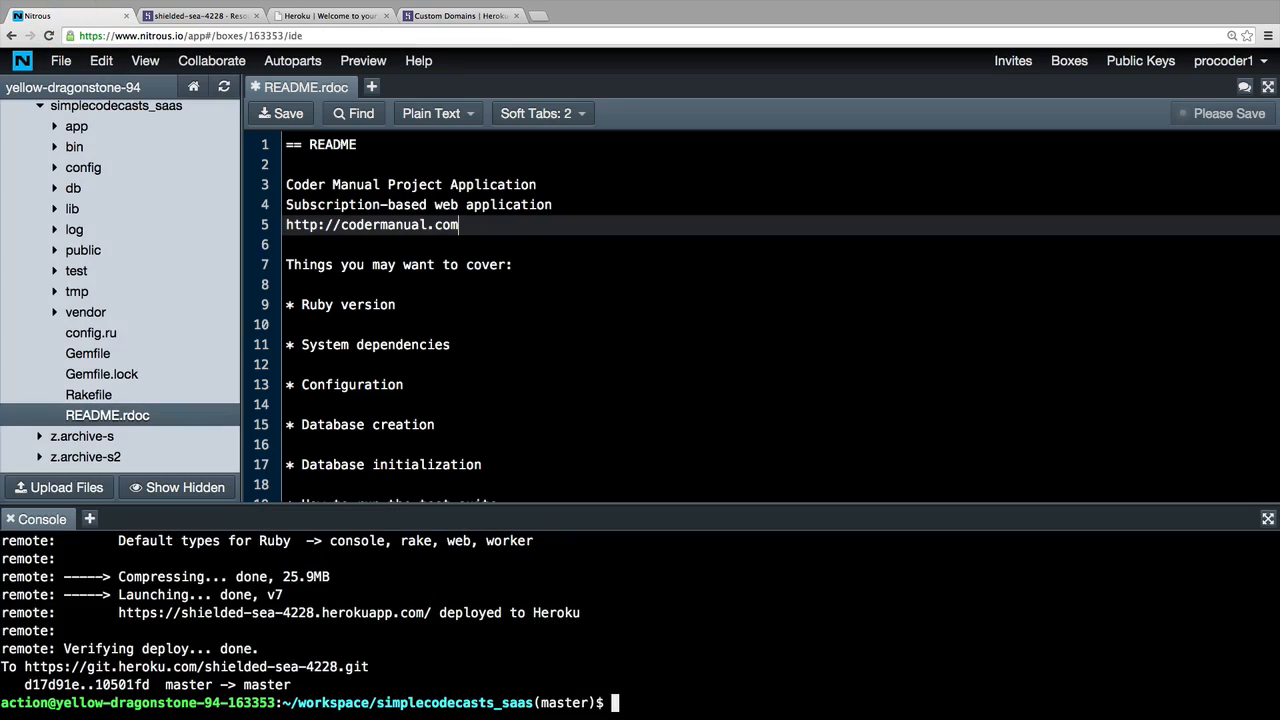